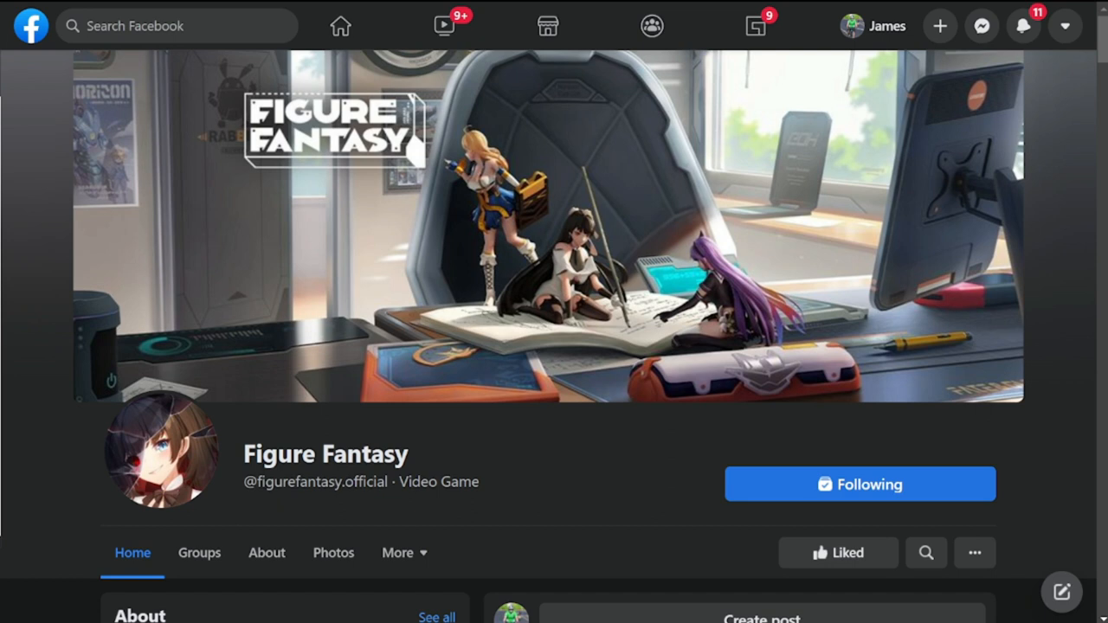
mouse_move(138, 391)
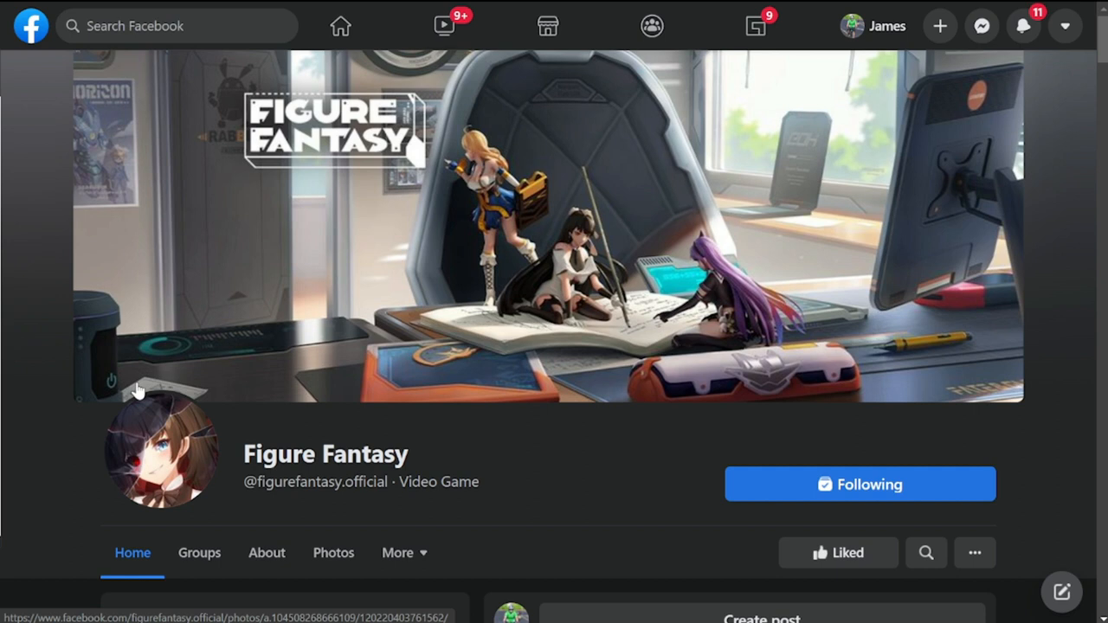
mouse_move(218, 384)
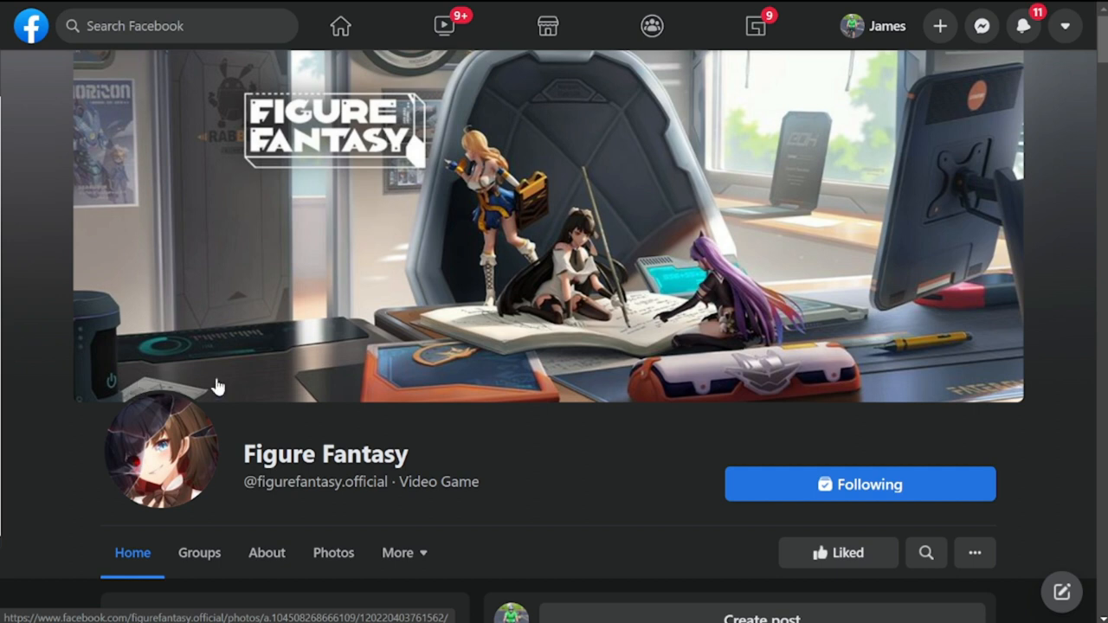
Scroll the Figure Fantasy page down until the Update Announcement post appears below the header
scroll(down, 3)
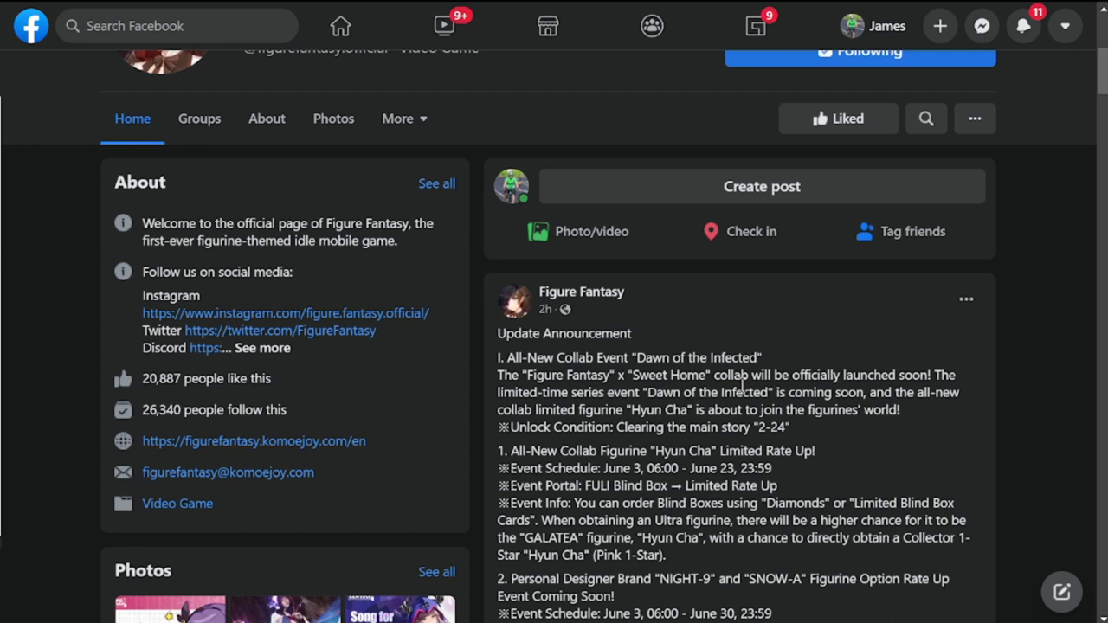
Read the Dawn of the Infected collab intro and the Hyun Cha limited rate-up details, including the 2-24 unlock condition
scroll(down, 3)
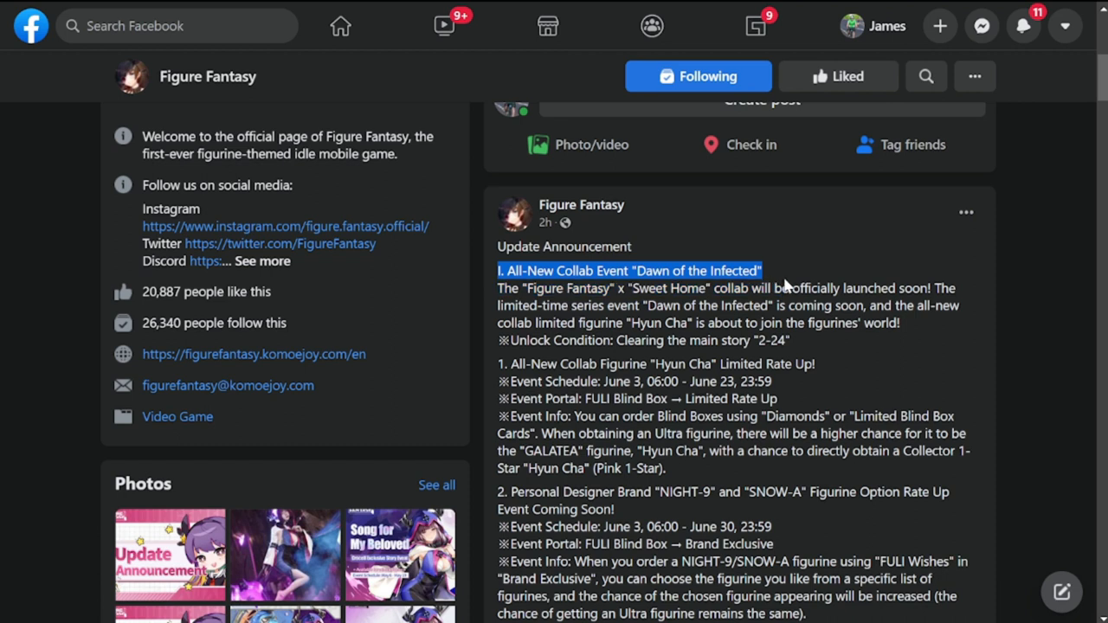
mouse_move(764, 301)
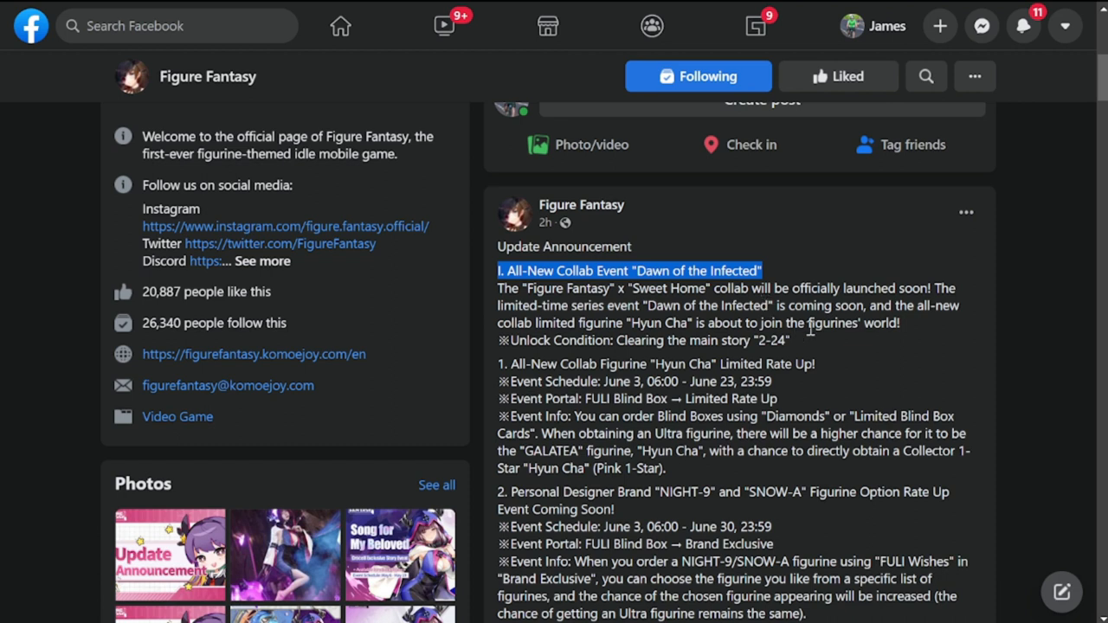
mouse_move(623, 339)
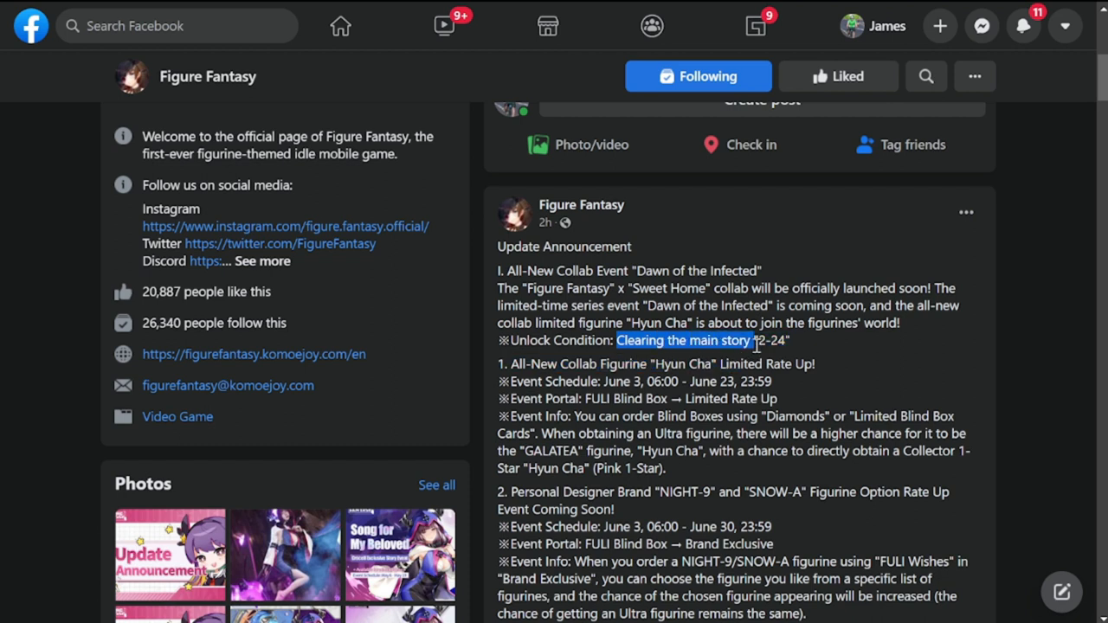
mouse_move(797, 350)
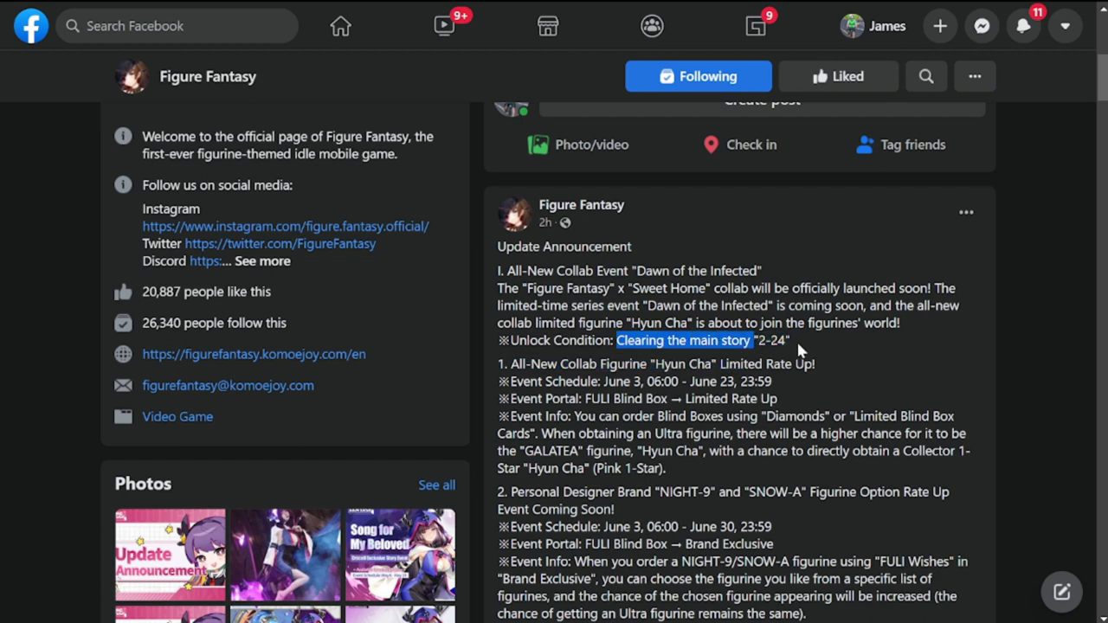
mouse_move(799, 350)
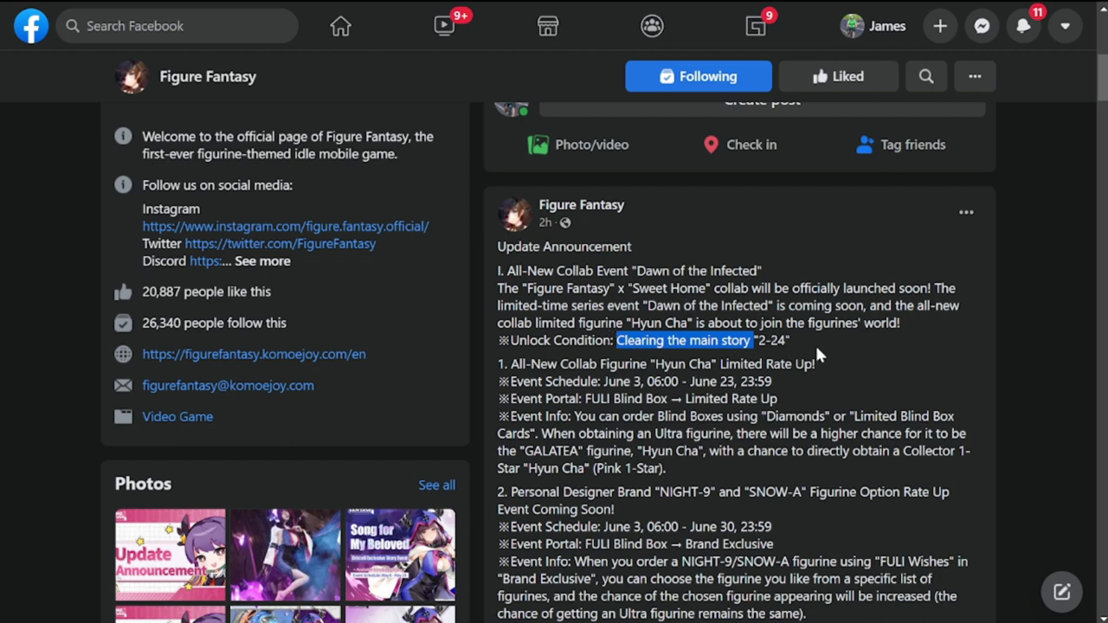
scroll(down, 3)
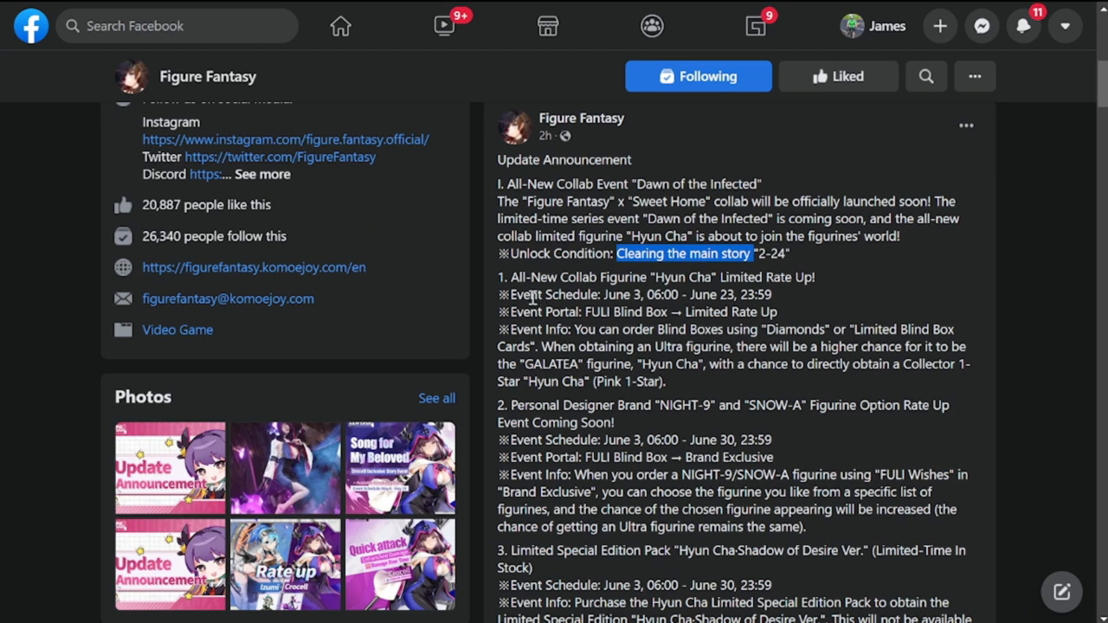
mouse_move(816, 308)
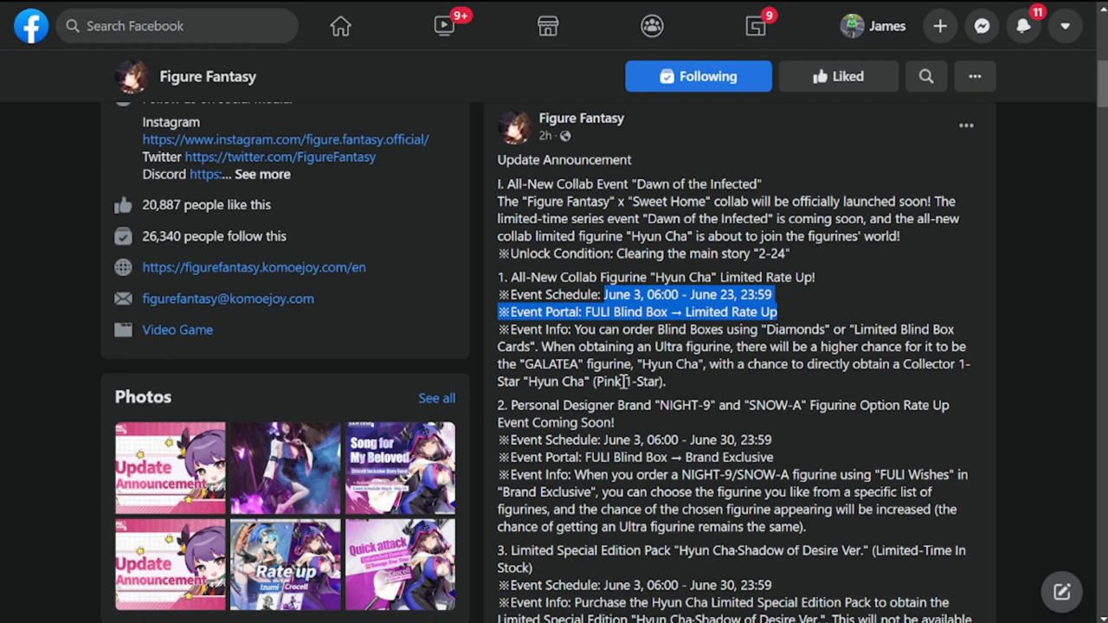
mouse_move(699, 391)
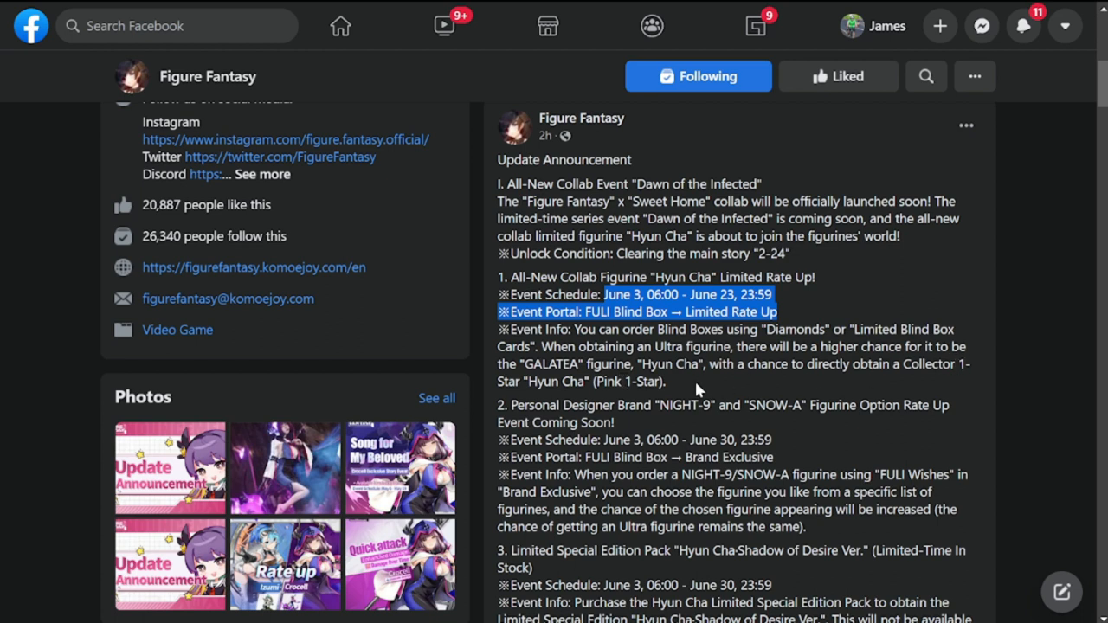
mouse_move(786, 384)
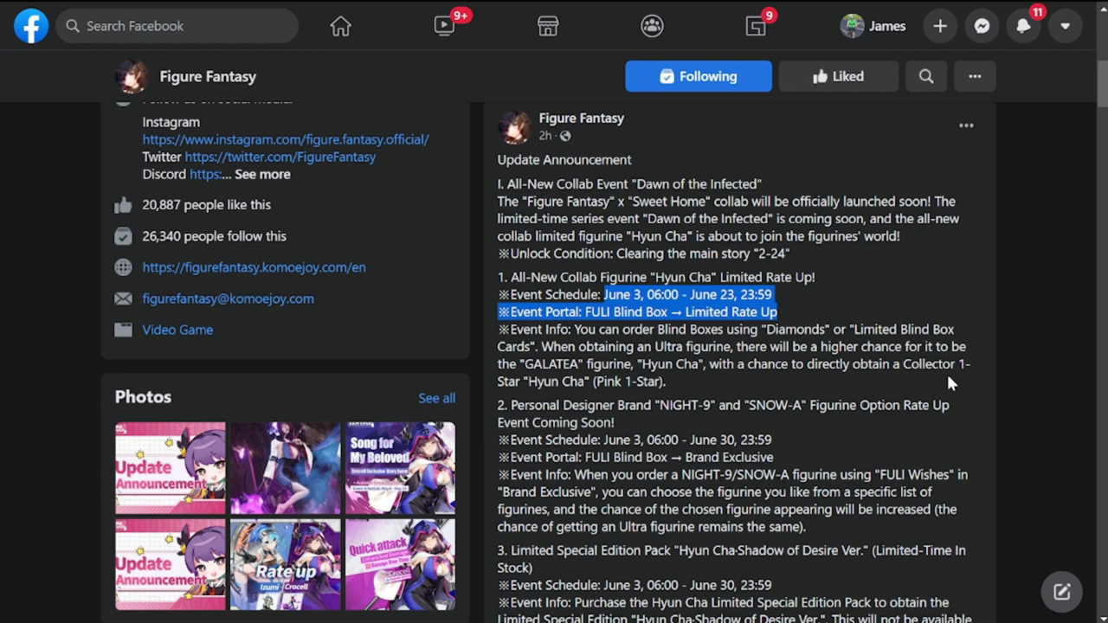
mouse_move(519, 400)
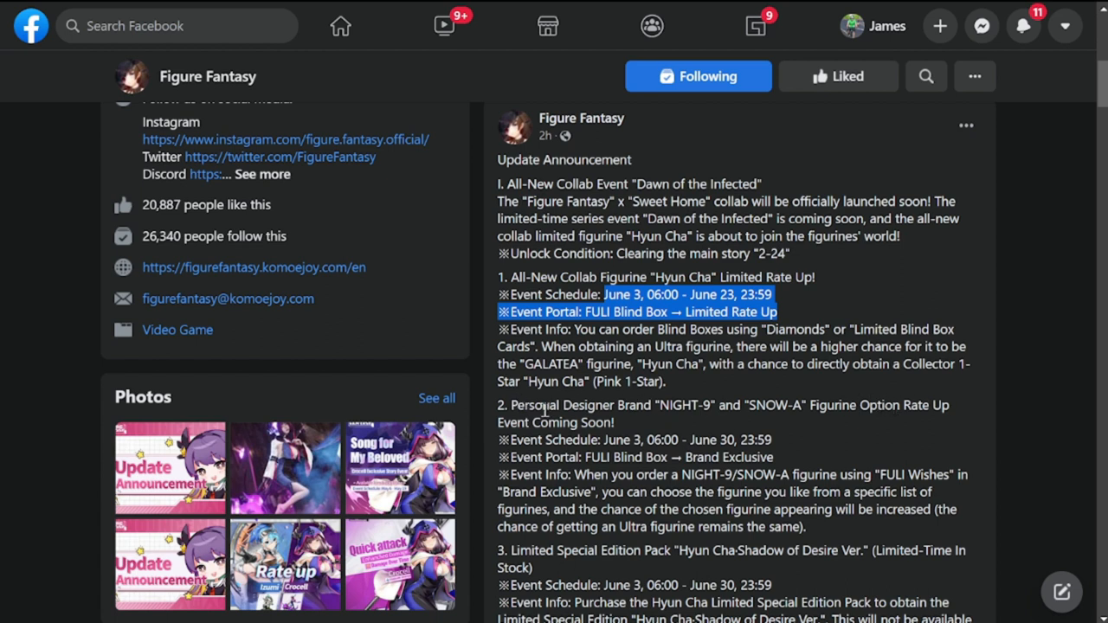
Read the NIGHT-9 and SNOW-A rate-up section and the Hyun Cha limited special edition pack, highlighting lines along the way
scroll(down, 3)
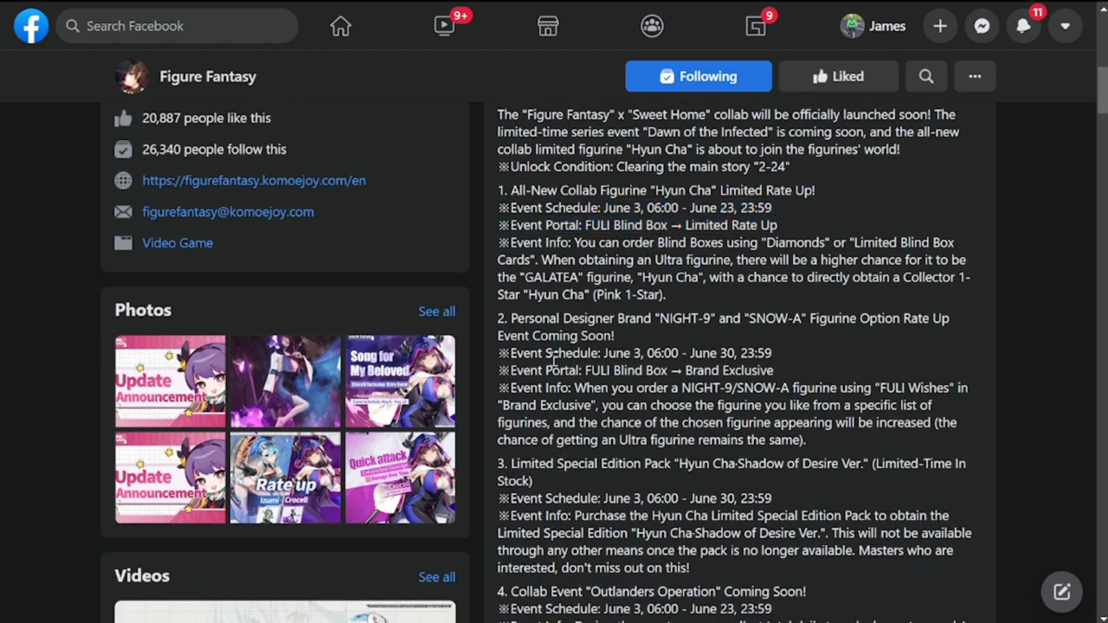
double_click(519, 319)
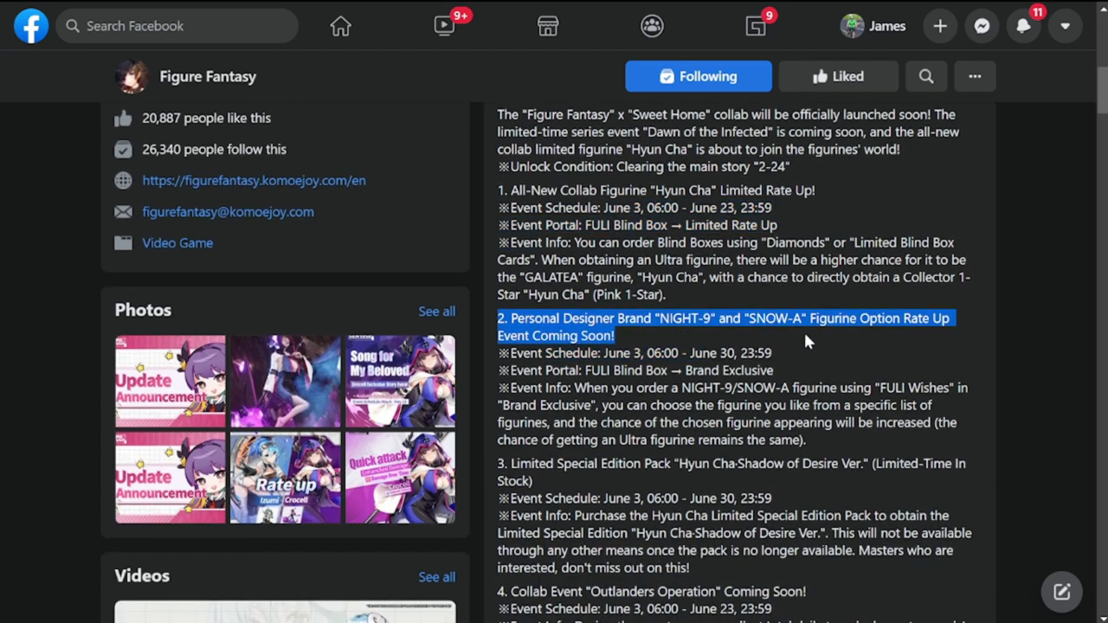
mouse_move(921, 336)
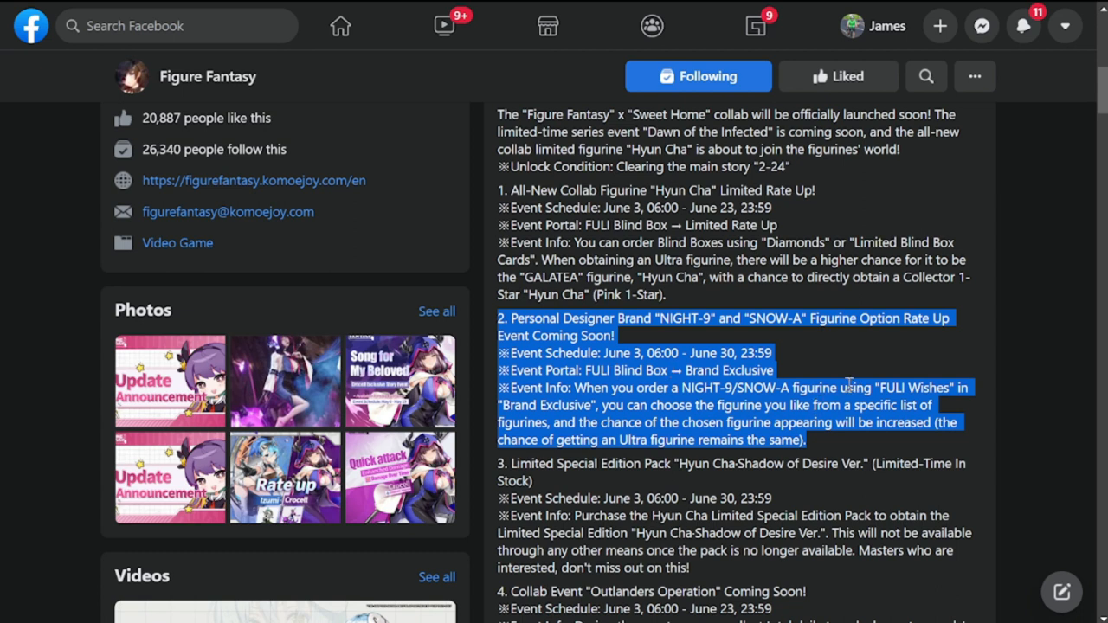
mouse_move(886, 370)
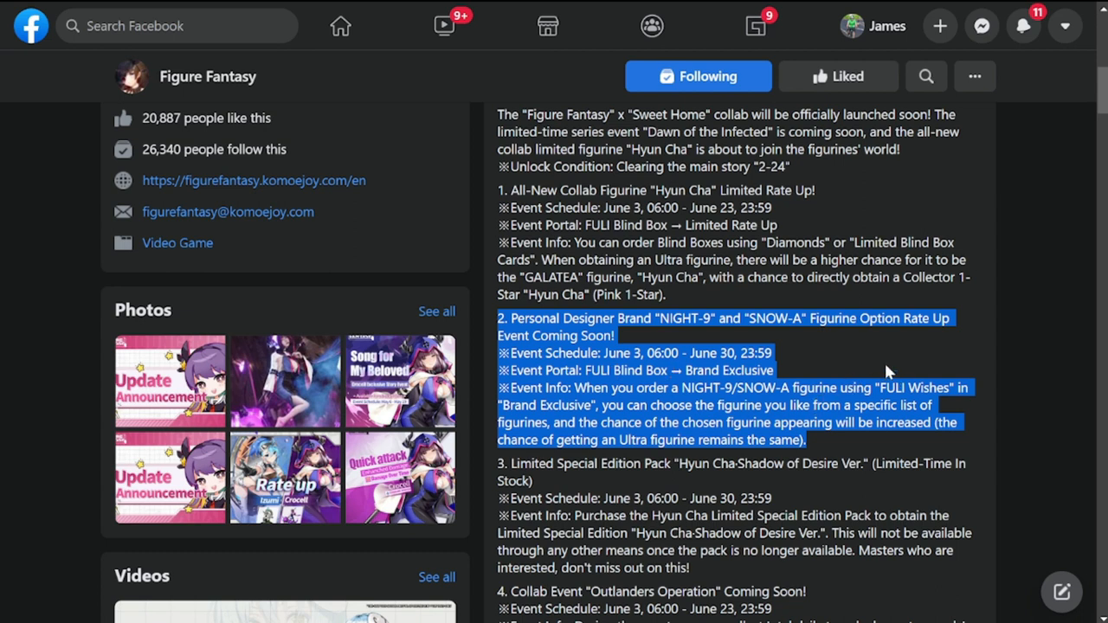
mouse_move(812, 362)
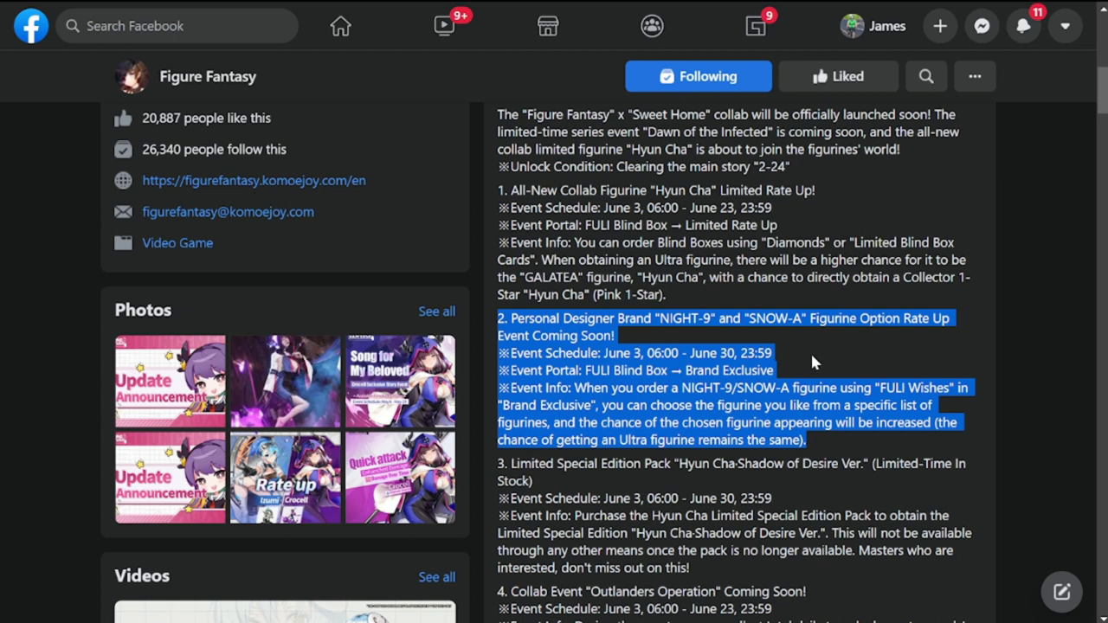
click(623, 336)
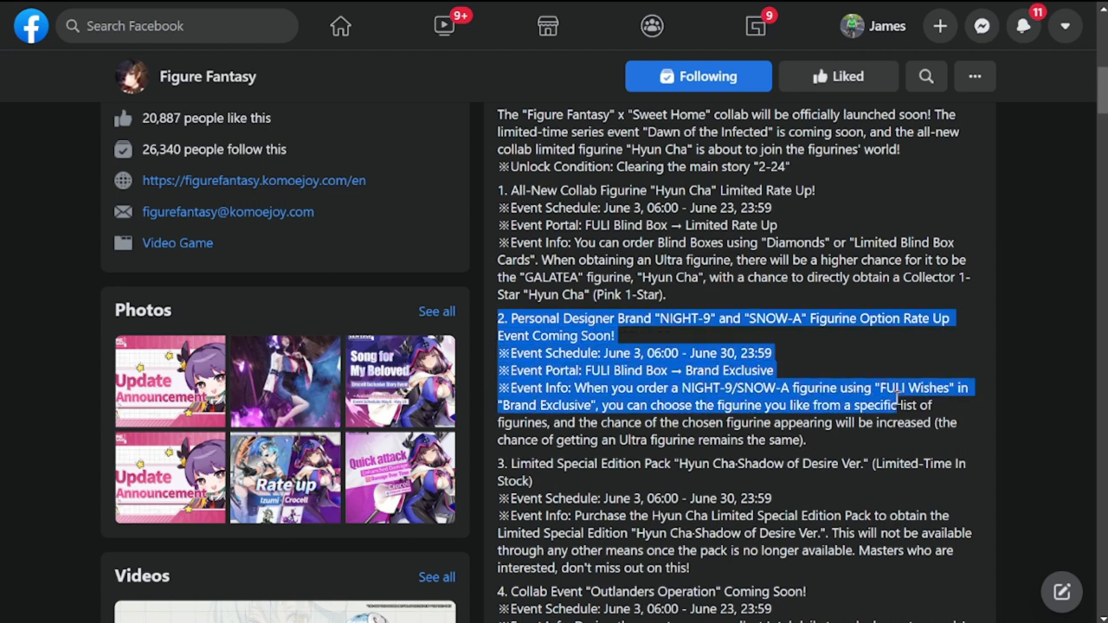
scroll(down, 3)
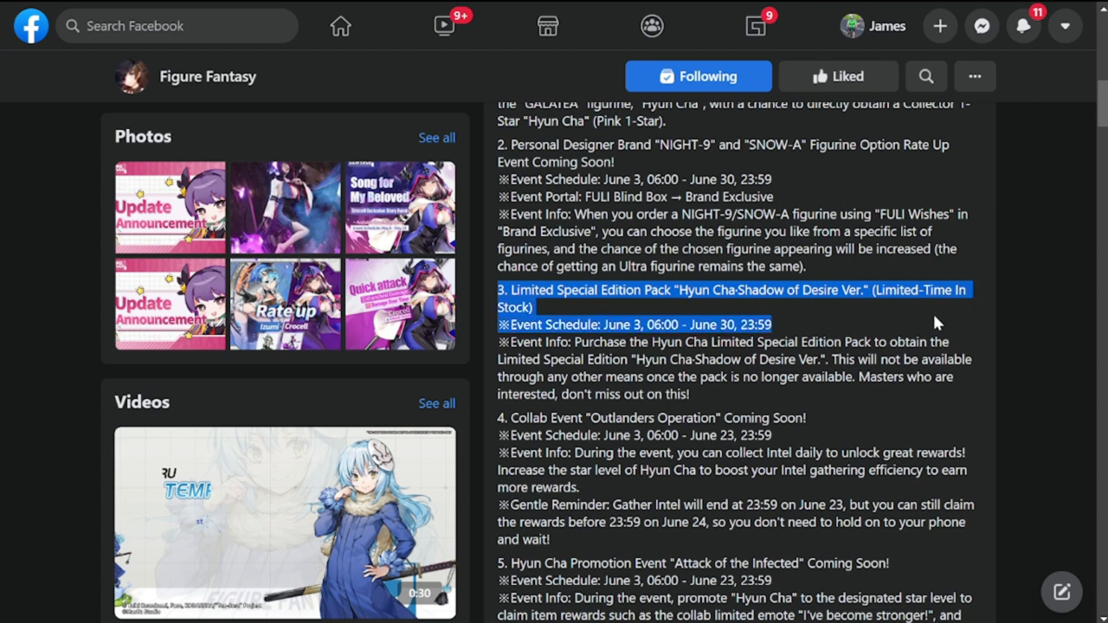
mouse_move(886, 329)
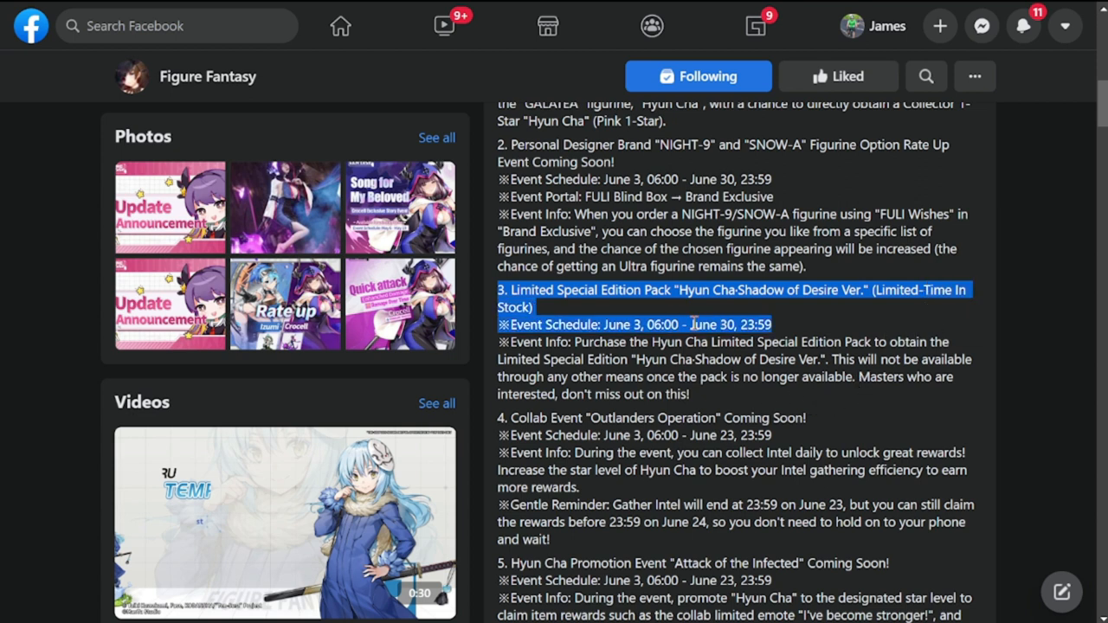
click(699, 402)
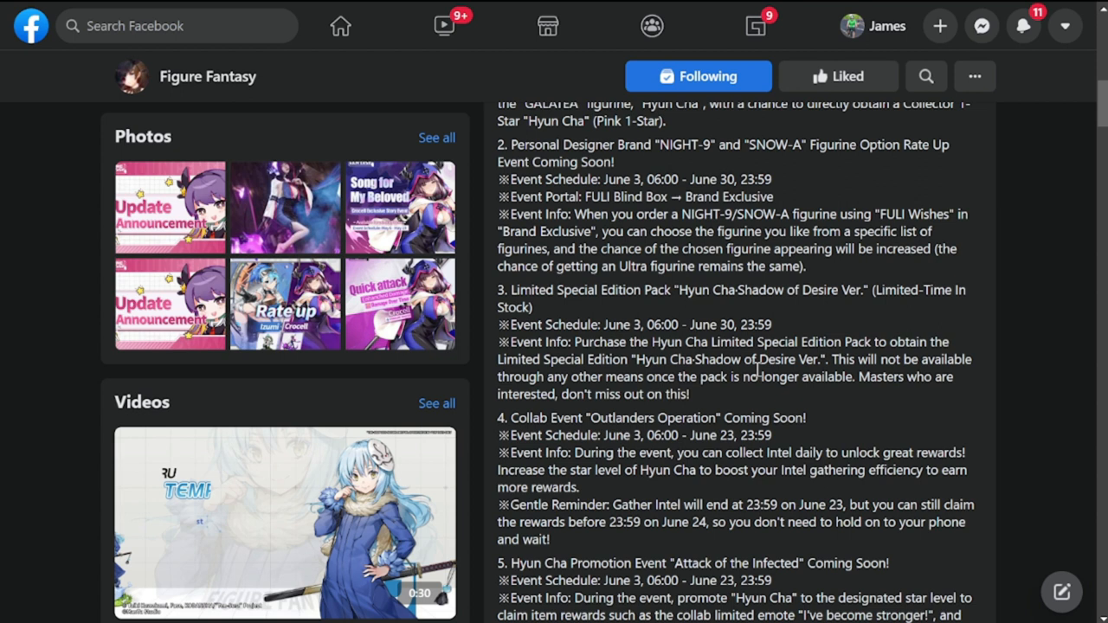
Read the Hyun Cha promotion event schedule with its Gentle Reminder deadline and reach the Peaceful Time sharing event
scroll(down, 3)
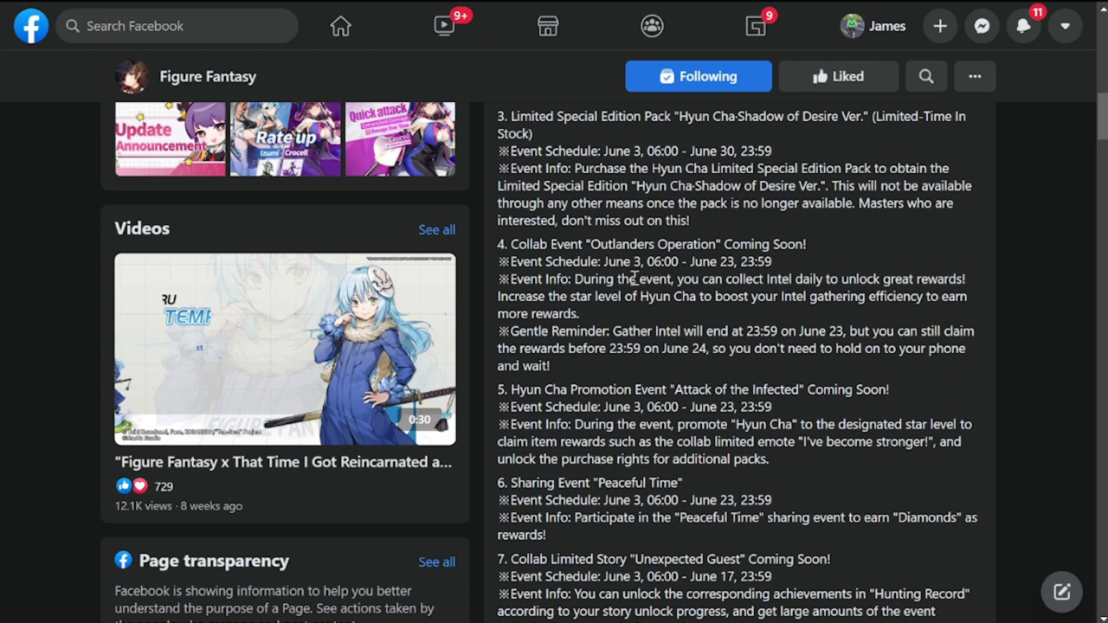
mouse_move(585, 379)
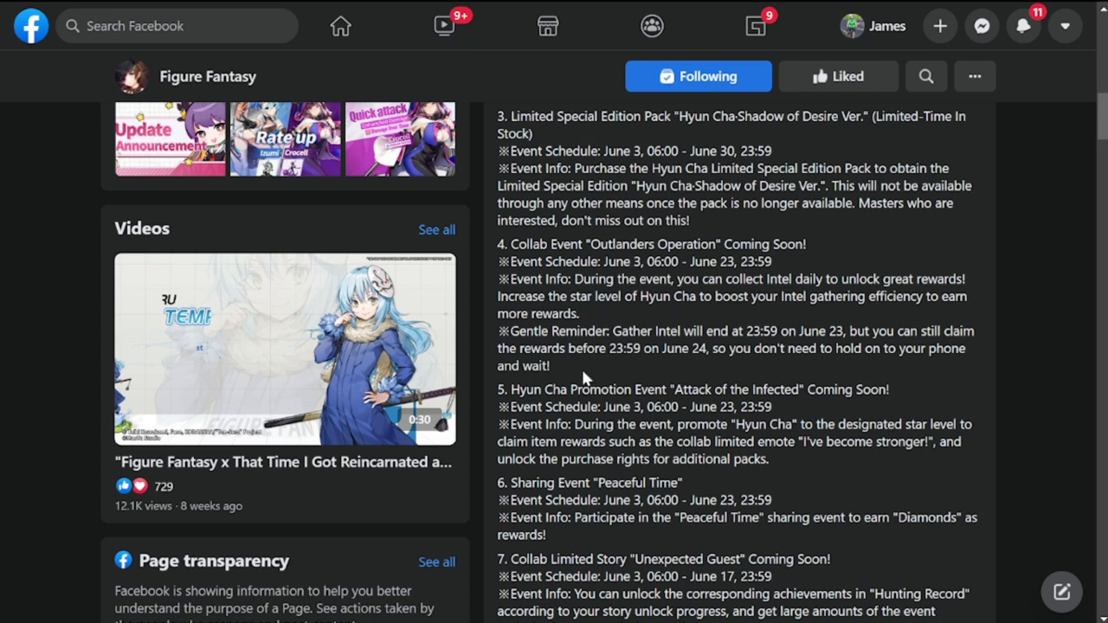
mouse_move(644, 264)
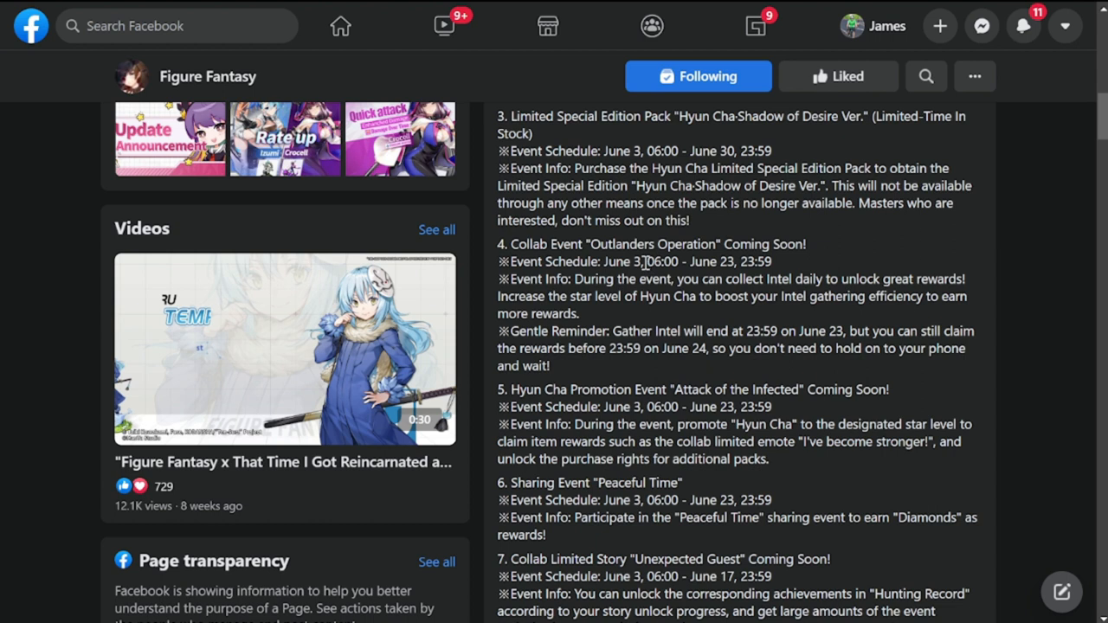
mouse_move(770, 320)
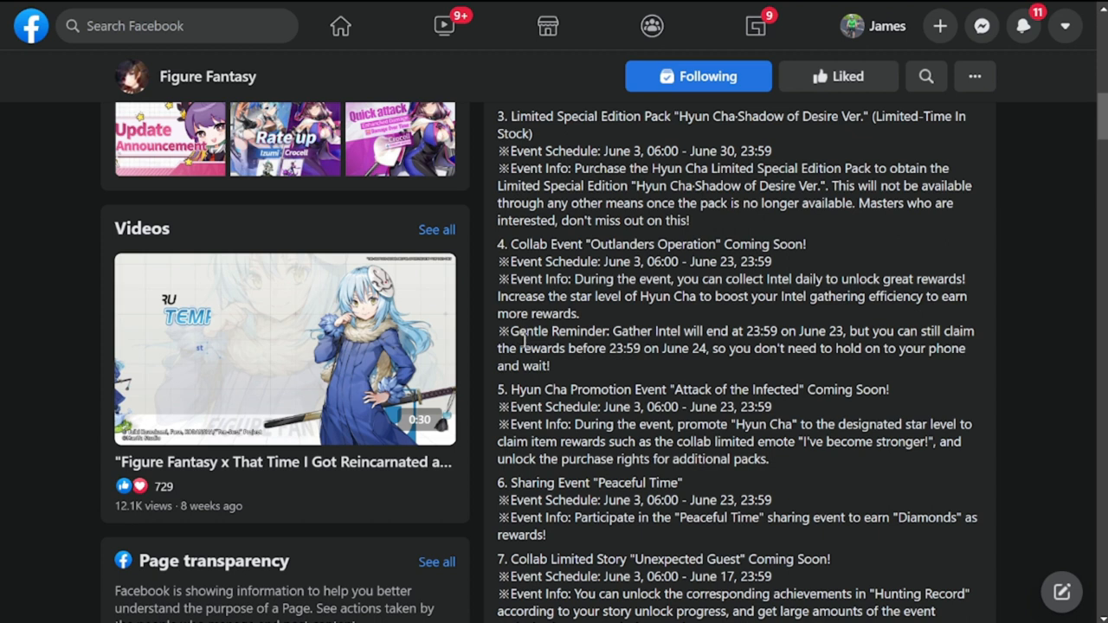
double_click(630, 330)
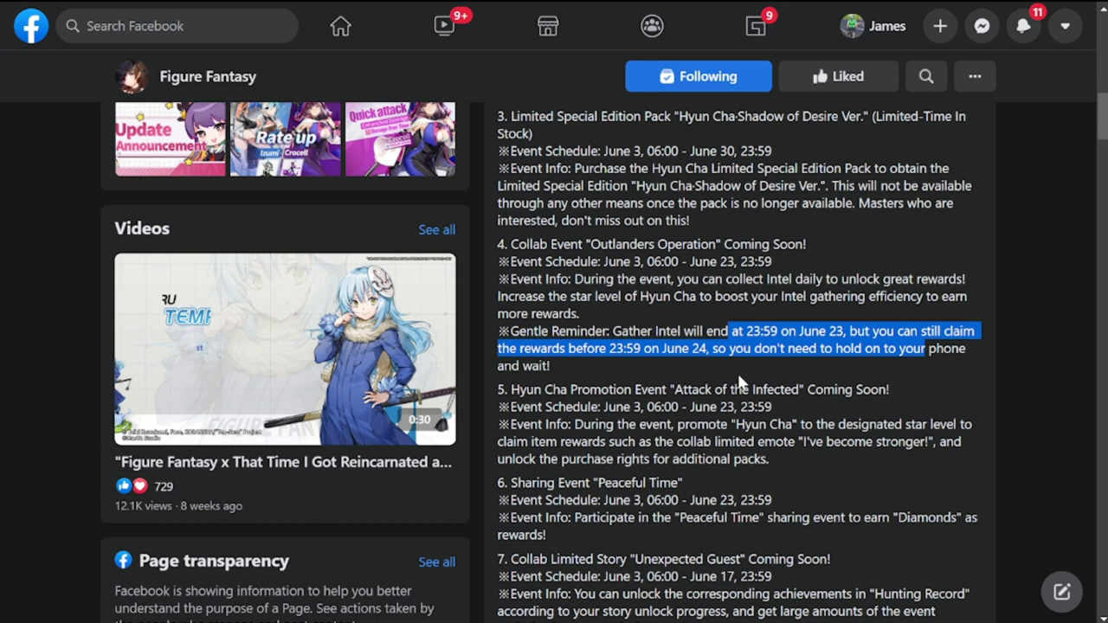
scroll(down, 3)
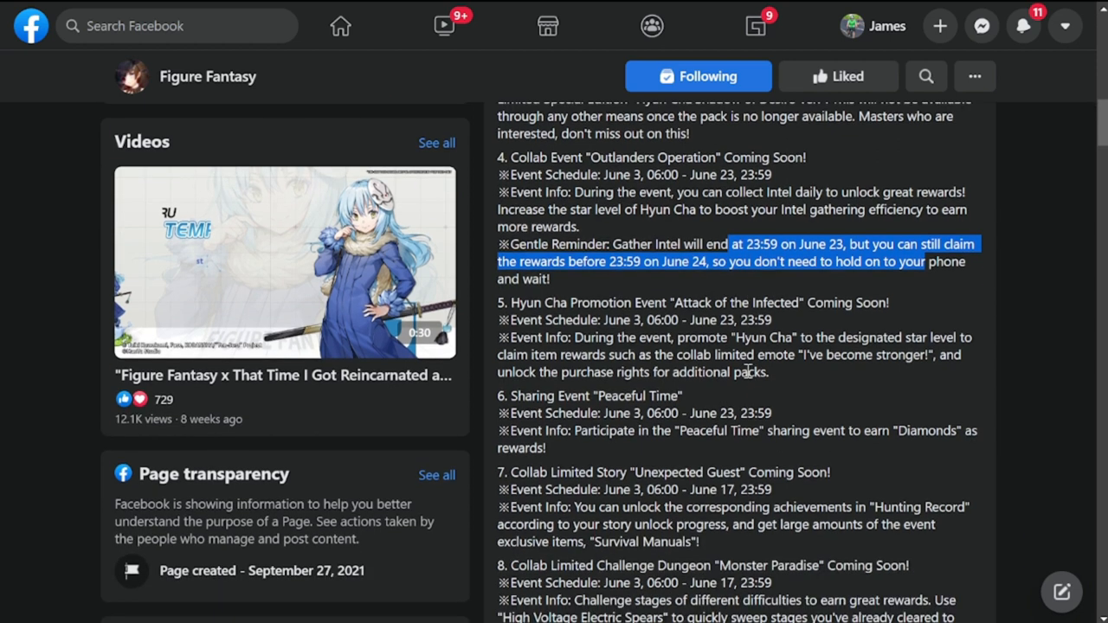
scroll(down, 3)
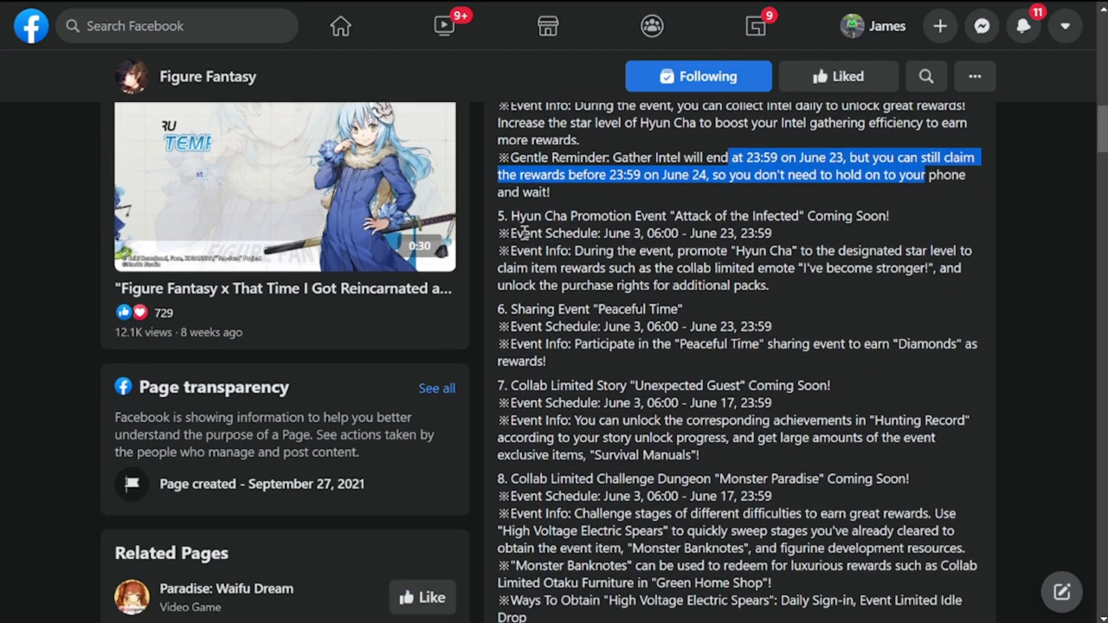
mouse_move(571, 245)
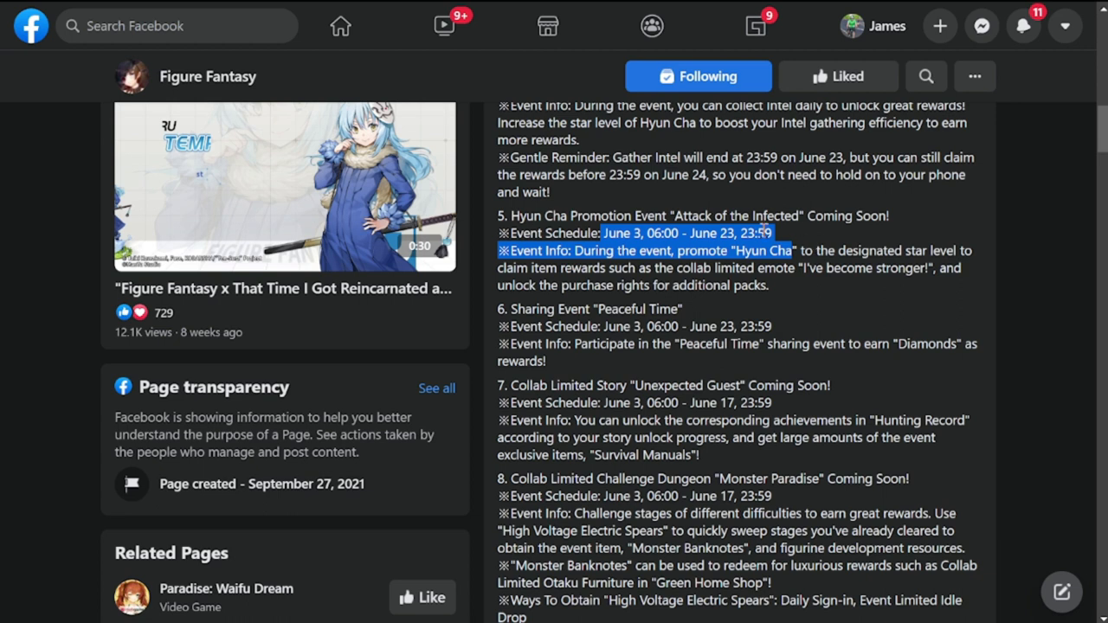
mouse_move(886, 310)
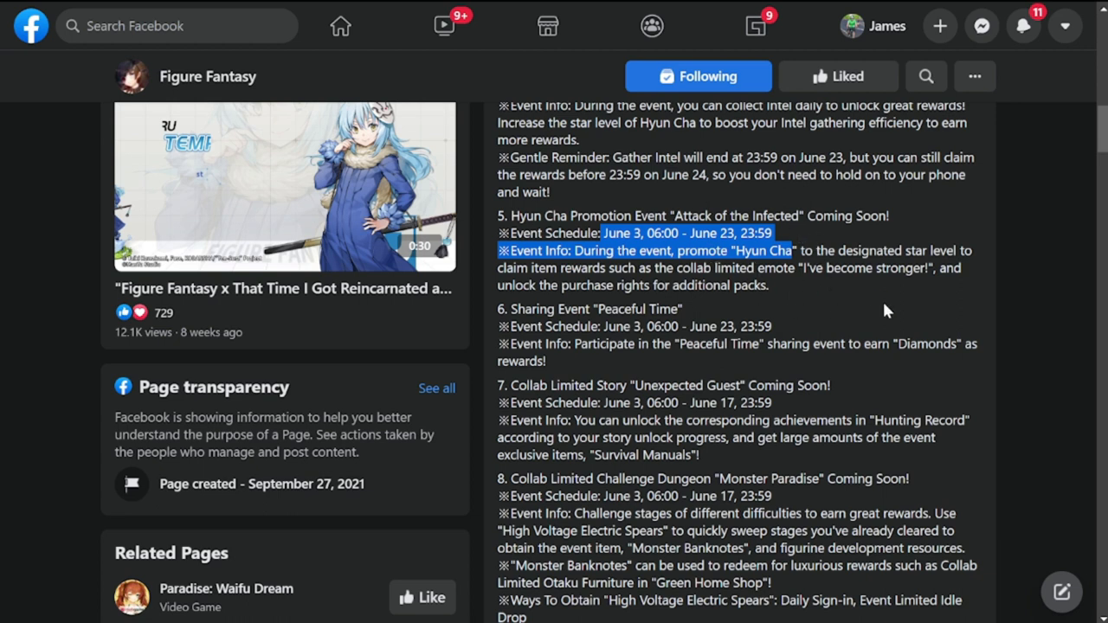
mouse_move(869, 313)
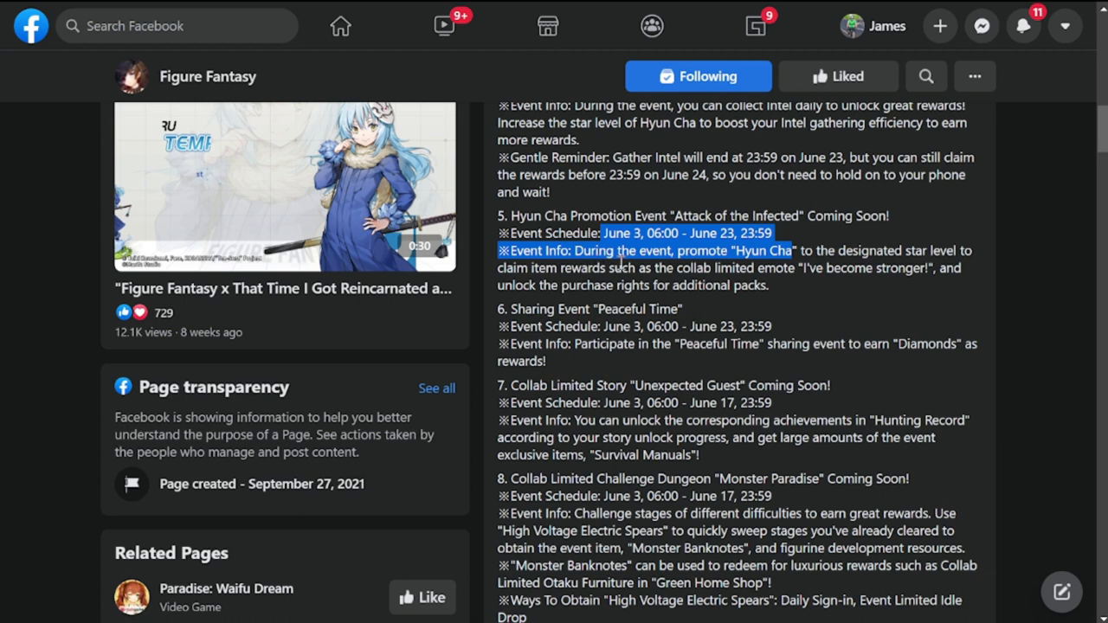
mouse_move(838, 284)
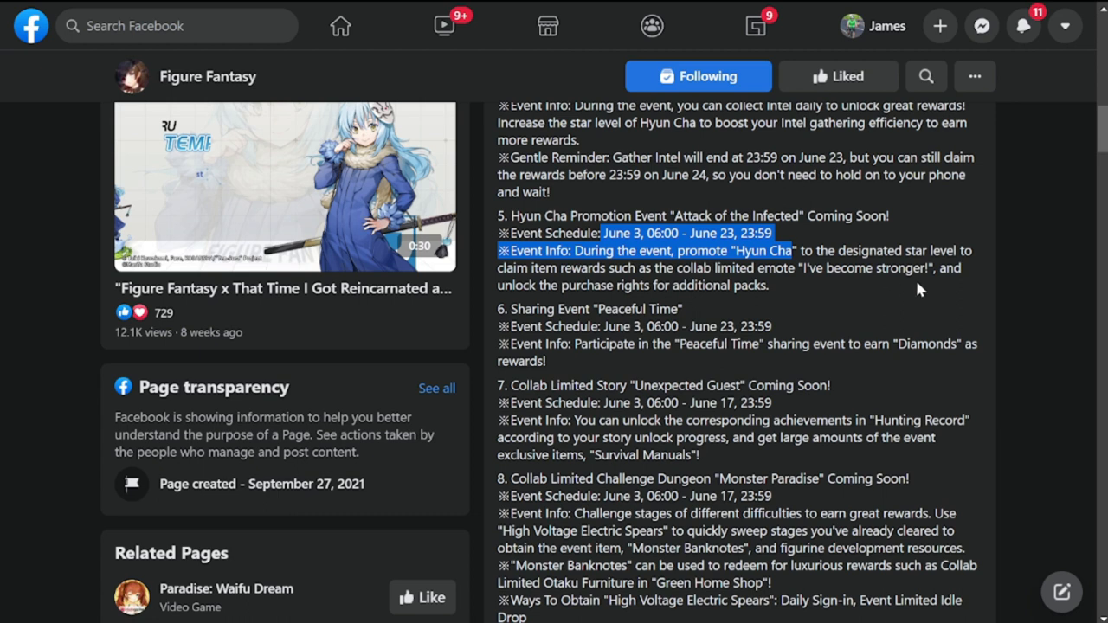
mouse_move(655, 272)
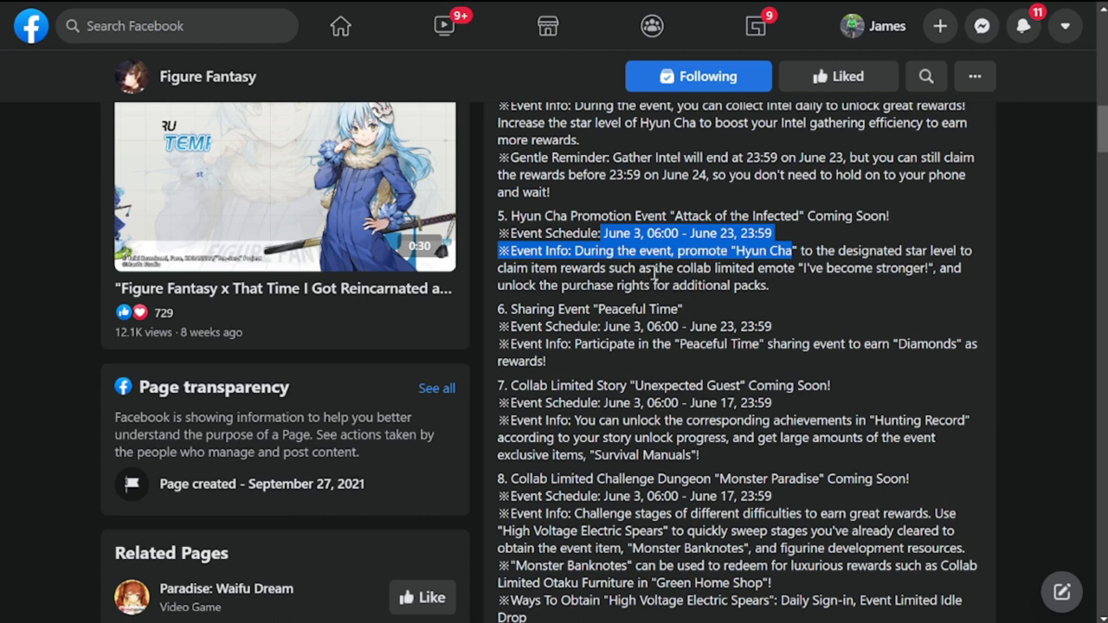
mouse_move(817, 287)
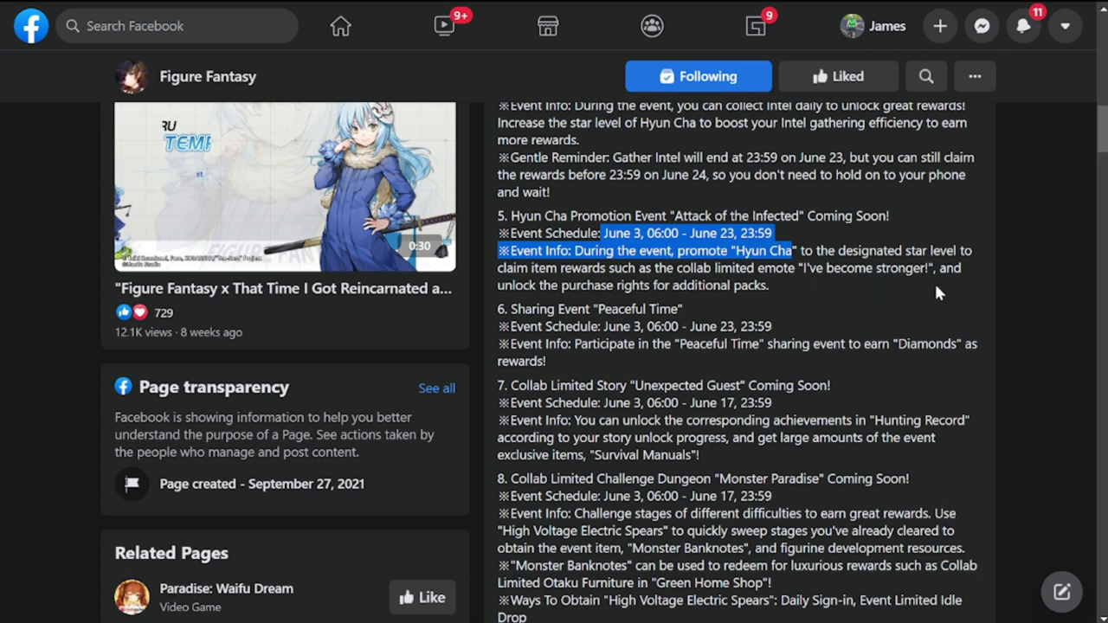
mouse_move(571, 306)
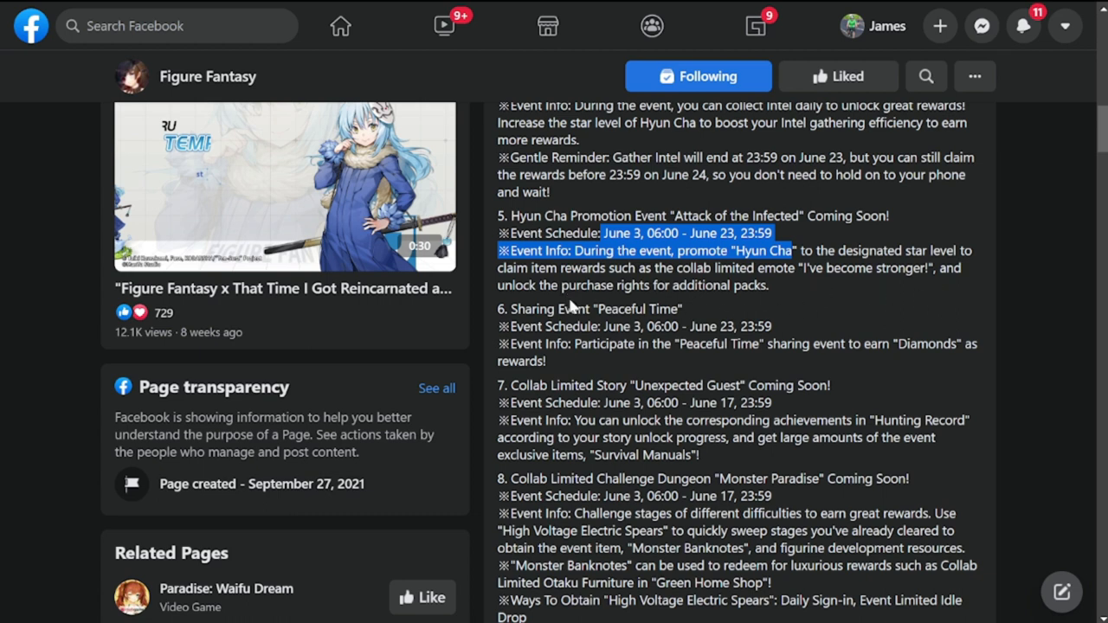
mouse_move(771, 304)
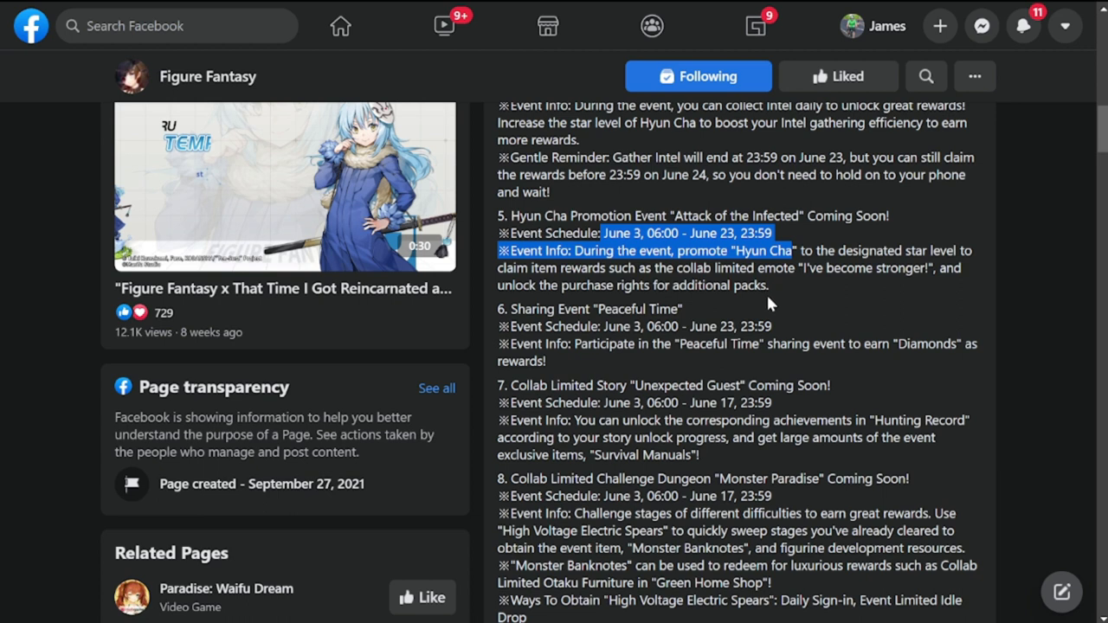
scroll(down, 3)
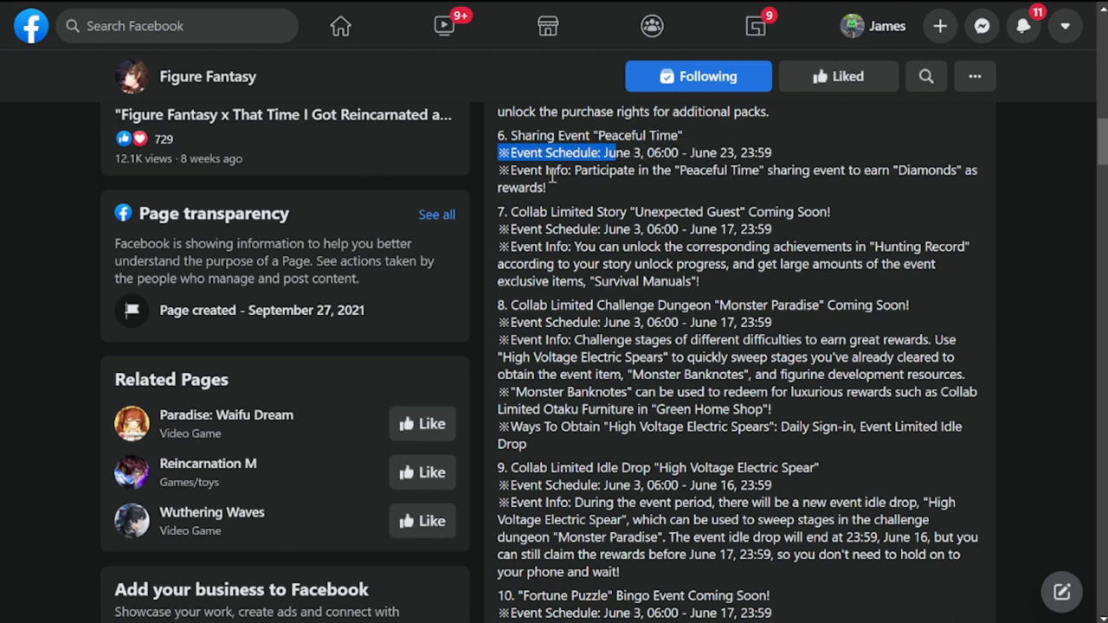
mouse_move(848, 194)
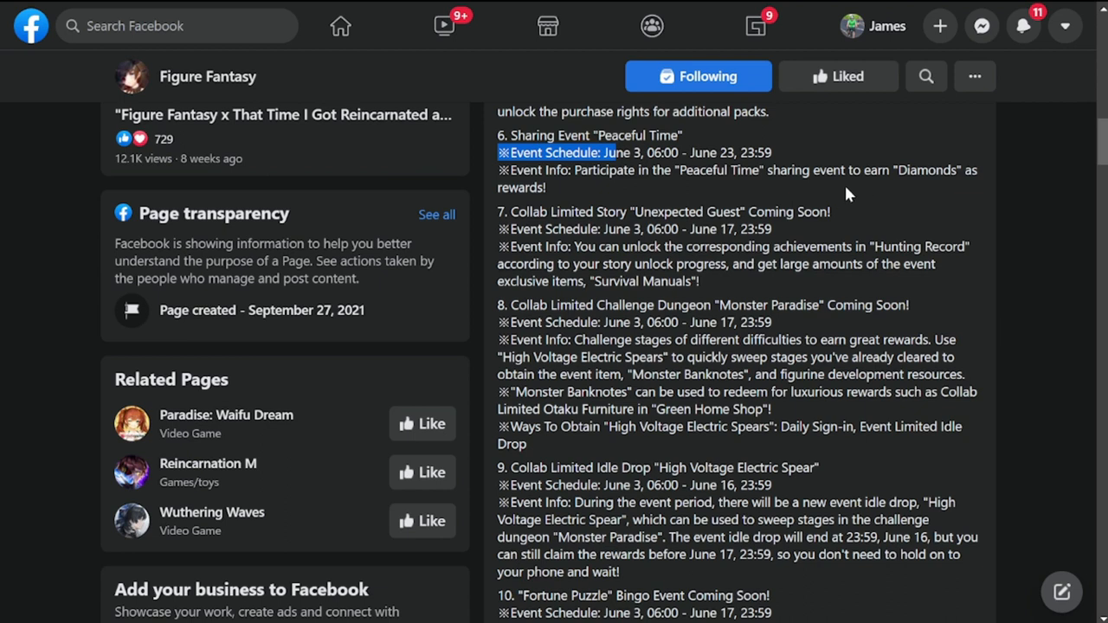
mouse_move(911, 218)
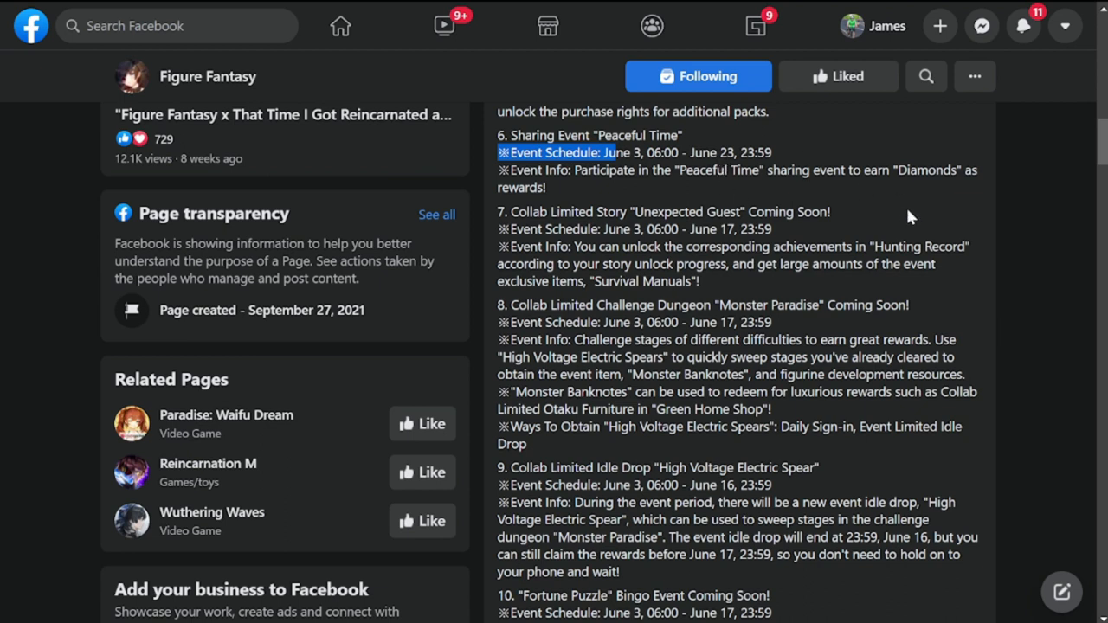
Read through the Collab Limited Story section to the Monster Paradise challenge dungeon schedule, highlighting lines
scroll(down, 3)
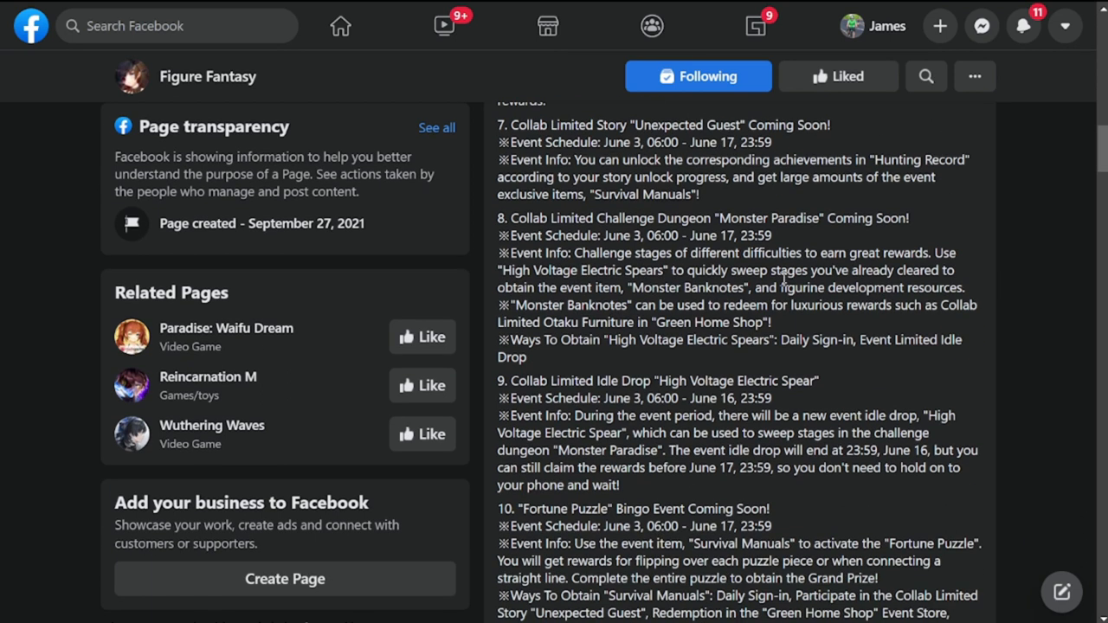
mouse_move(602, 182)
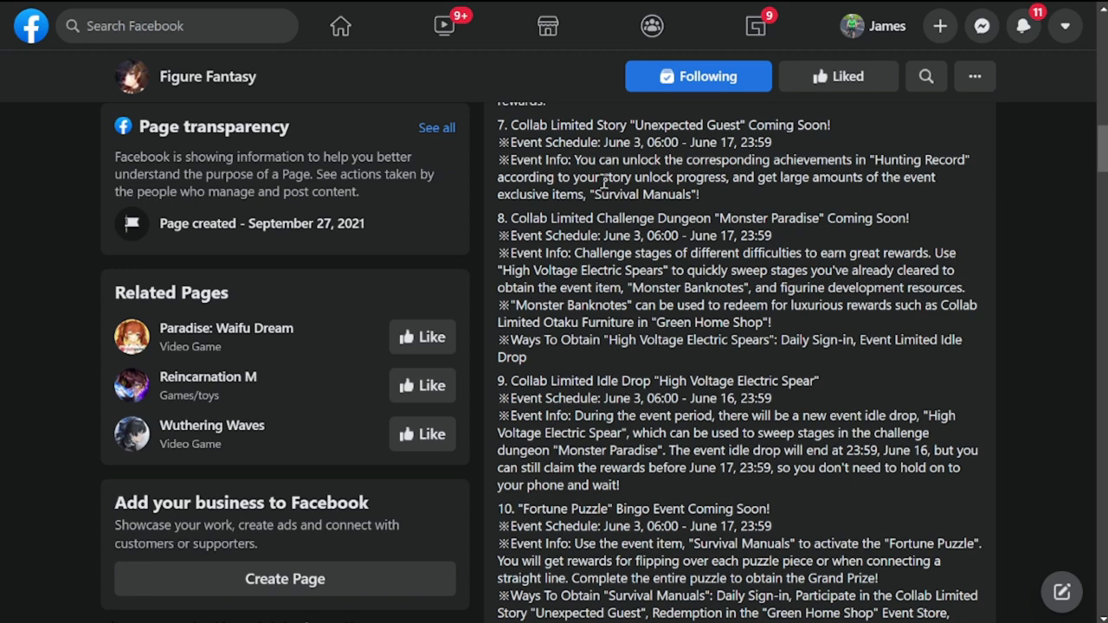
mouse_move(609, 142)
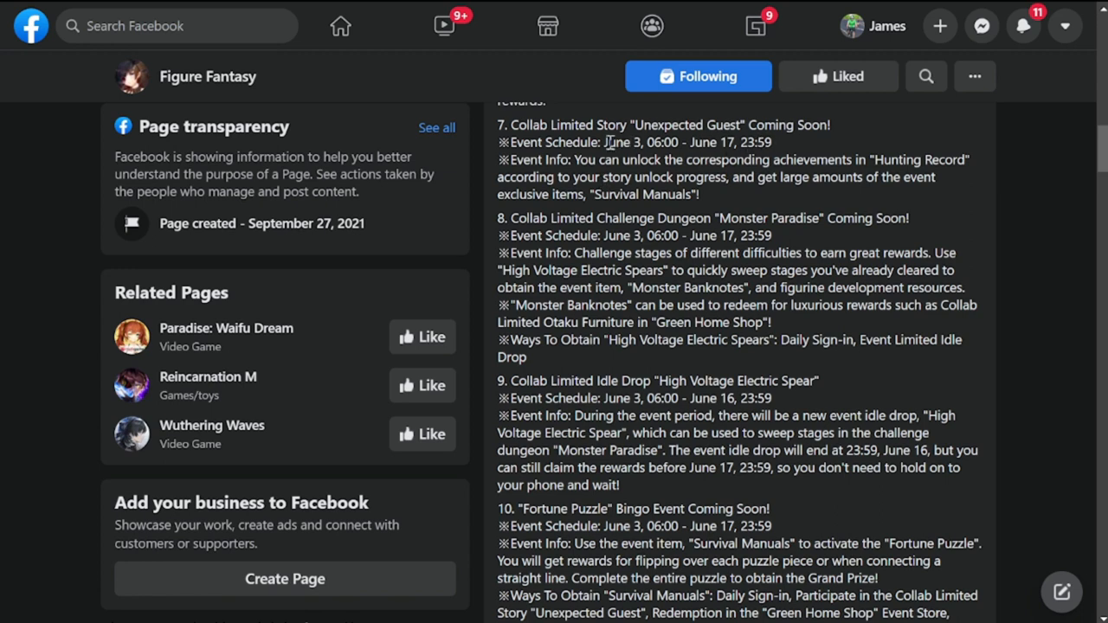
double_click(632, 142)
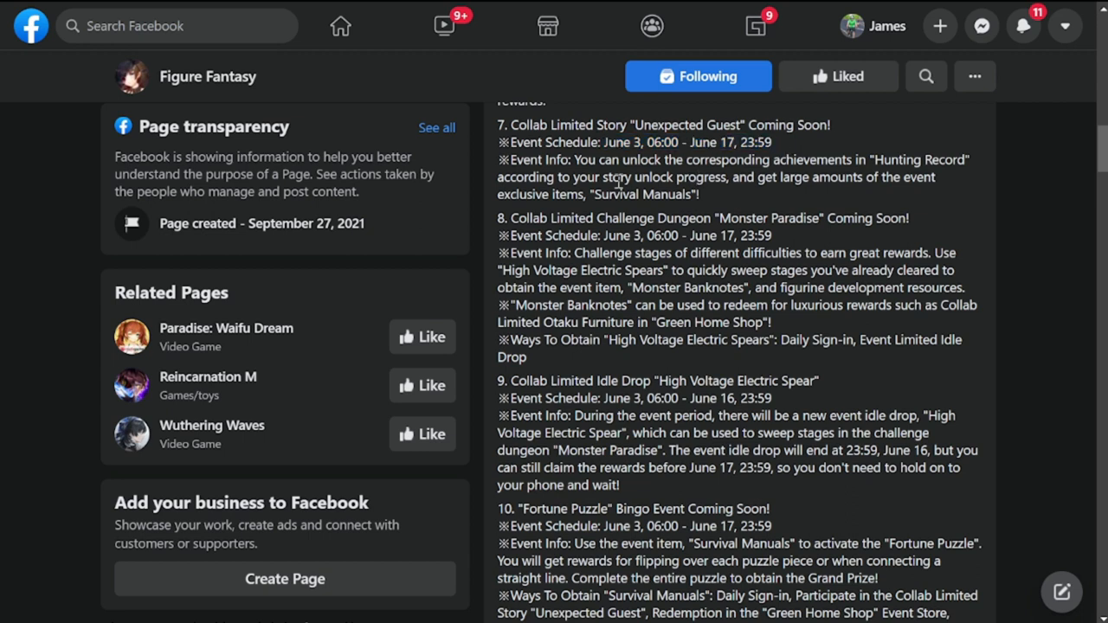
mouse_move(594, 169)
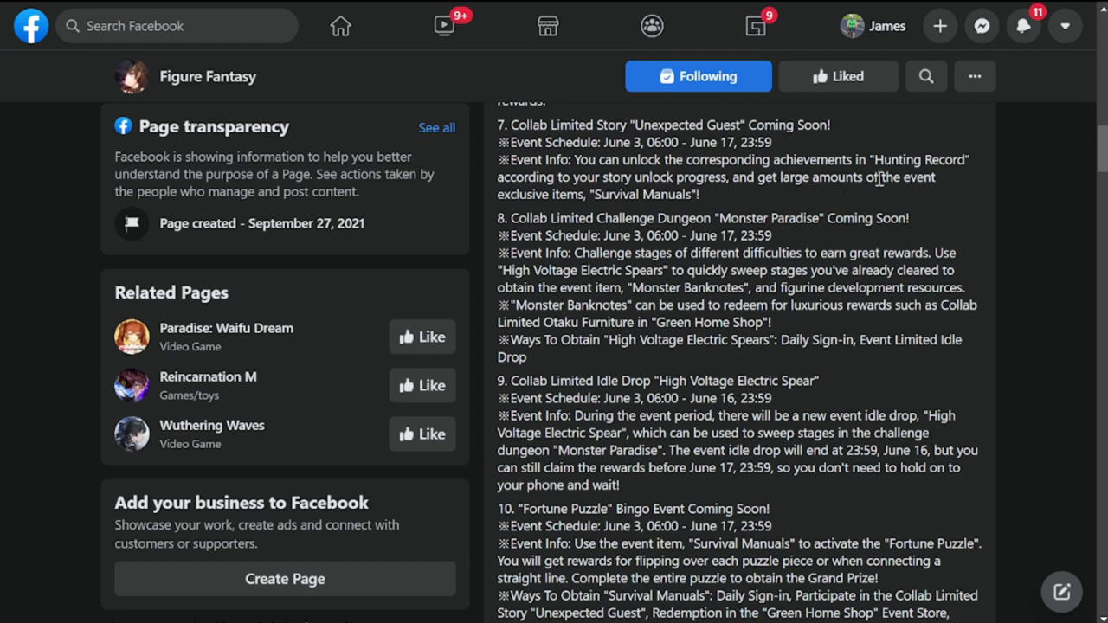
mouse_move(747, 268)
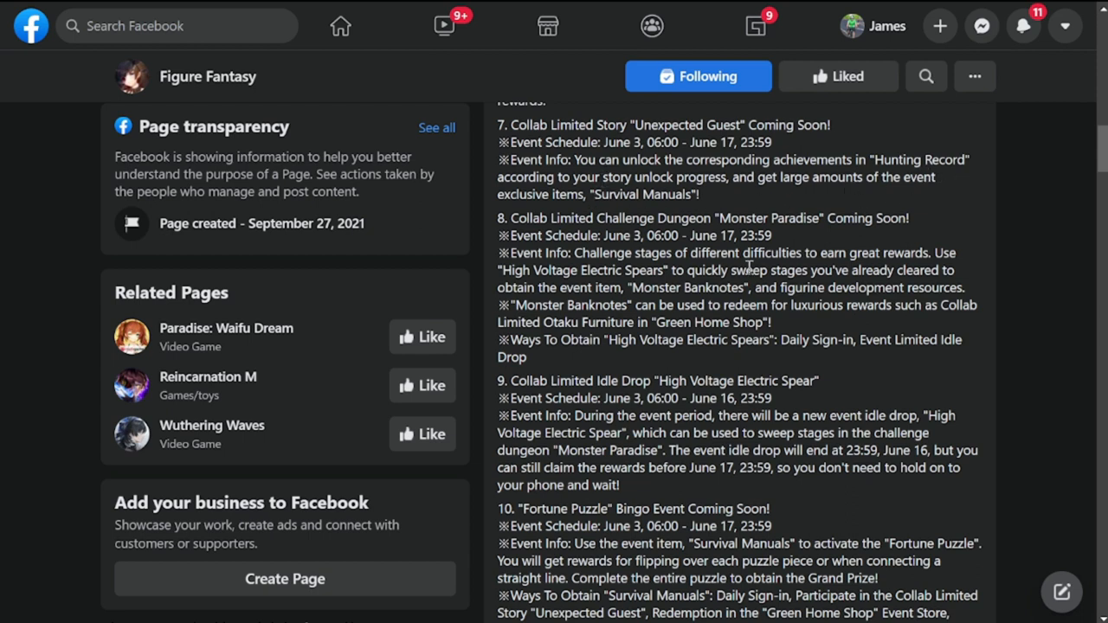
mouse_move(778, 218)
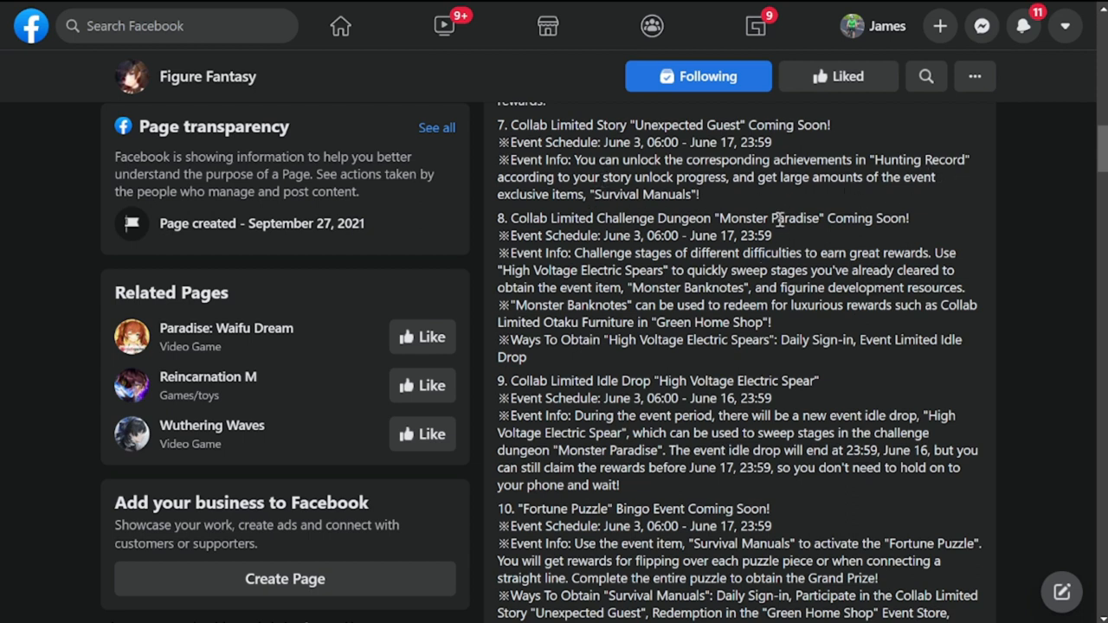
mouse_move(678, 249)
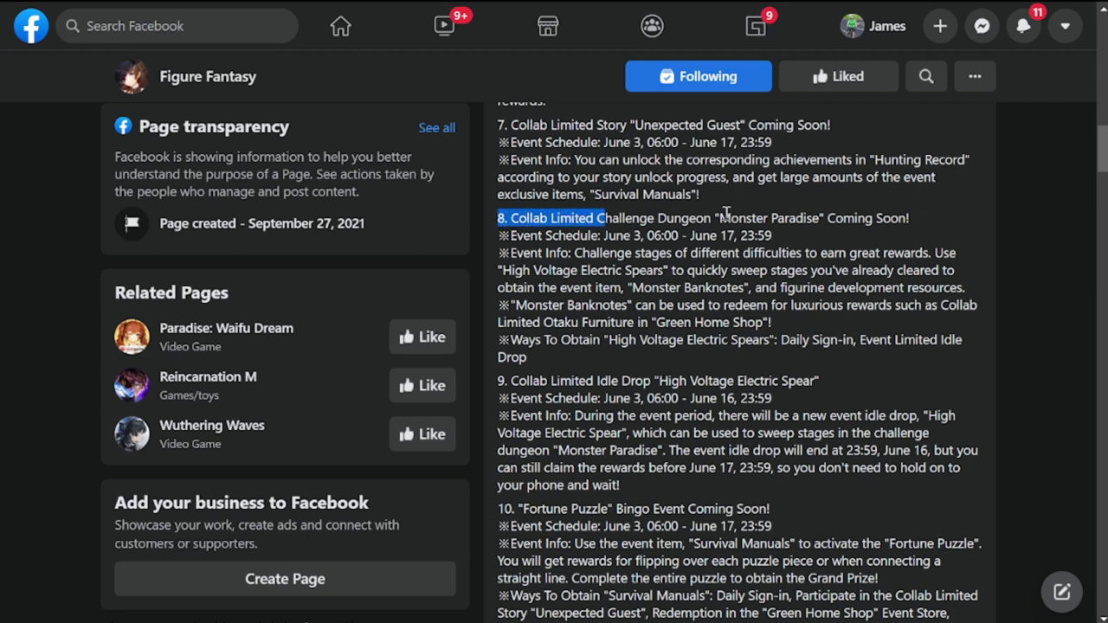
mouse_move(834, 304)
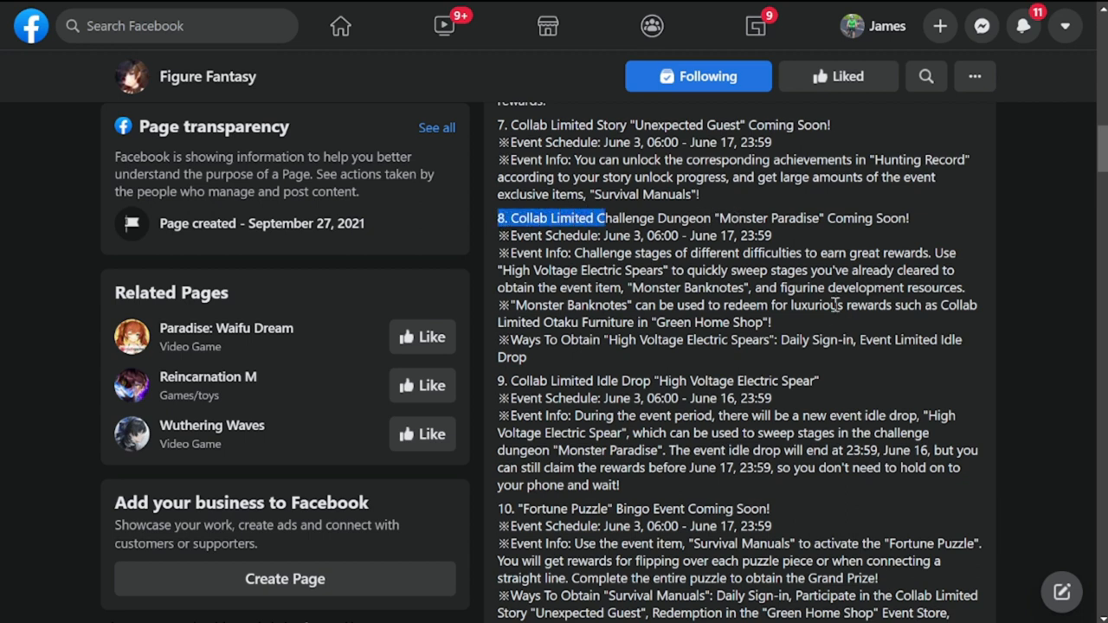
click(606, 235)
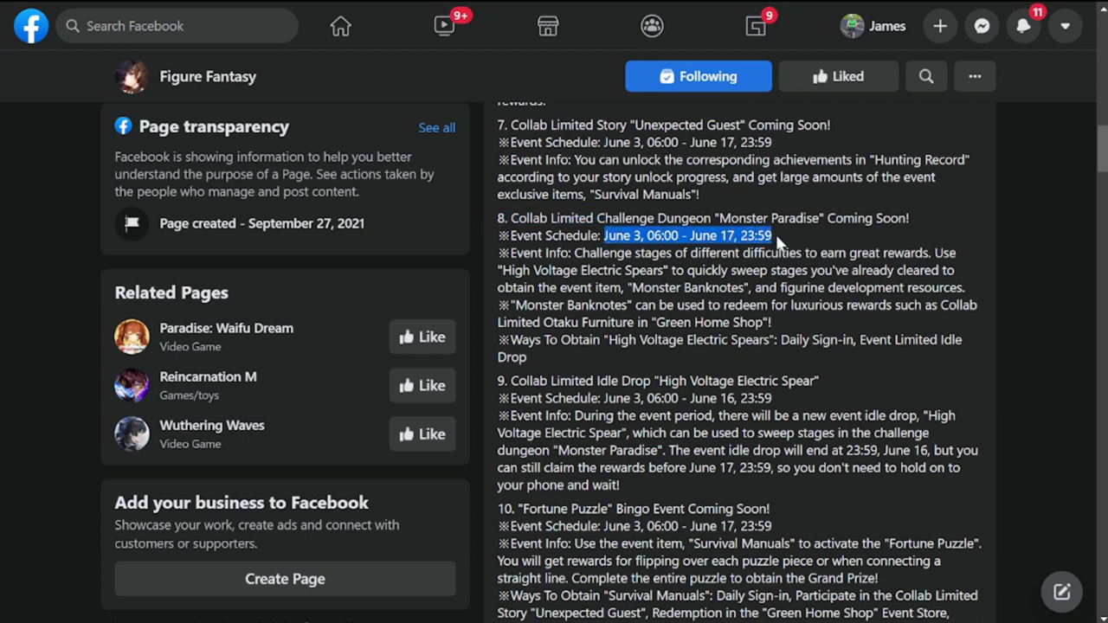
mouse_move(949, 324)
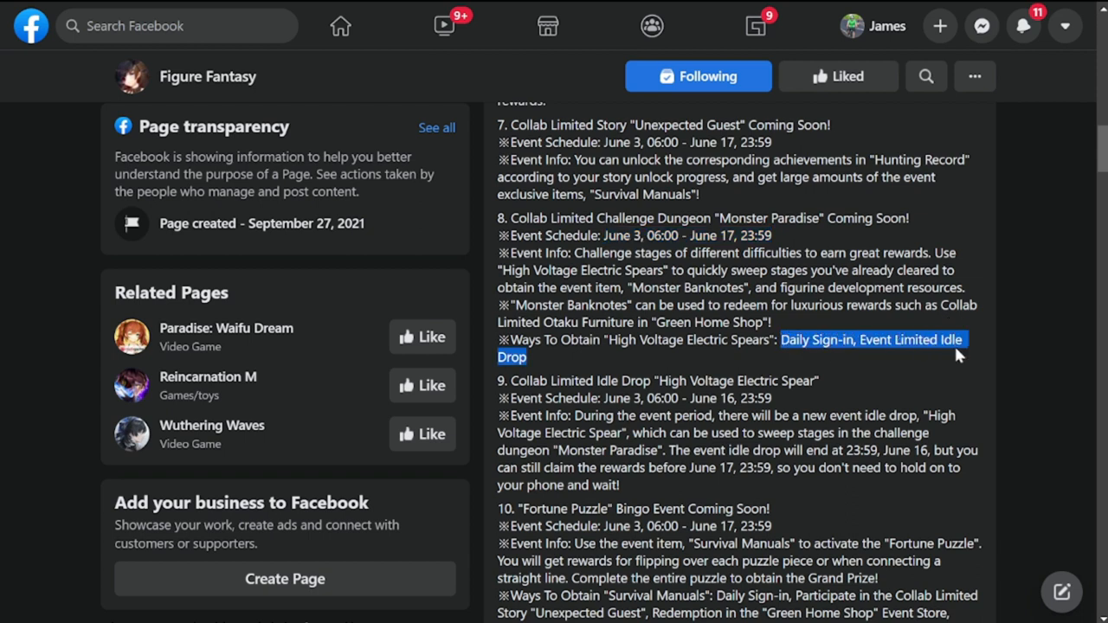
mouse_move(688, 343)
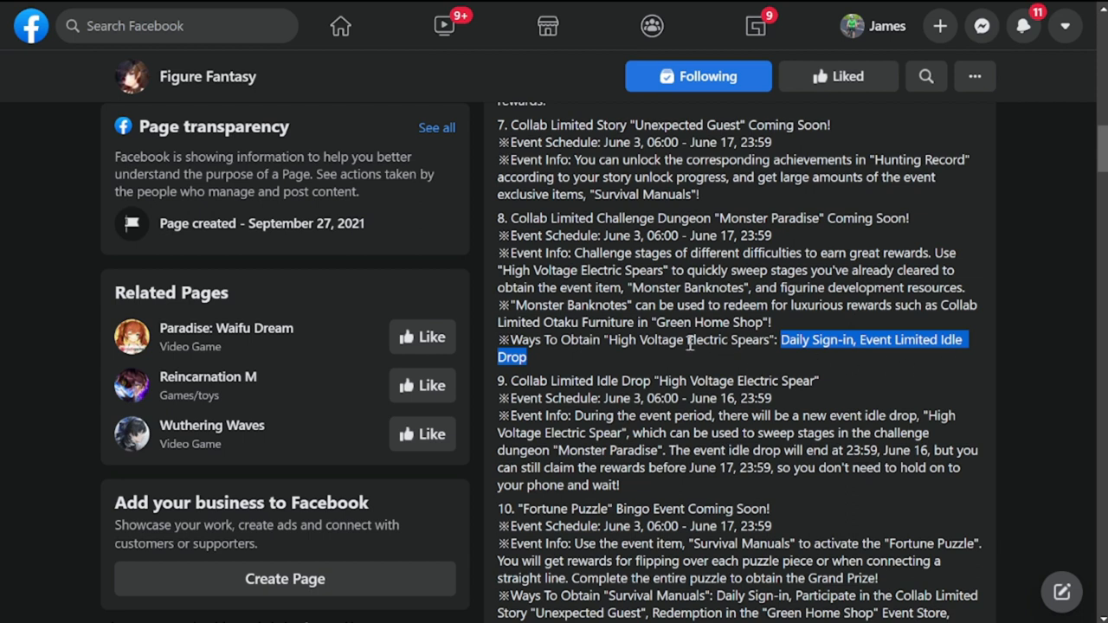
Read through the Monster Paradise dungeon section down to the Collab Limited Idle Drop event
scroll(down, 3)
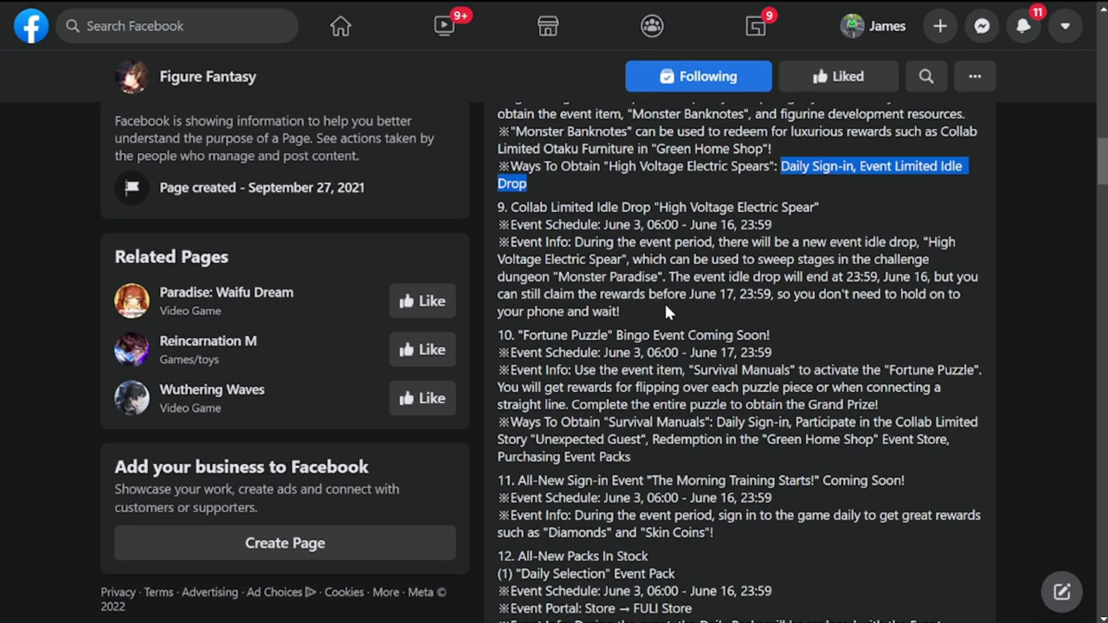
mouse_move(589, 222)
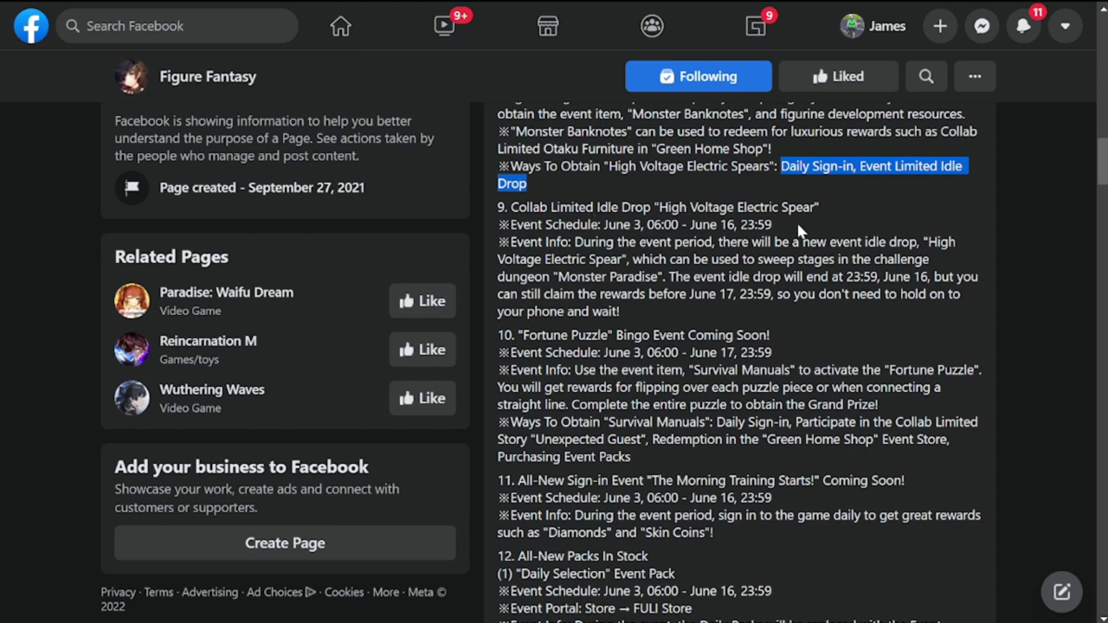
mouse_move(614, 225)
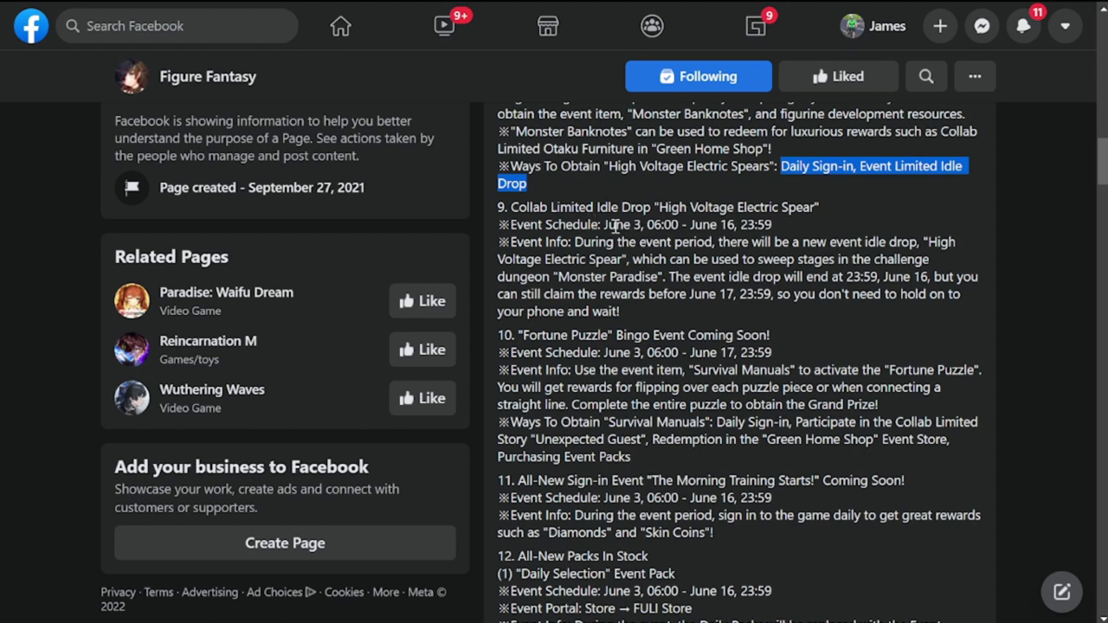
mouse_move(805, 235)
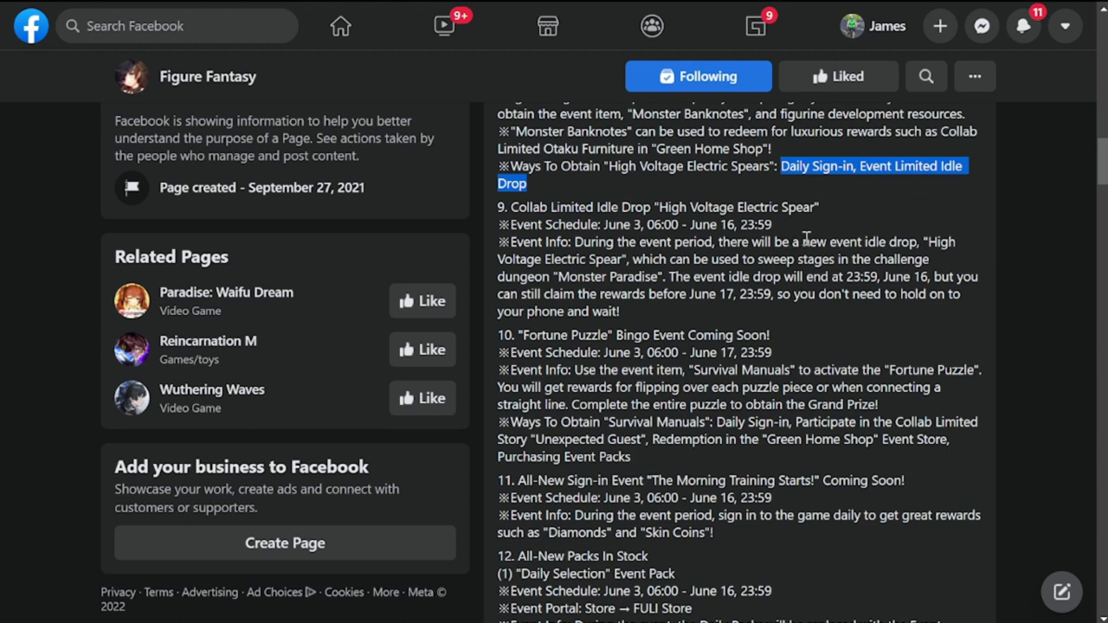
mouse_move(641, 249)
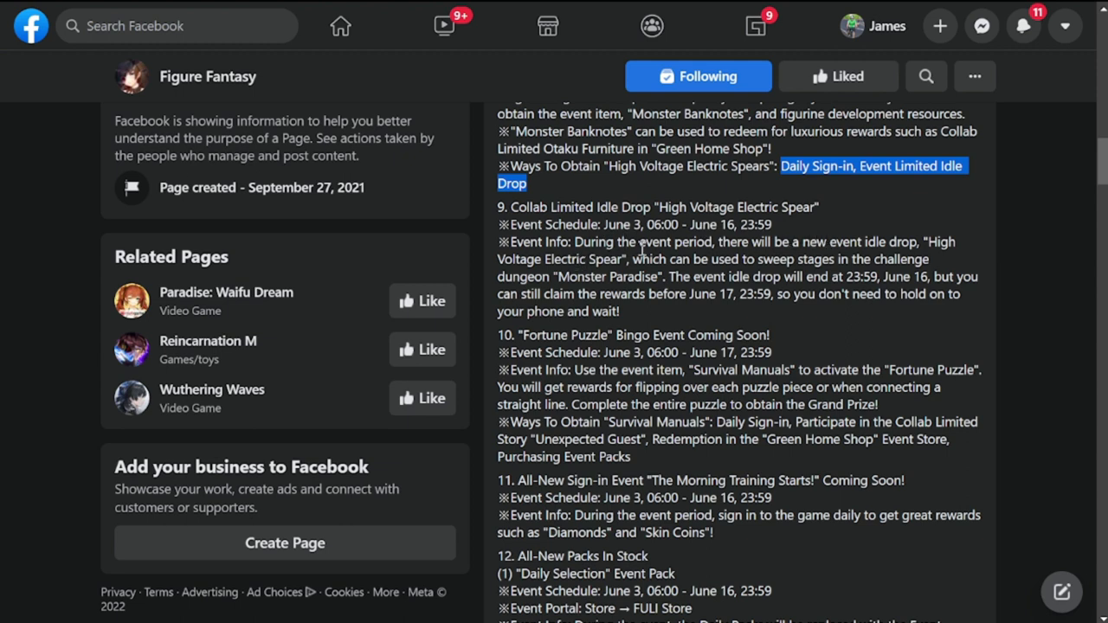
mouse_move(862, 253)
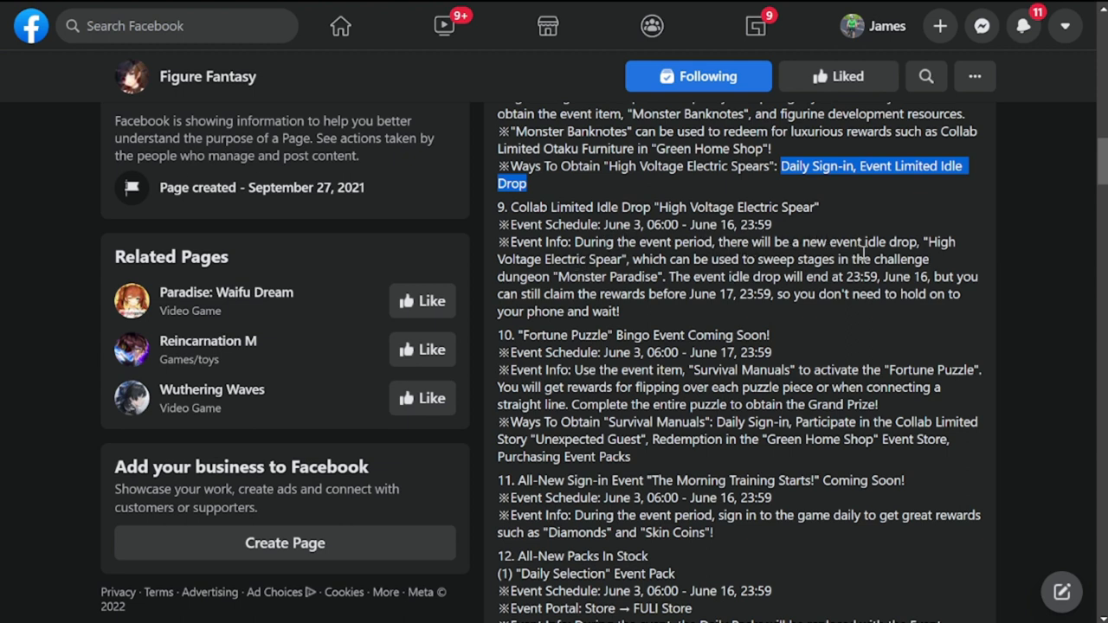
mouse_move(710, 280)
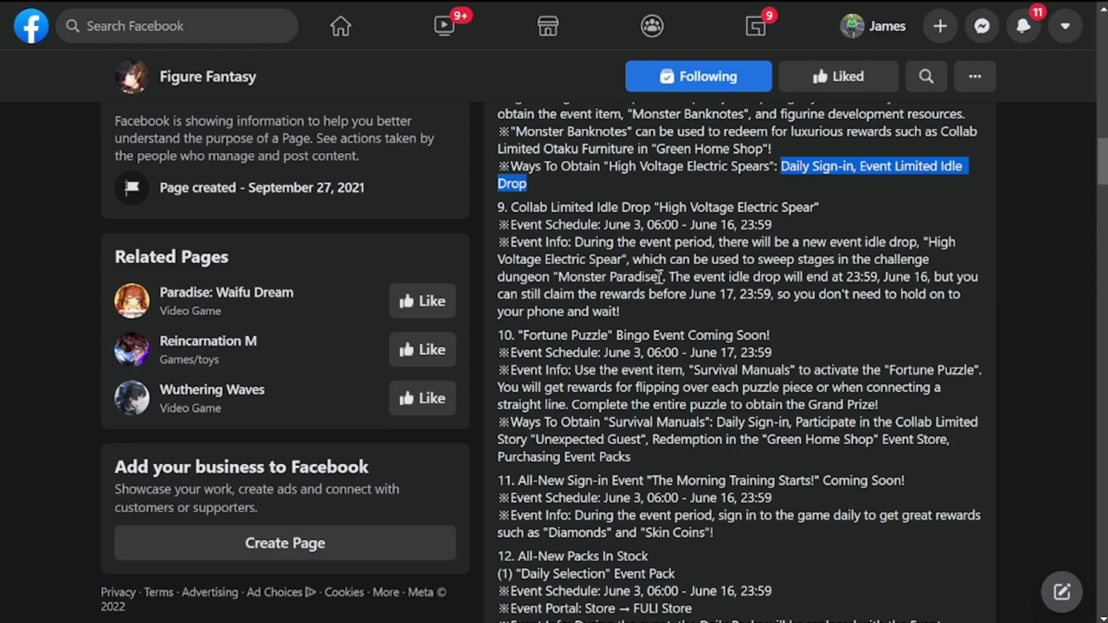
mouse_move(713, 261)
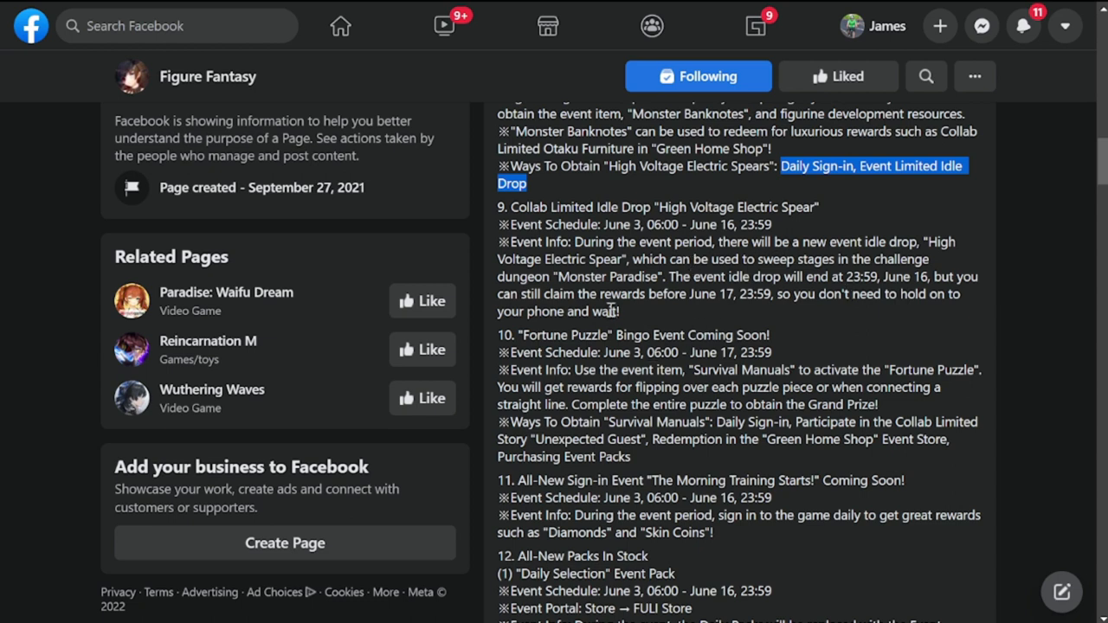
mouse_move(796, 319)
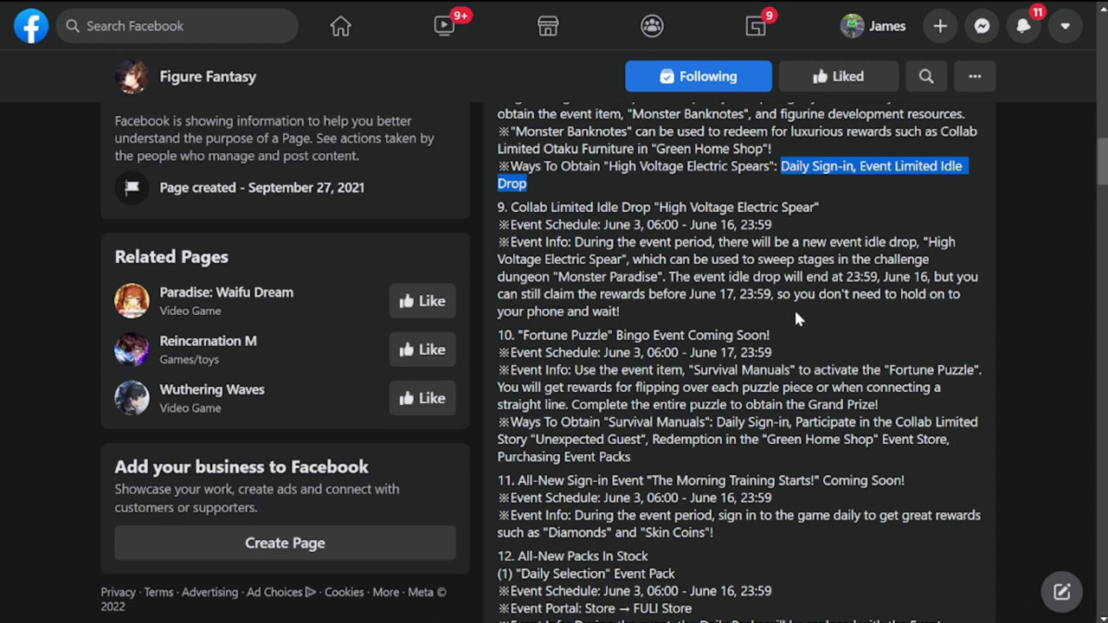
mouse_move(828, 325)
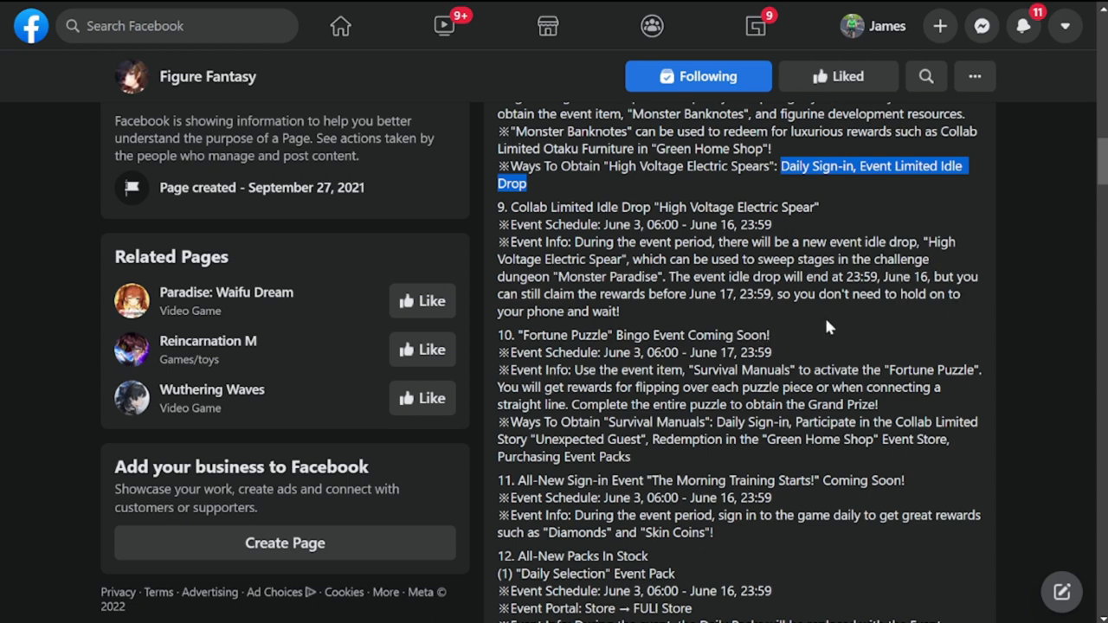
mouse_move(741, 303)
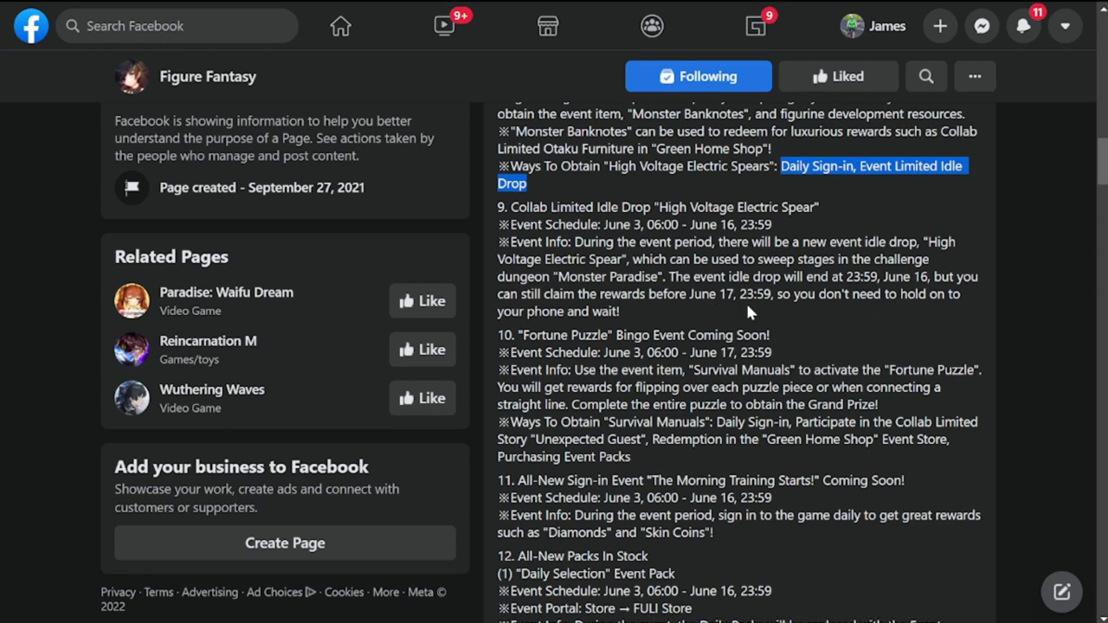
Read past the Fortune Puzzle bingo to the Morning Training sign-in event, marking its schedule and rewards, and reach the new packs
scroll(down, 3)
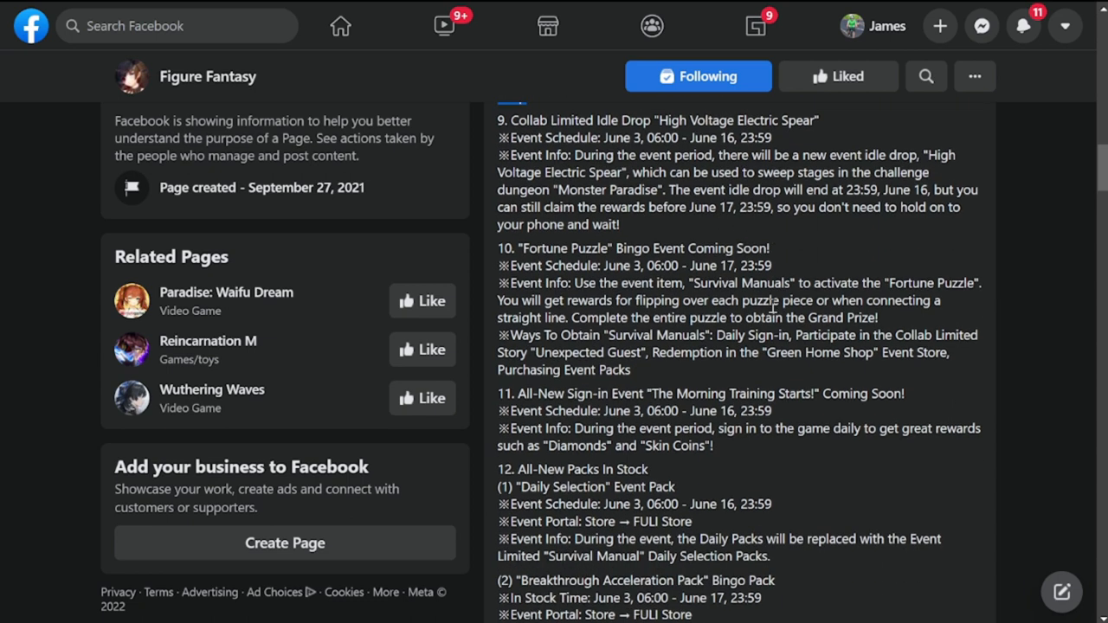
scroll(down, 3)
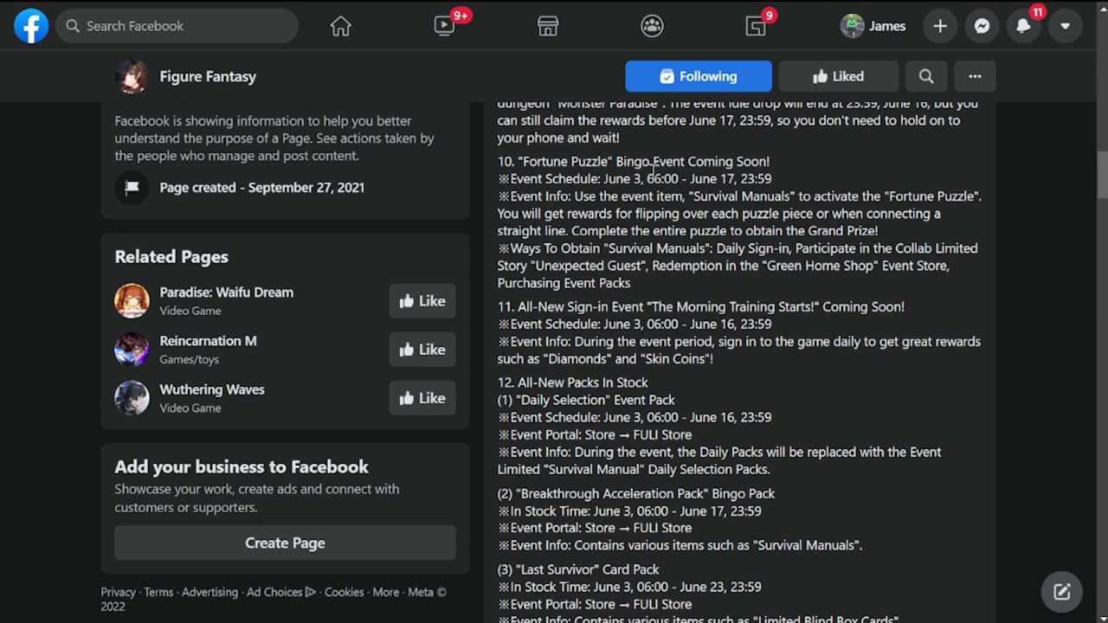
mouse_move(822, 256)
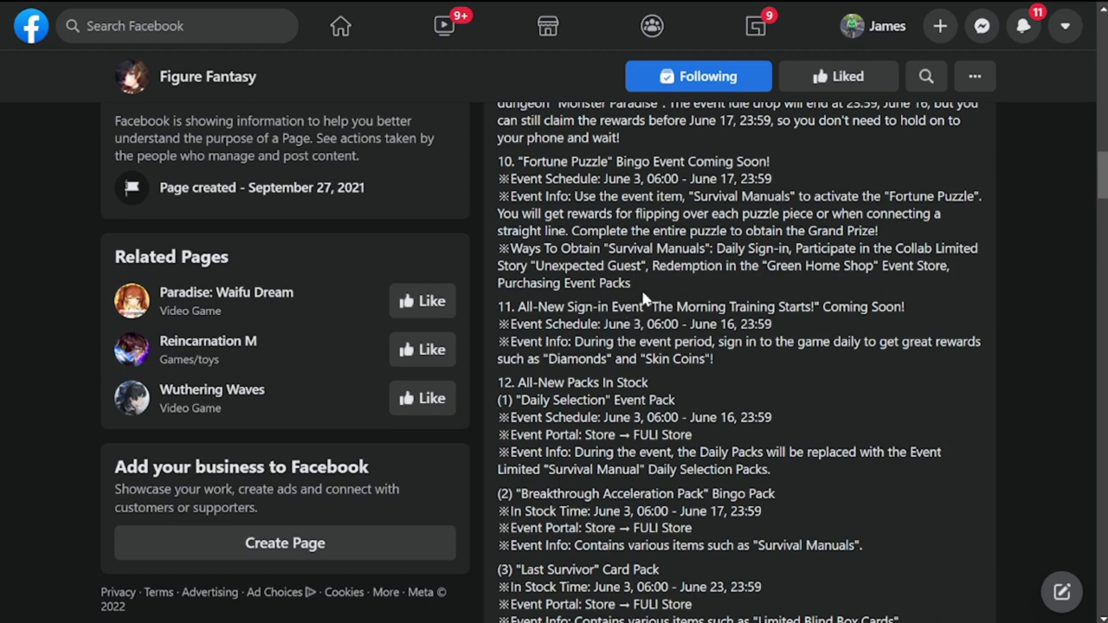
mouse_move(775, 285)
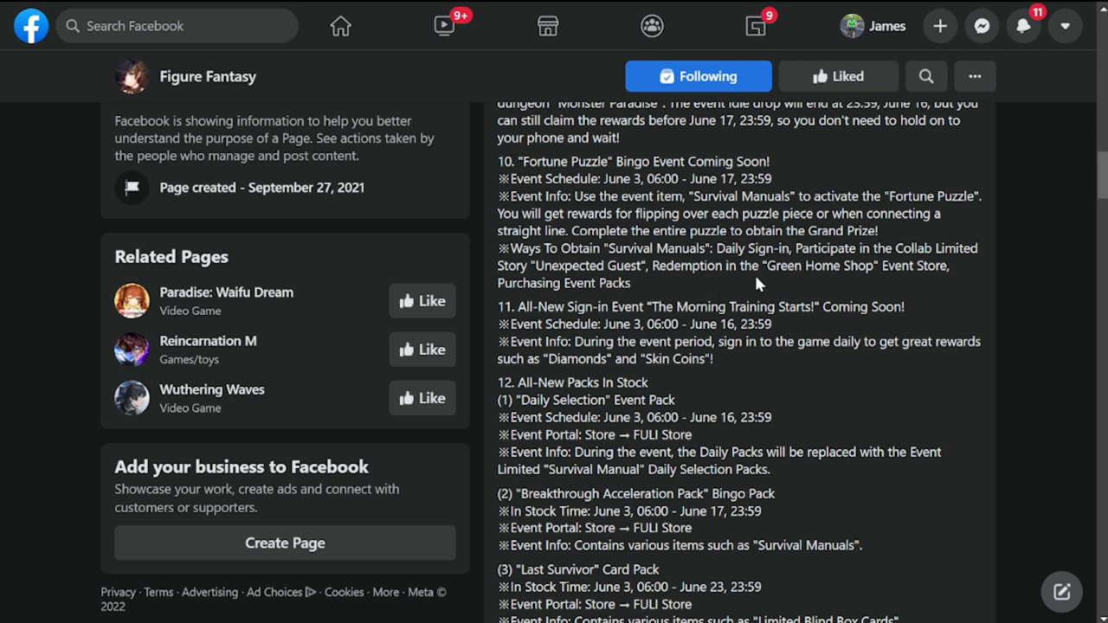
scroll(down, 3)
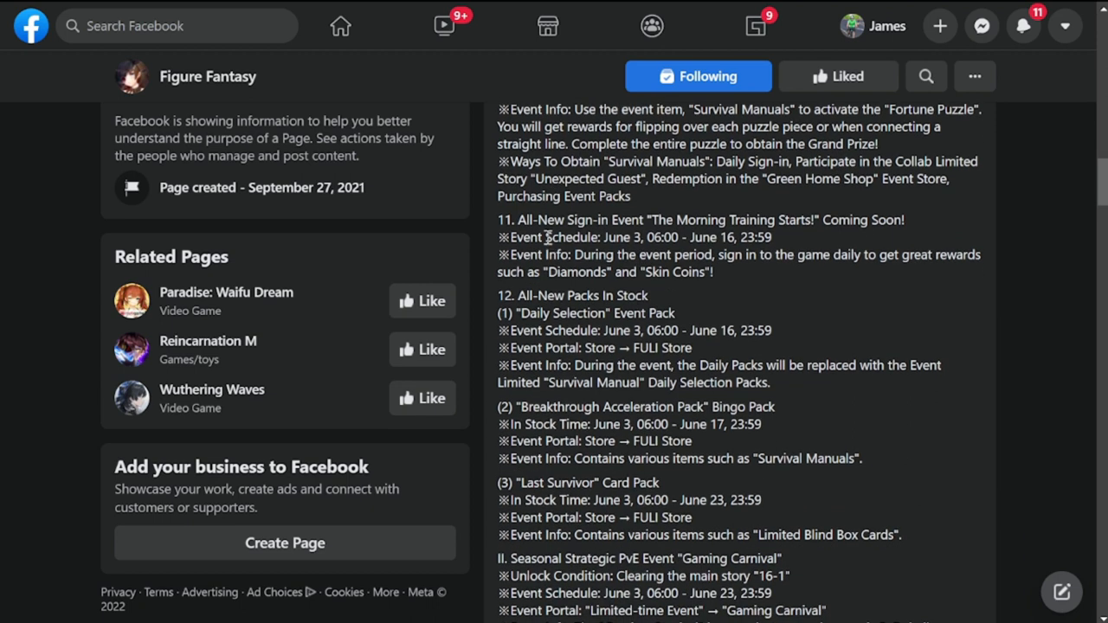
mouse_move(602, 242)
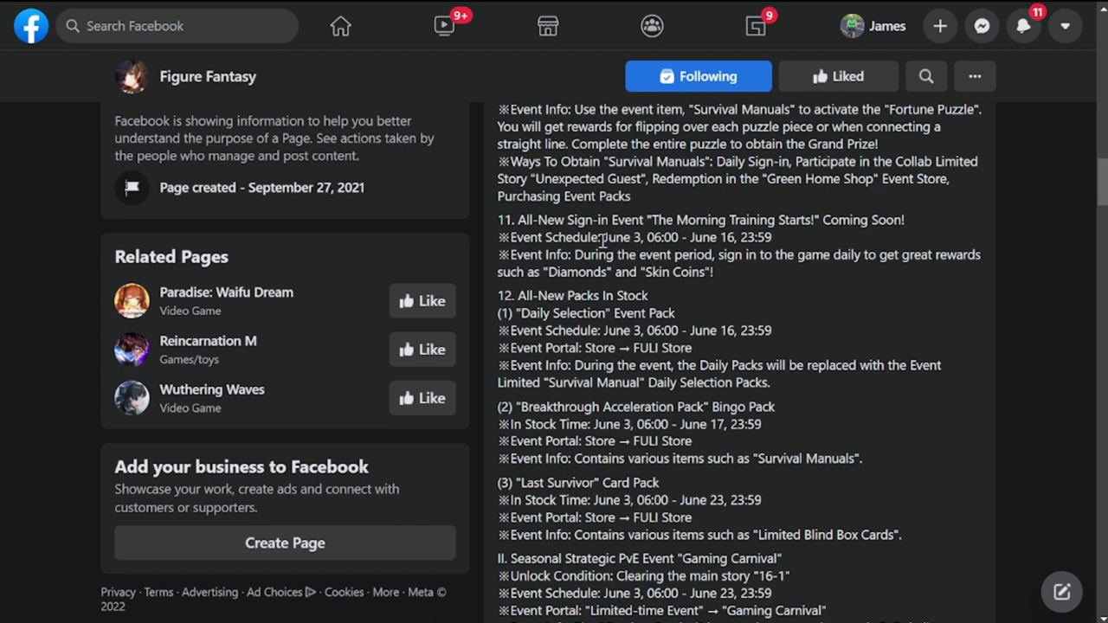
drag(603, 237, 814, 254)
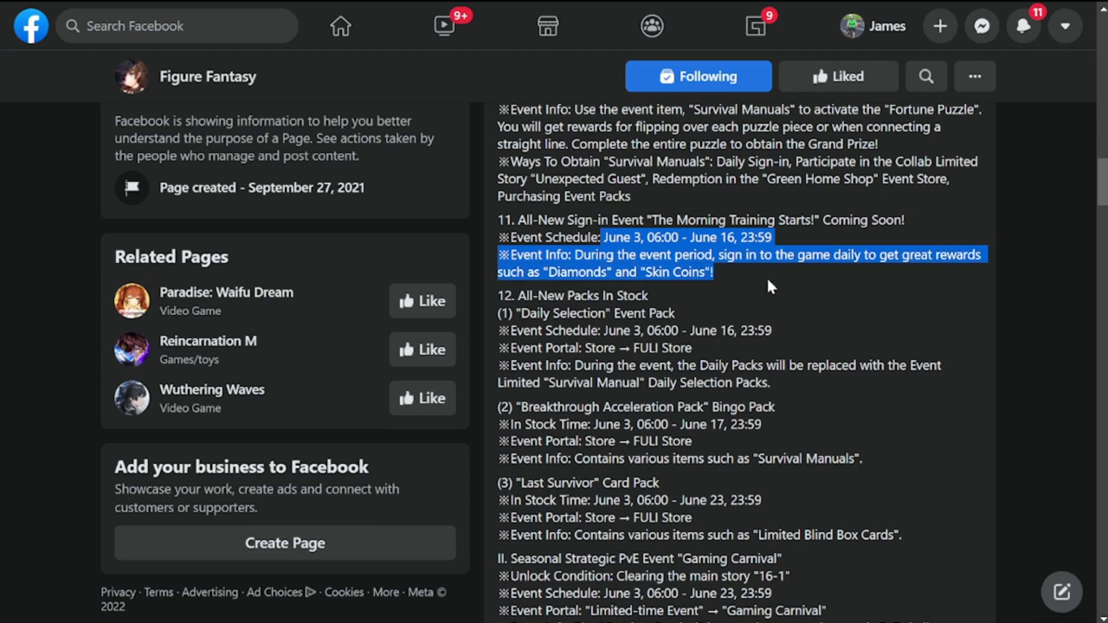
click(731, 294)
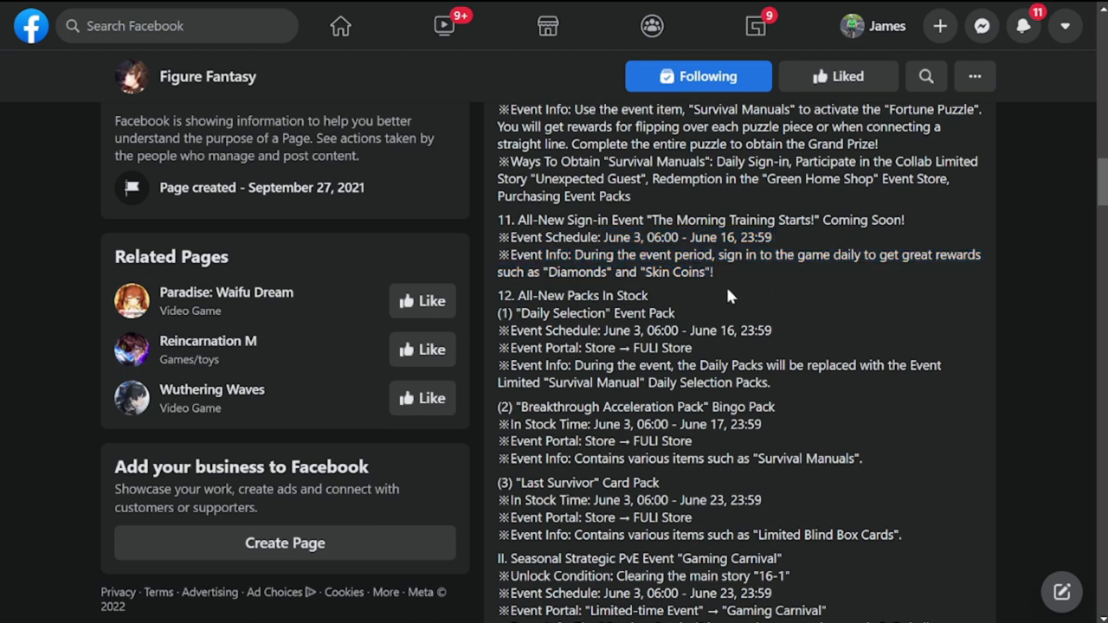
Read through the Gaming Carnival PvE event details until the Other Content Updates section appears
scroll(down, 3)
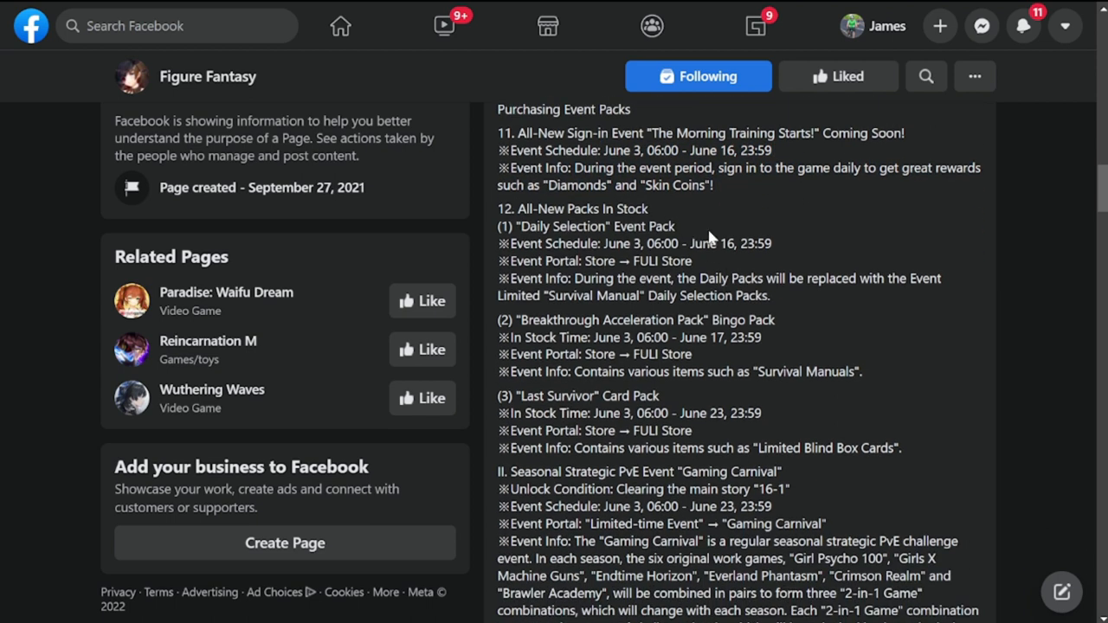
mouse_move(540, 328)
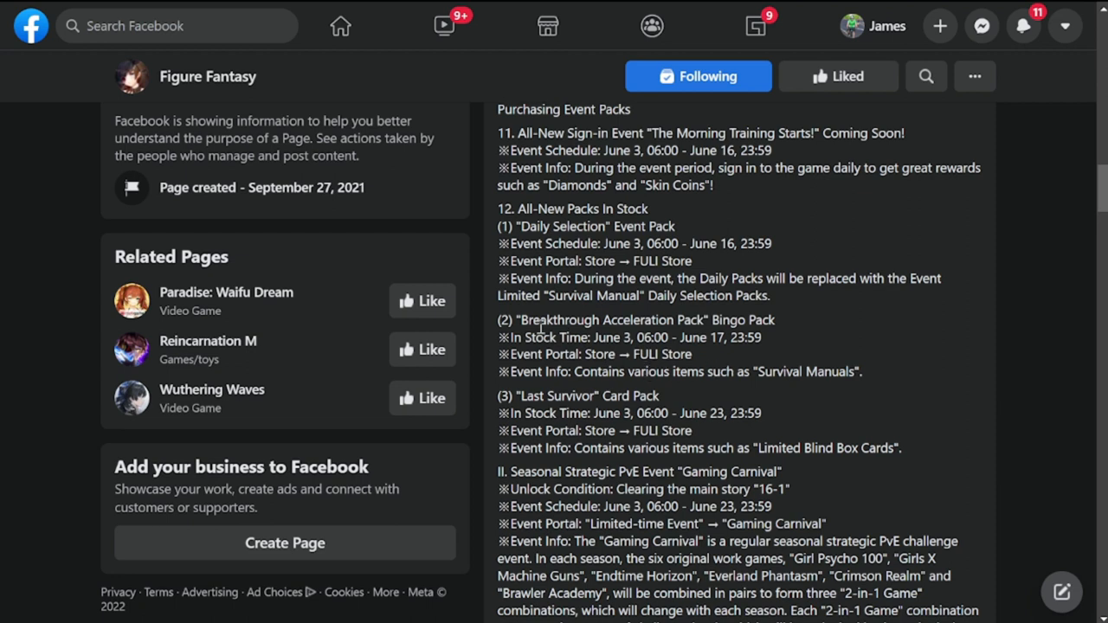
scroll(down, 3)
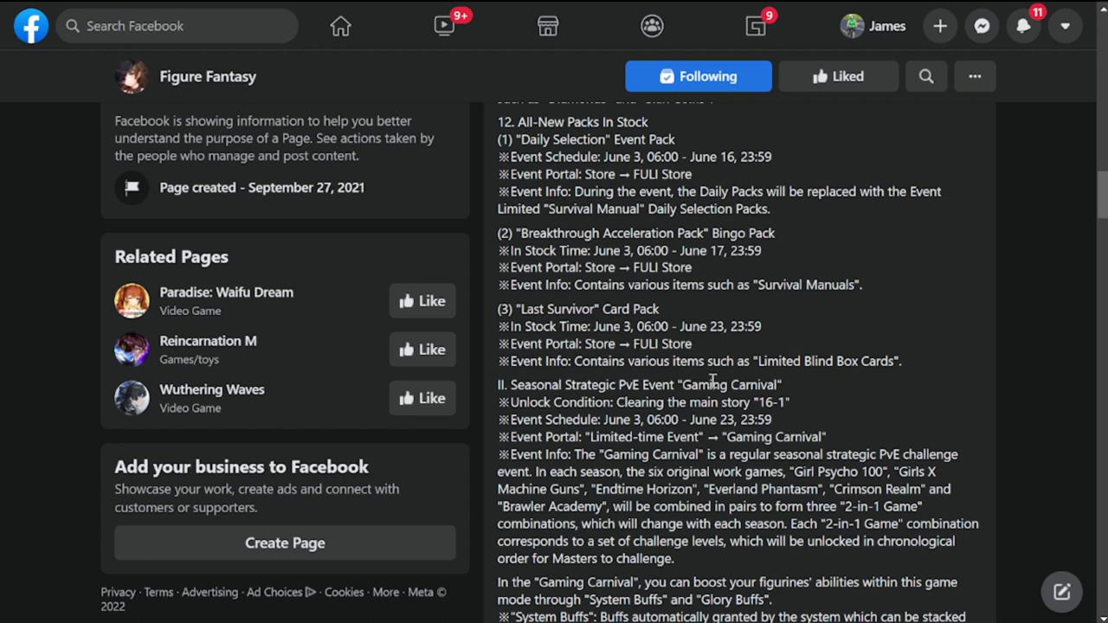
scroll(down, 3)
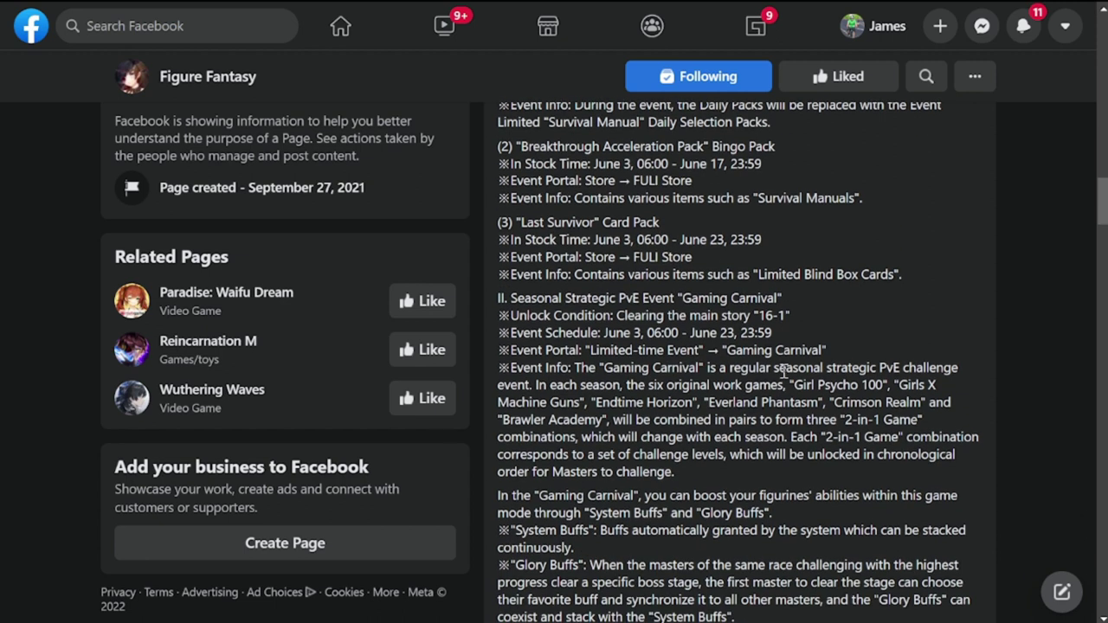
mouse_move(599, 302)
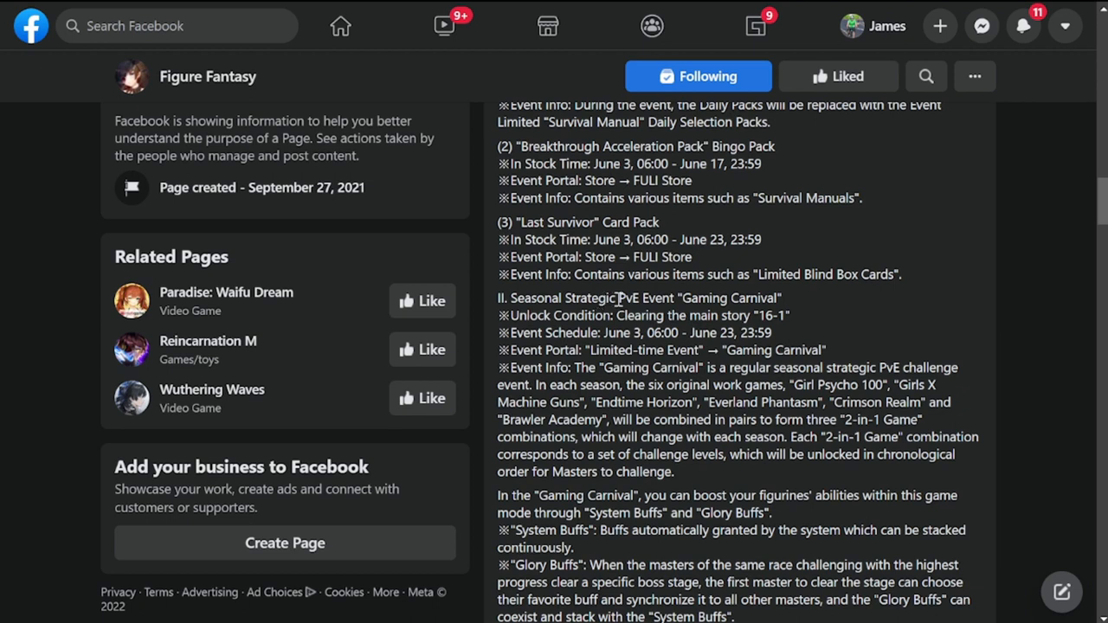
mouse_move(794, 315)
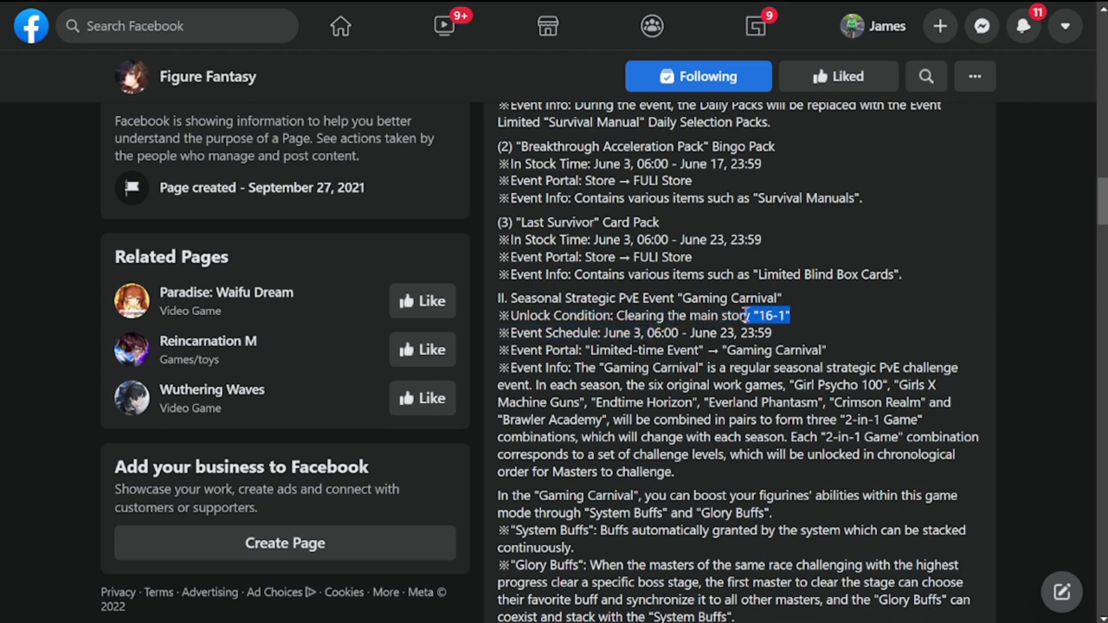
mouse_move(800, 415)
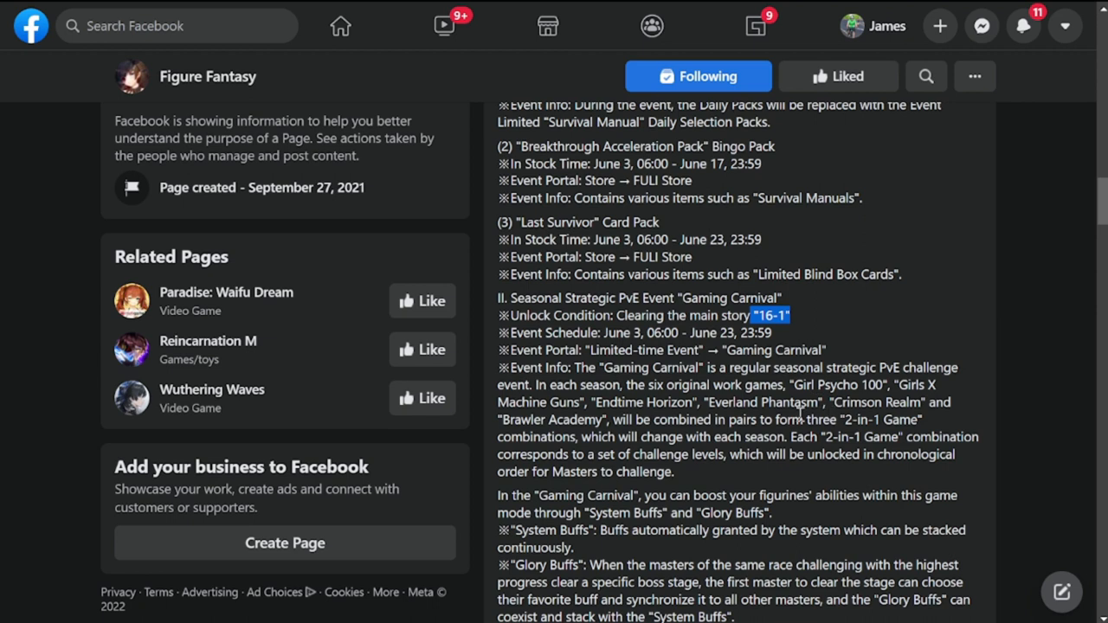
scroll(down, 3)
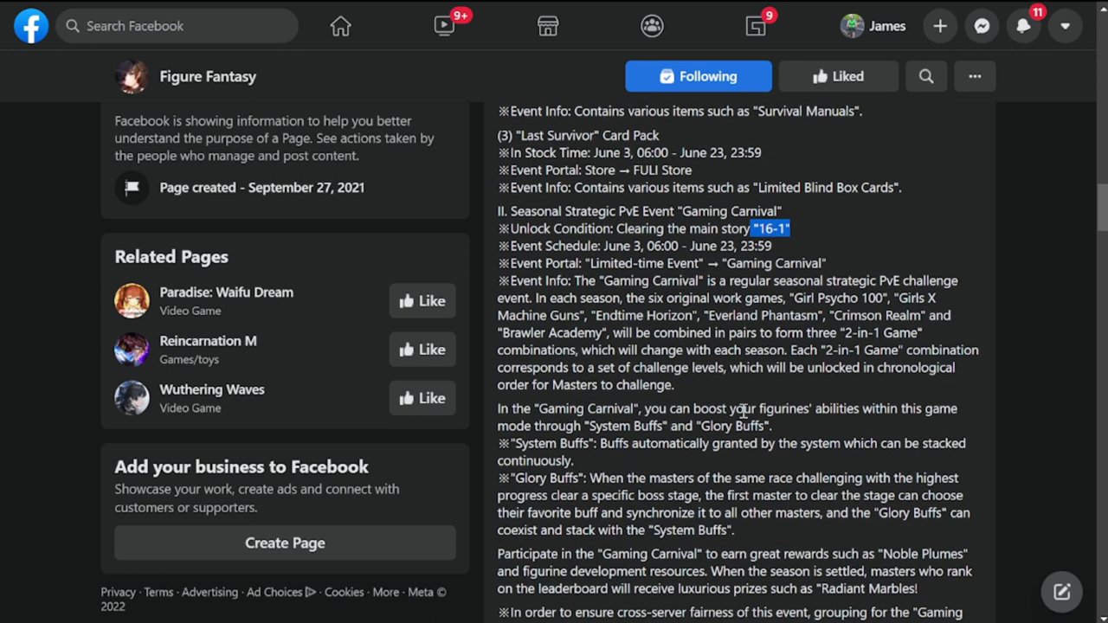
mouse_move(699, 425)
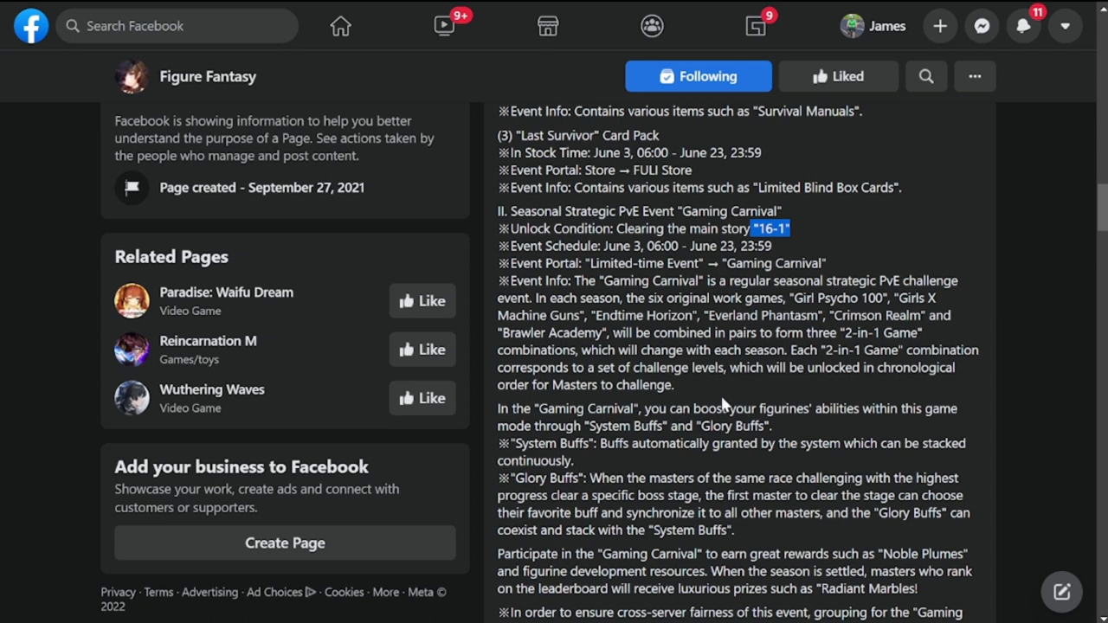
scroll(down, 3)
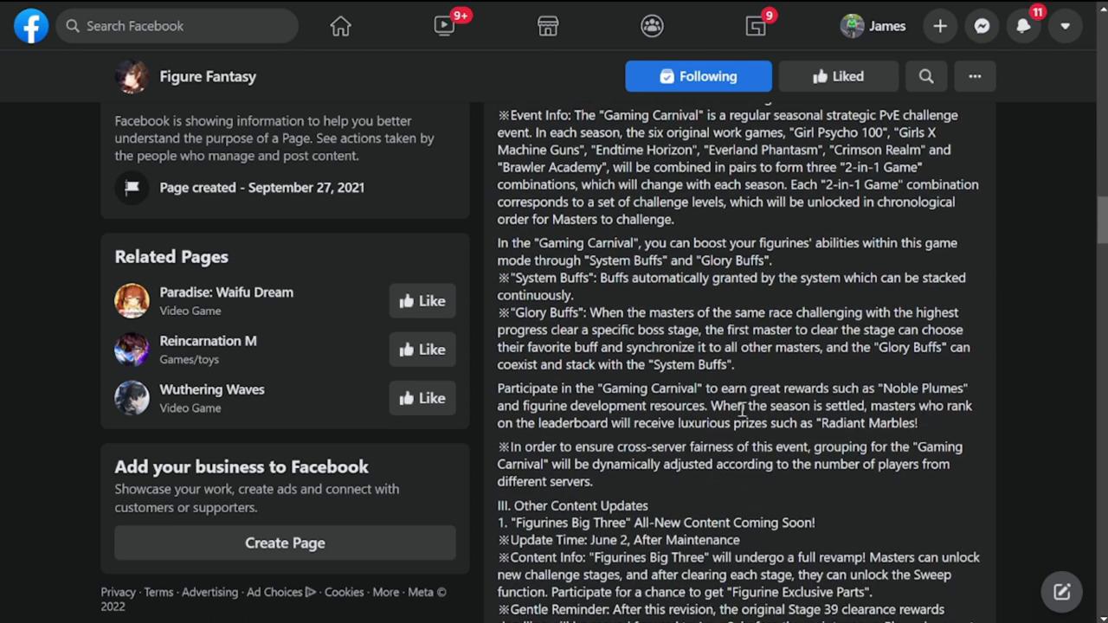
Read the Figurines Big Three revamp notes, marking the revamp sentence through the Stage 39 gentle reminder line
scroll(down, 3)
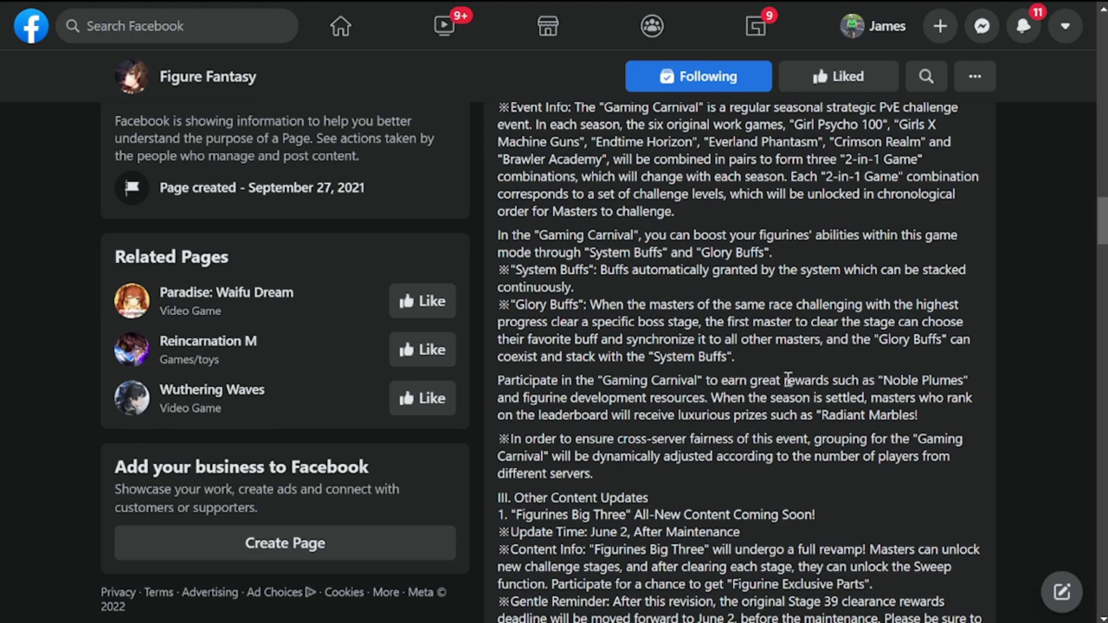
scroll(down, 3)
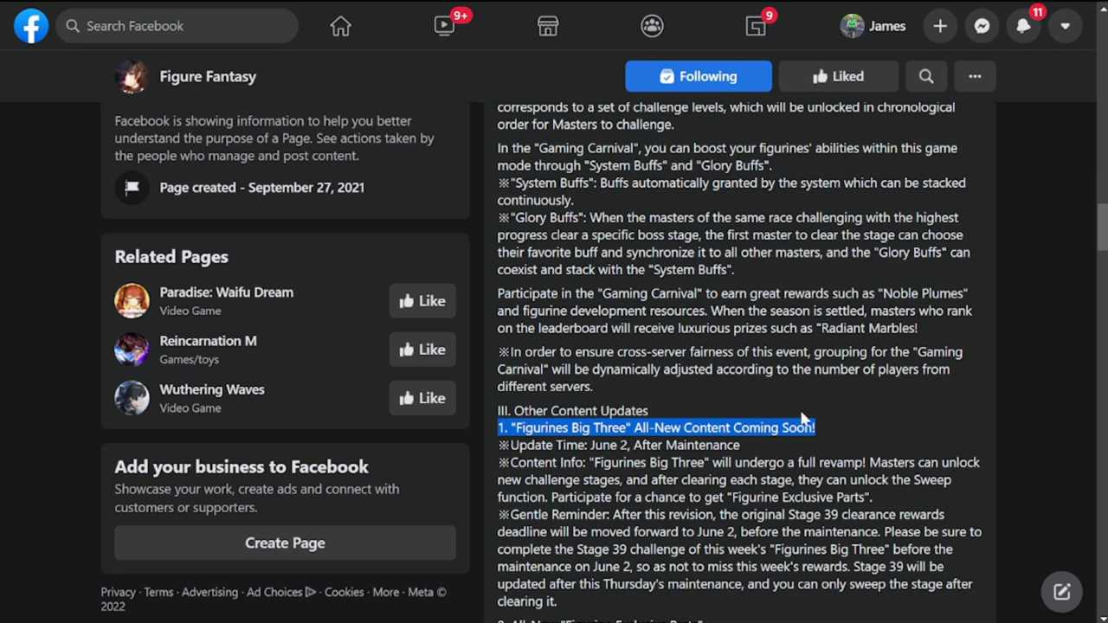
scroll(down, 3)
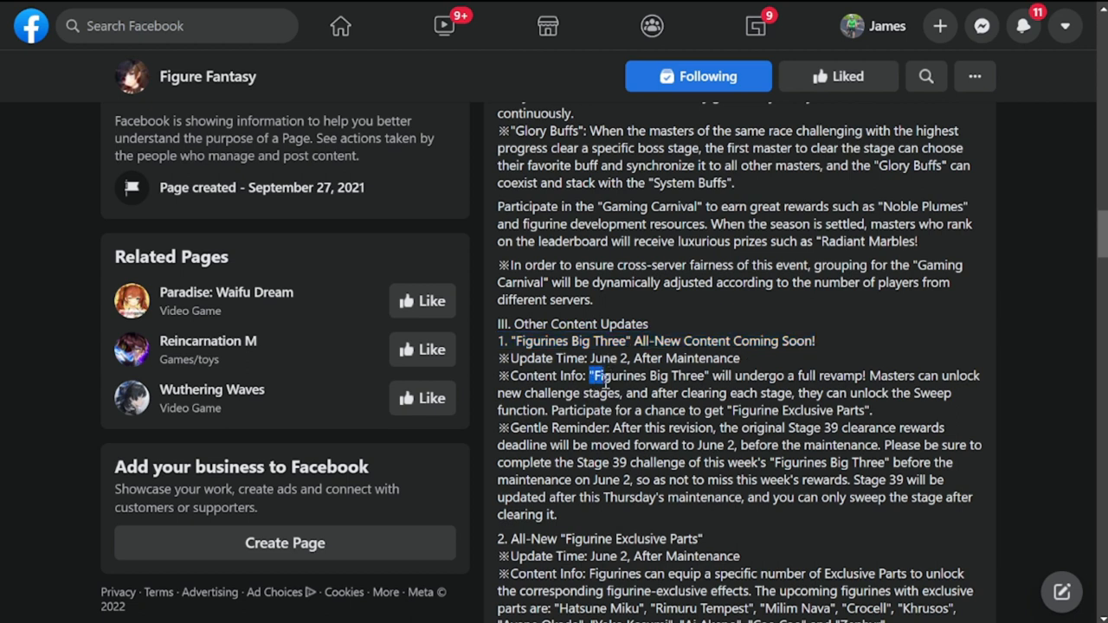
drag(592, 375, 886, 375)
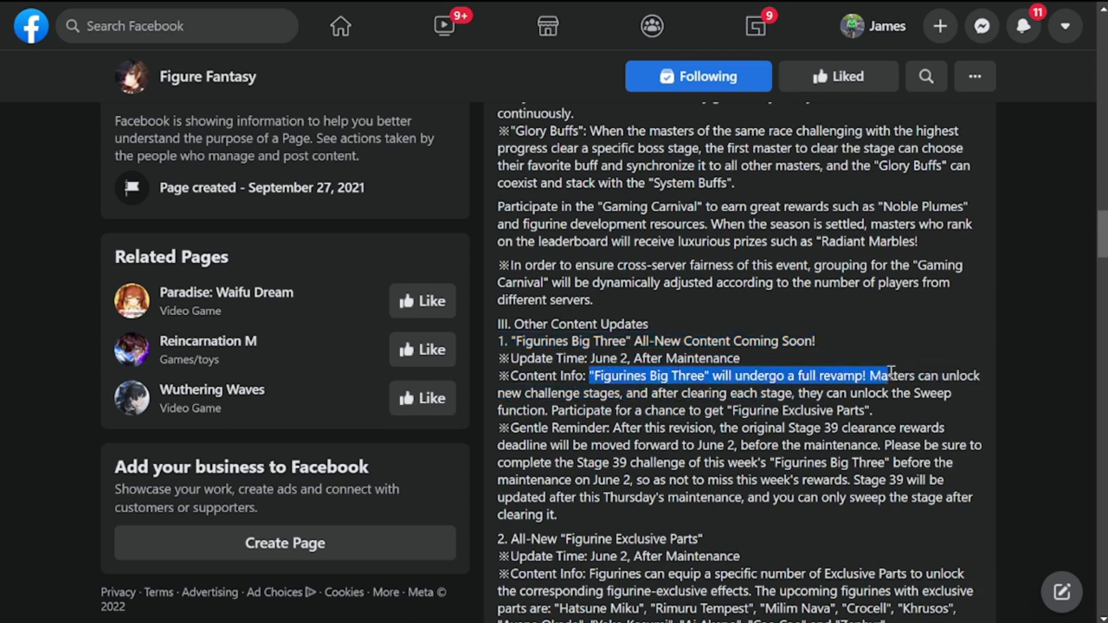
drag(886, 374, 872, 410)
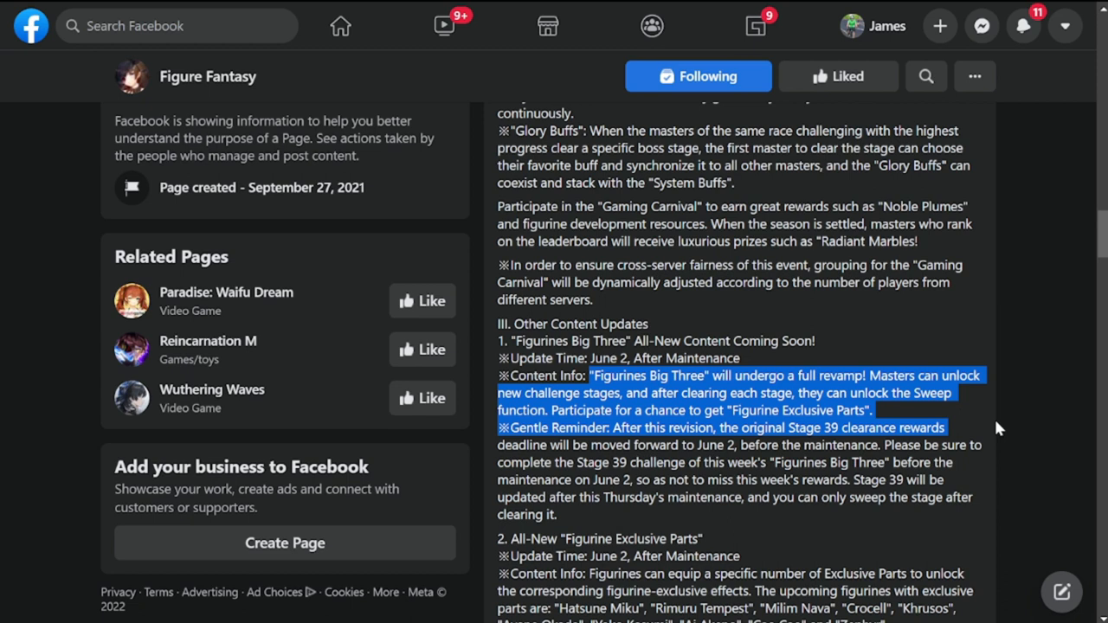
mouse_move(637, 420)
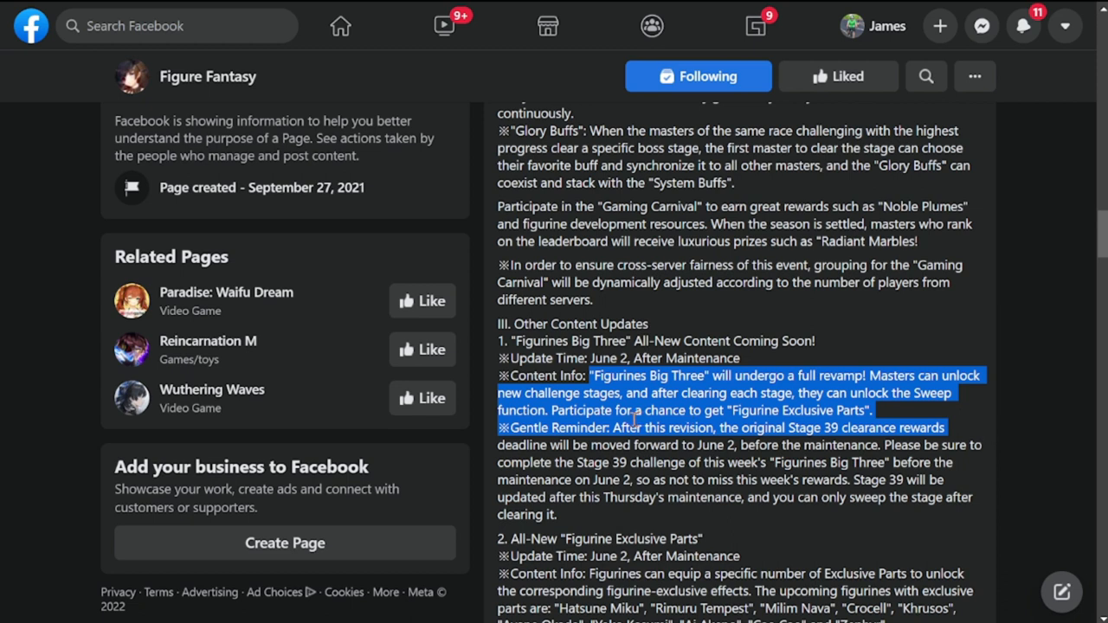
mouse_move(571, 436)
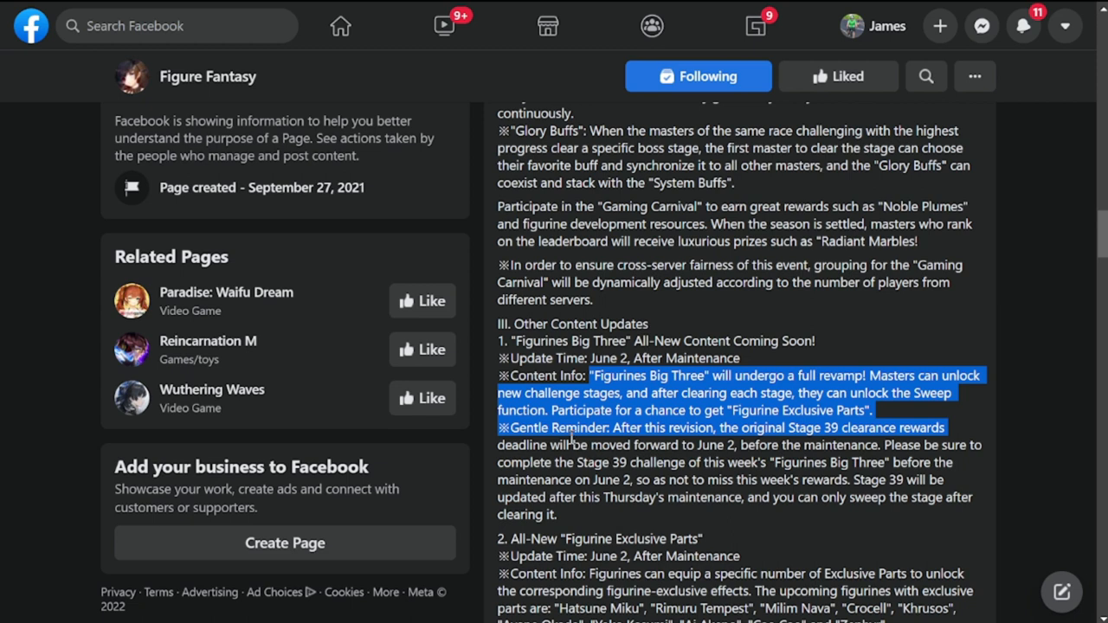
mouse_move(710, 450)
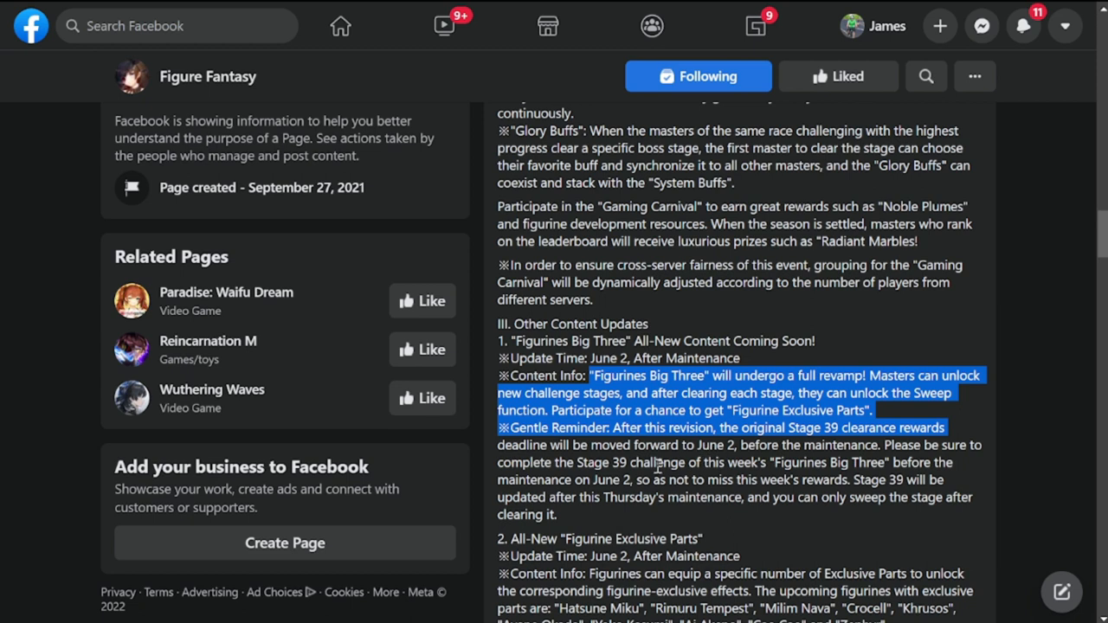
mouse_move(684, 481)
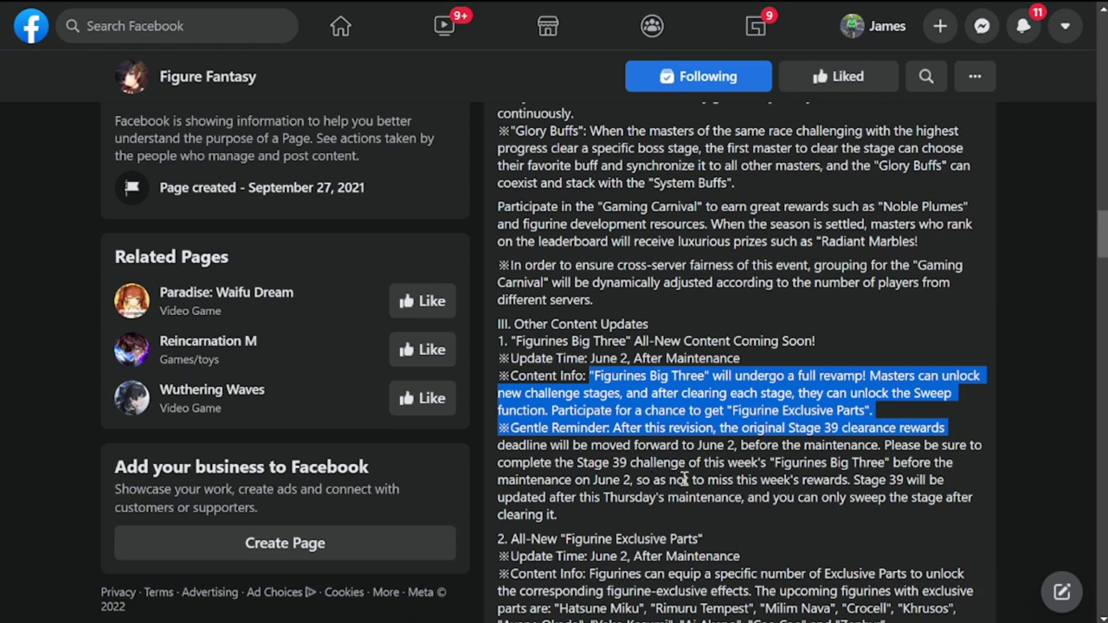
mouse_move(872, 452)
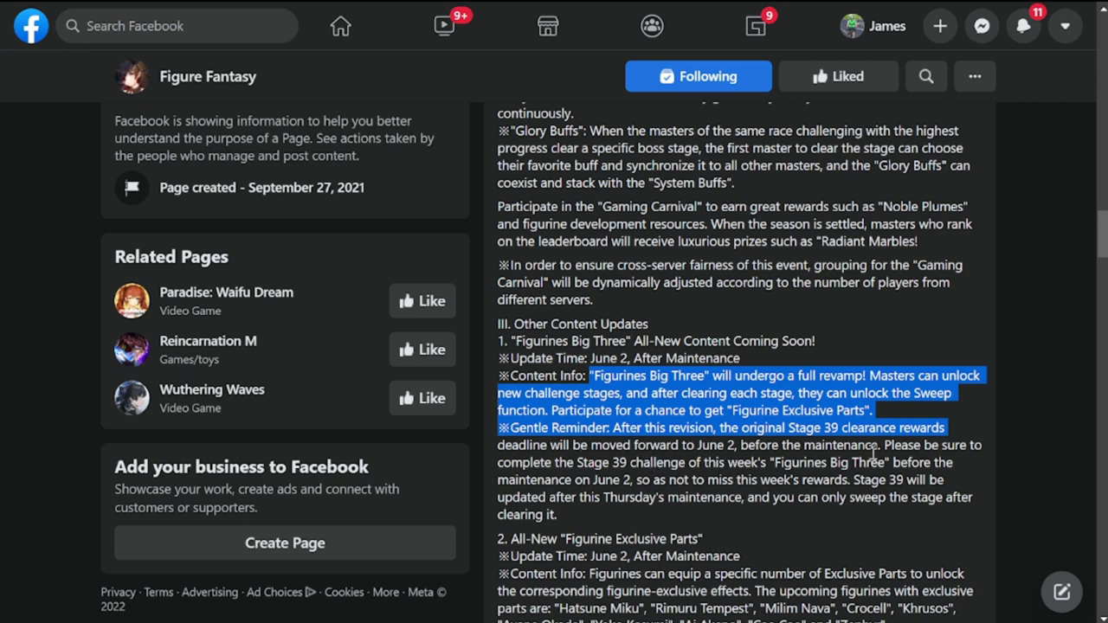
scroll(down, 3)
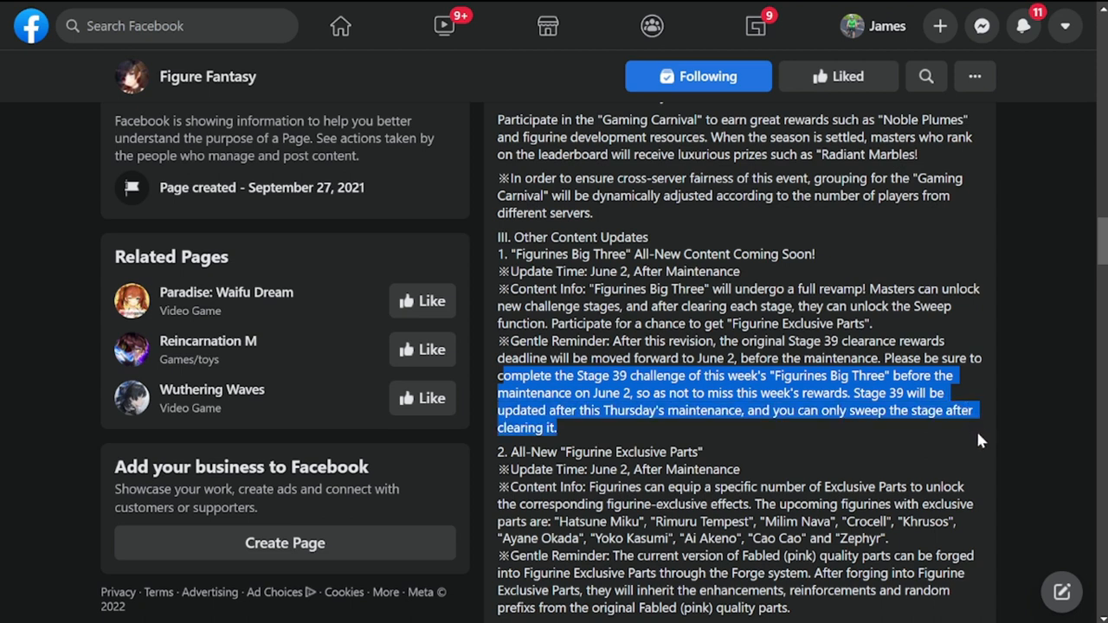
Read into the All-New Figurine Exclusive Parts update and its exclusive parts list
scroll(down, 3)
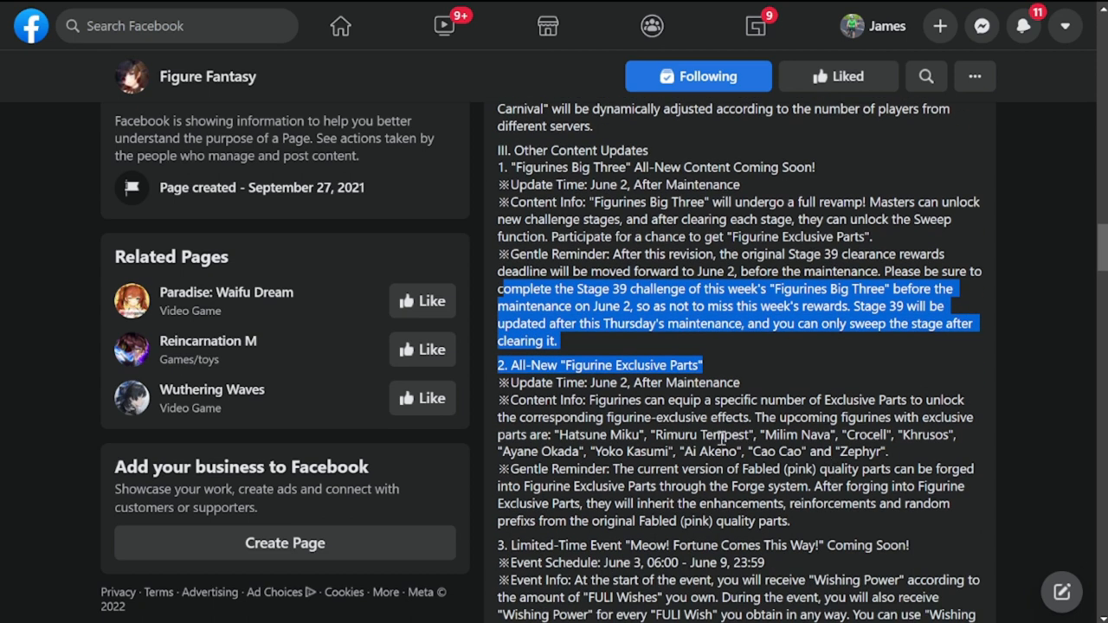
scroll(down, 3)
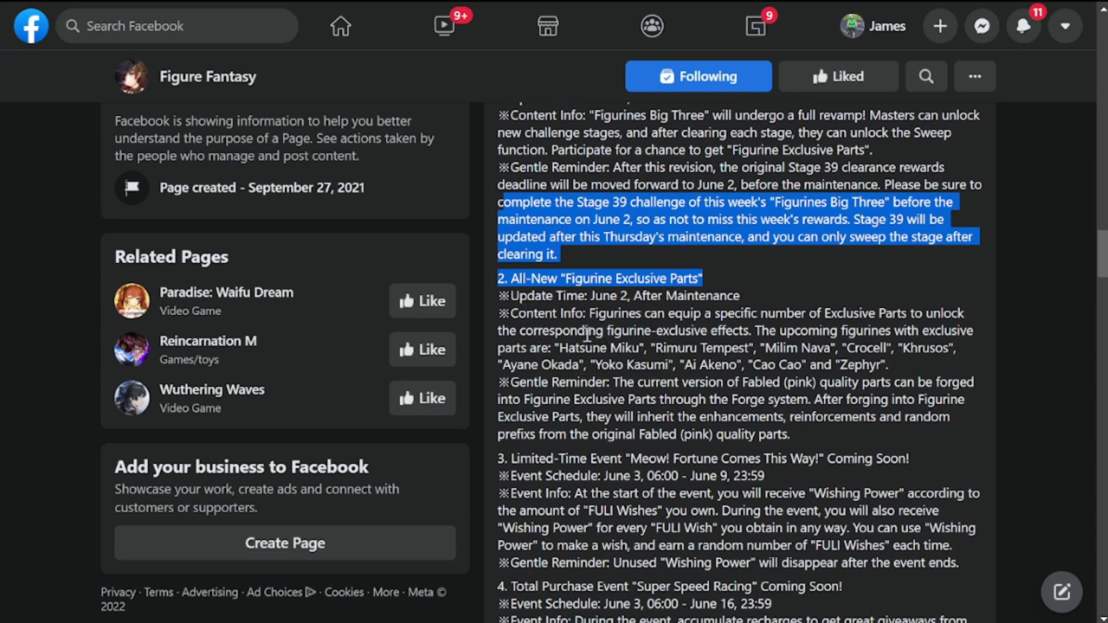
mouse_move(575, 308)
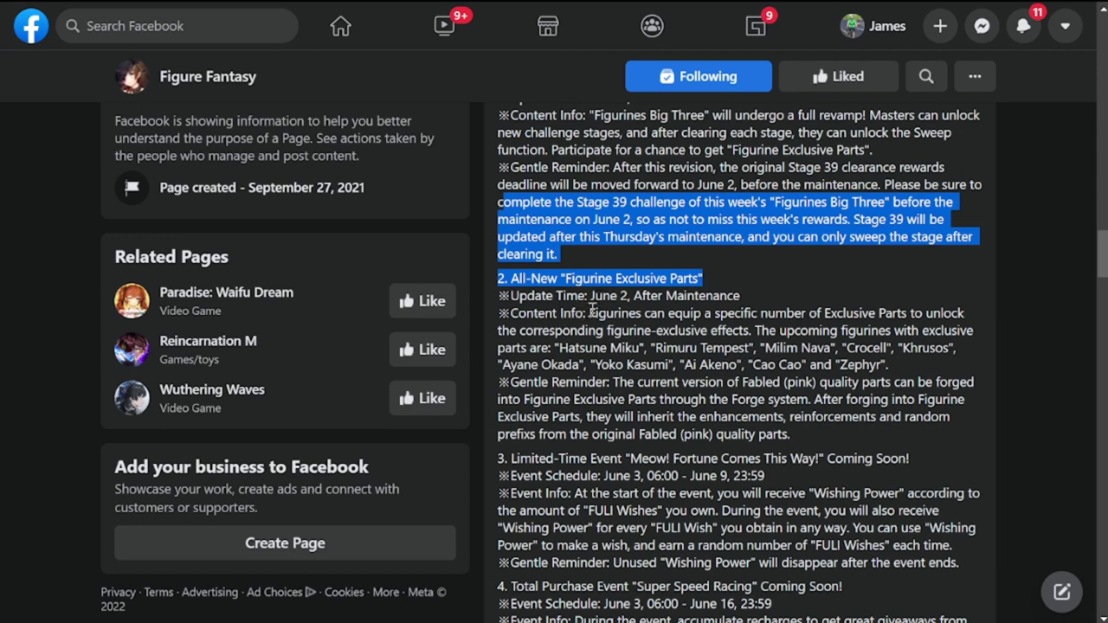
mouse_move(869, 366)
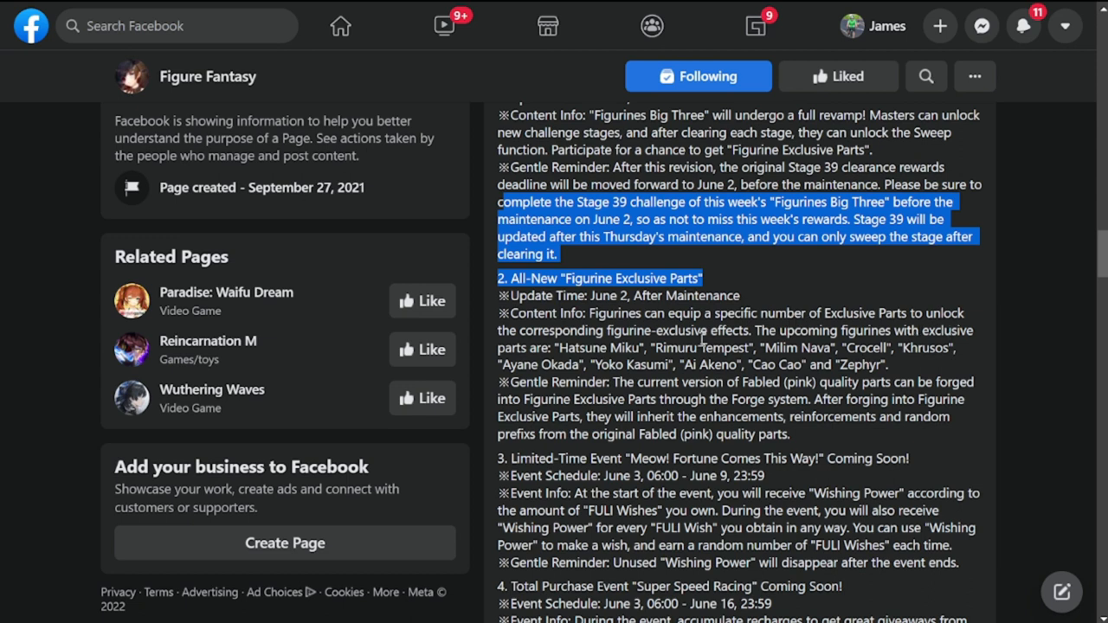
mouse_move(604, 341)
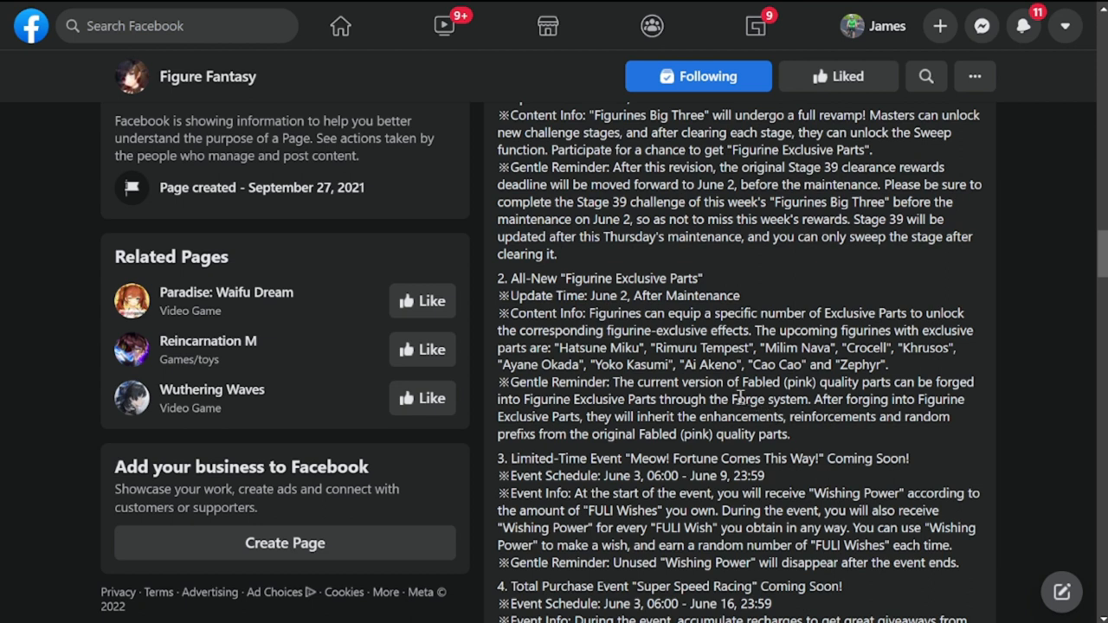
mouse_move(679, 417)
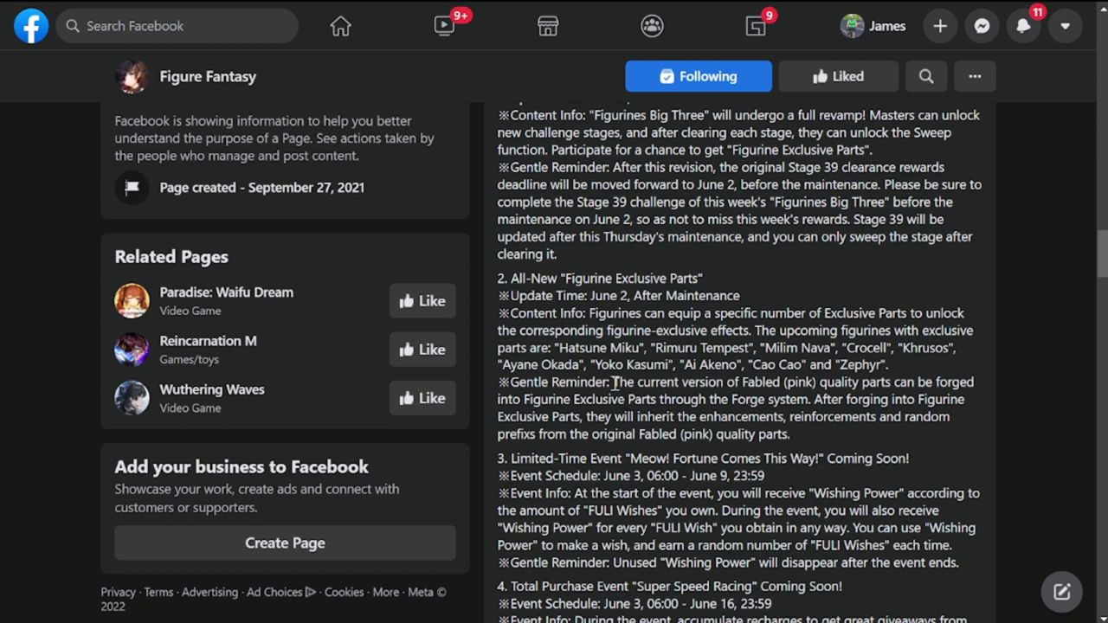
Read the Meow! Fortune and Super Speed Racing details, then highlight the All-New Figurine Exclusive Parts text
scroll(down, 3)
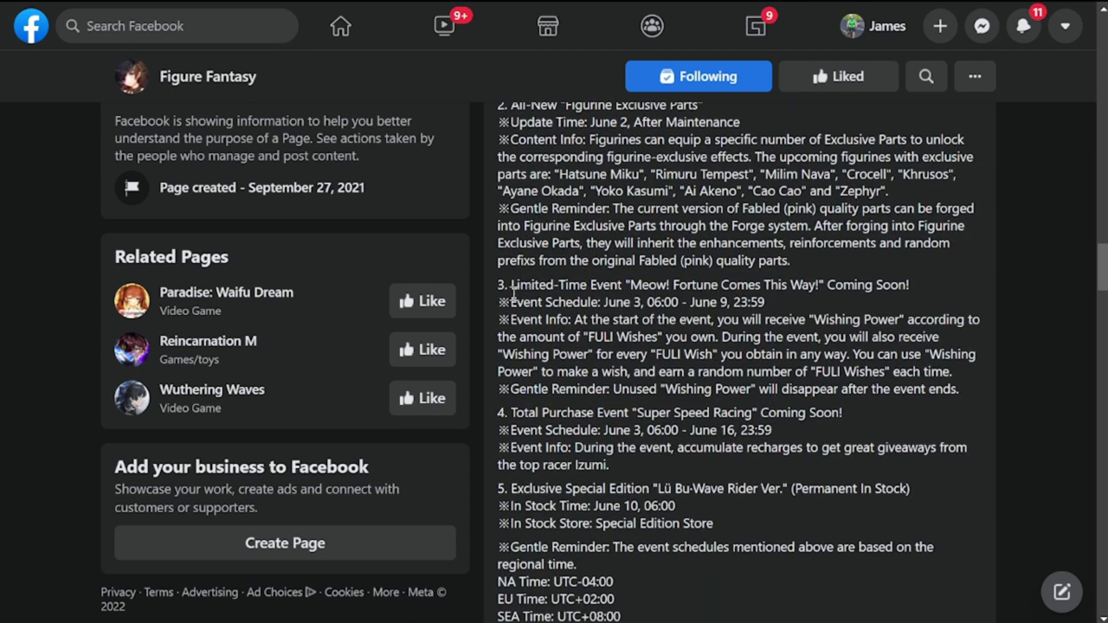
mouse_move(644, 317)
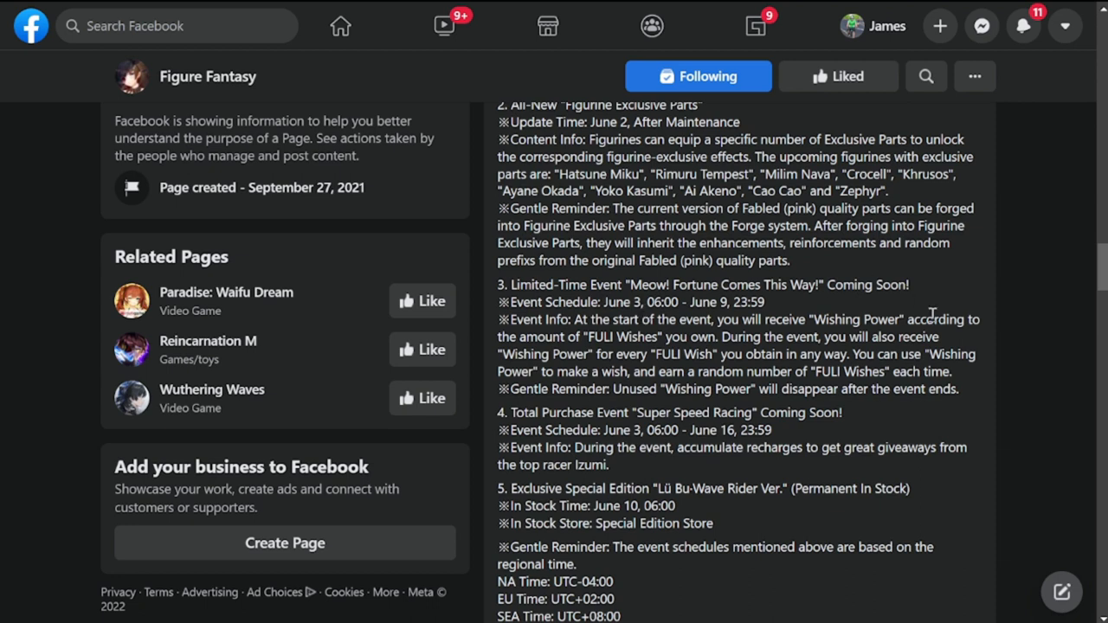
mouse_move(775, 355)
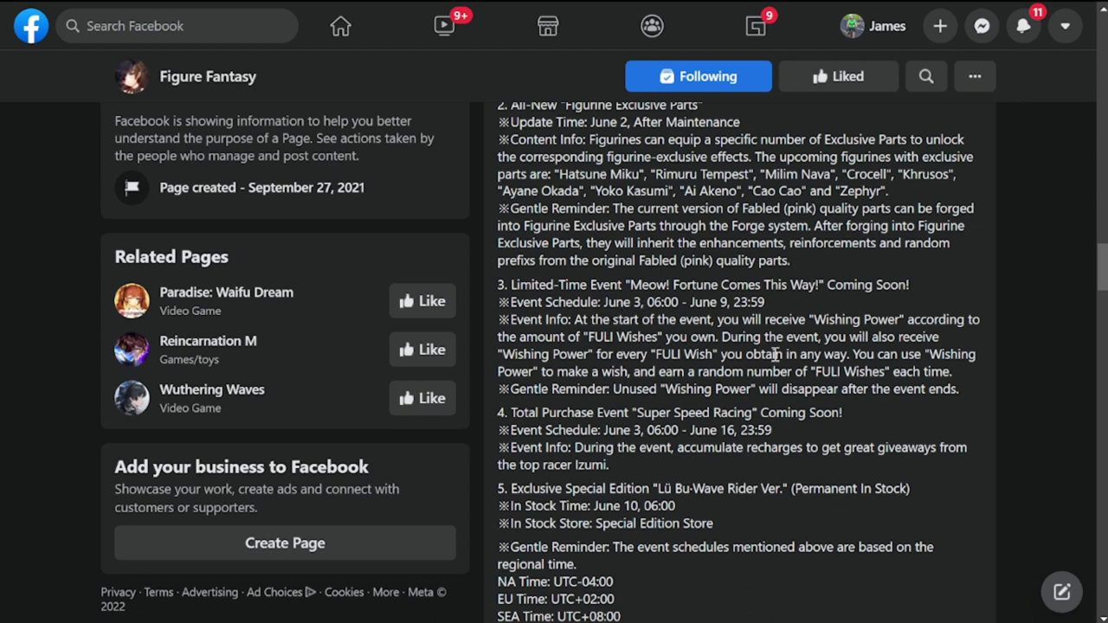
mouse_move(874, 422)
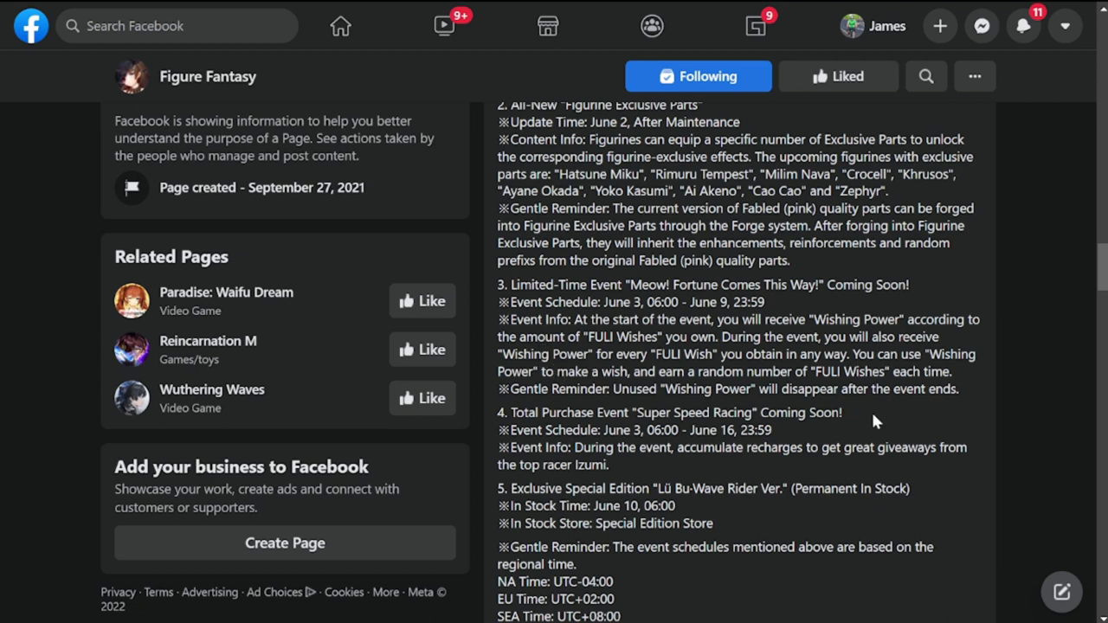
mouse_move(515, 415)
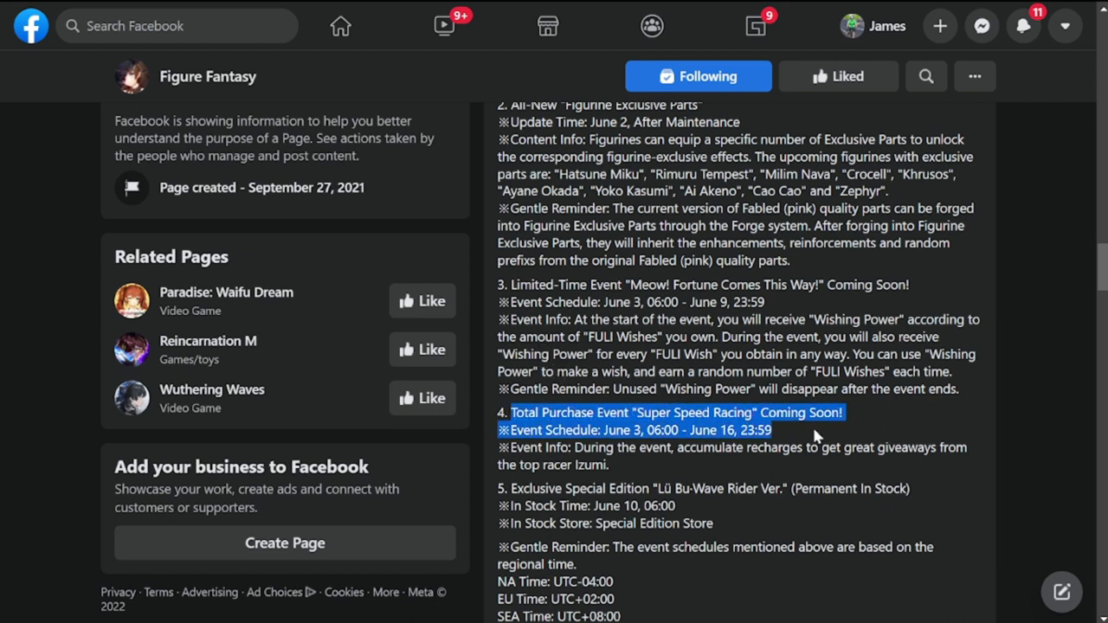
scroll(down, 3)
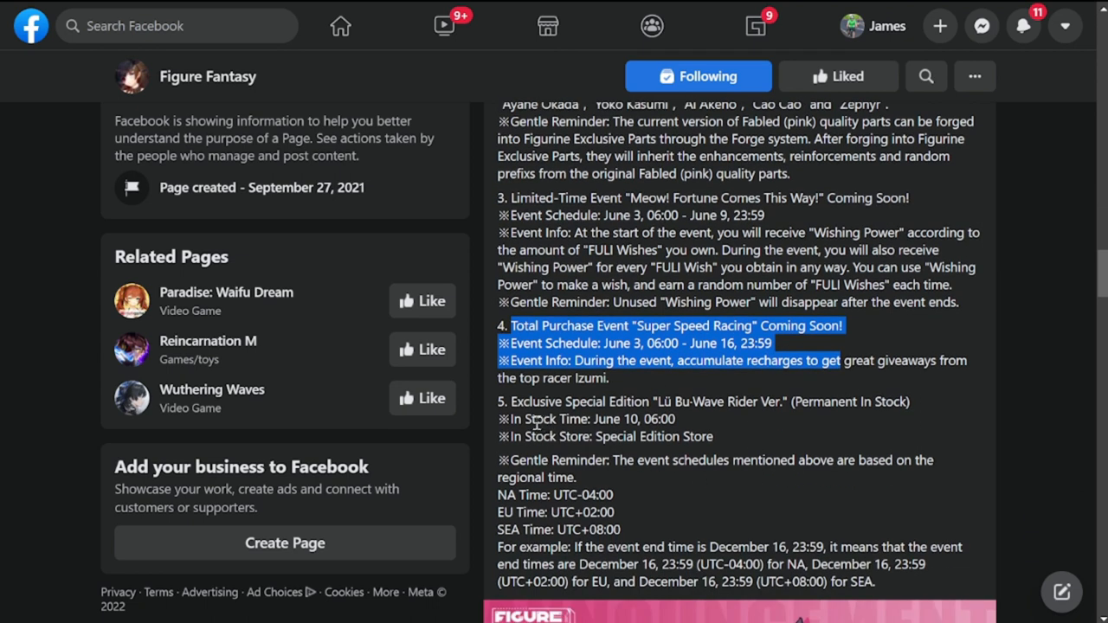
mouse_move(775, 430)
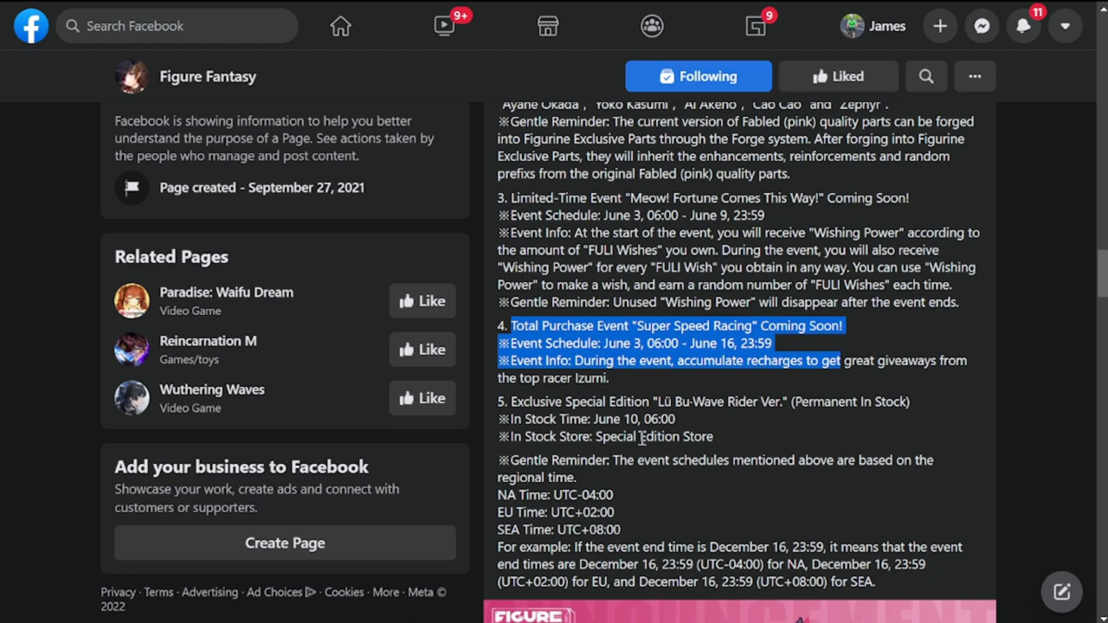
scroll(up, 3)
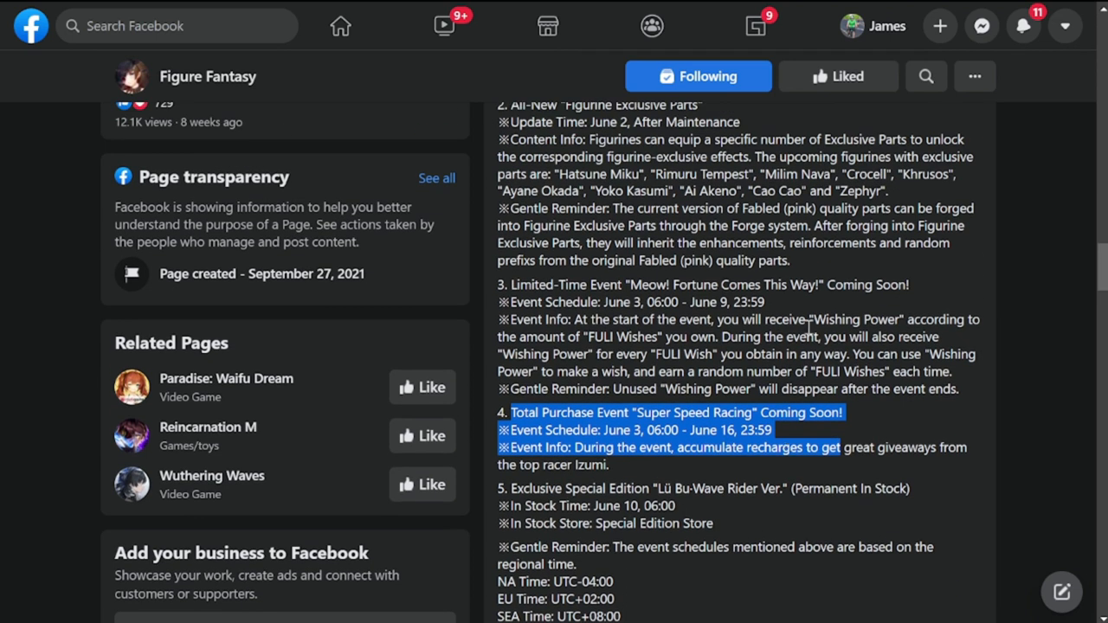
scroll(up, 3)
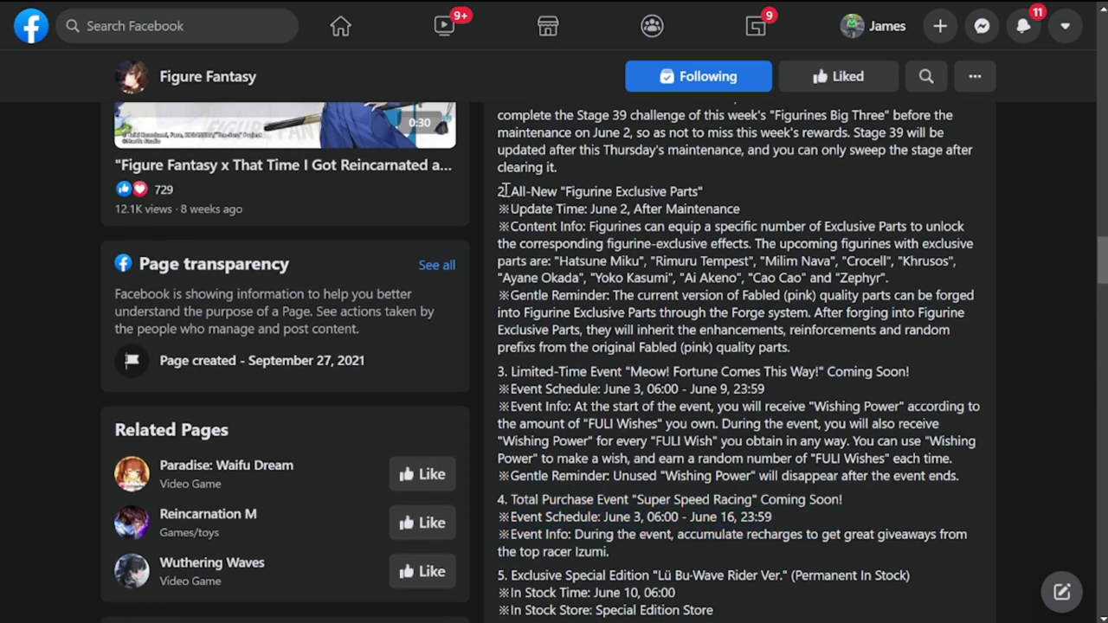
drag(499, 190, 789, 346)
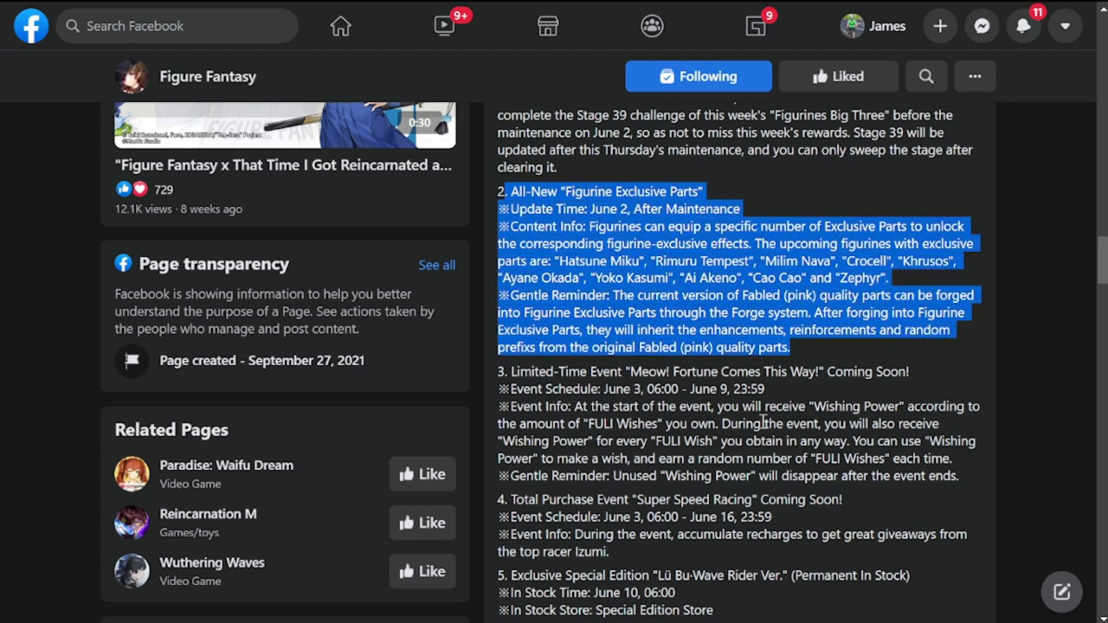
scroll(down, 3)
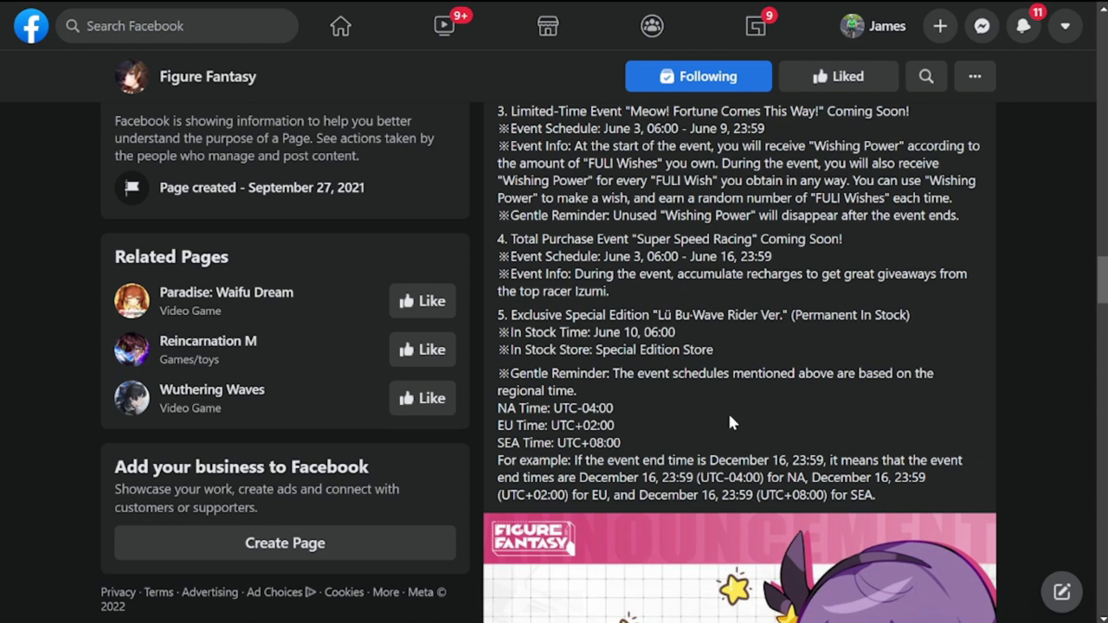
mouse_move(675, 403)
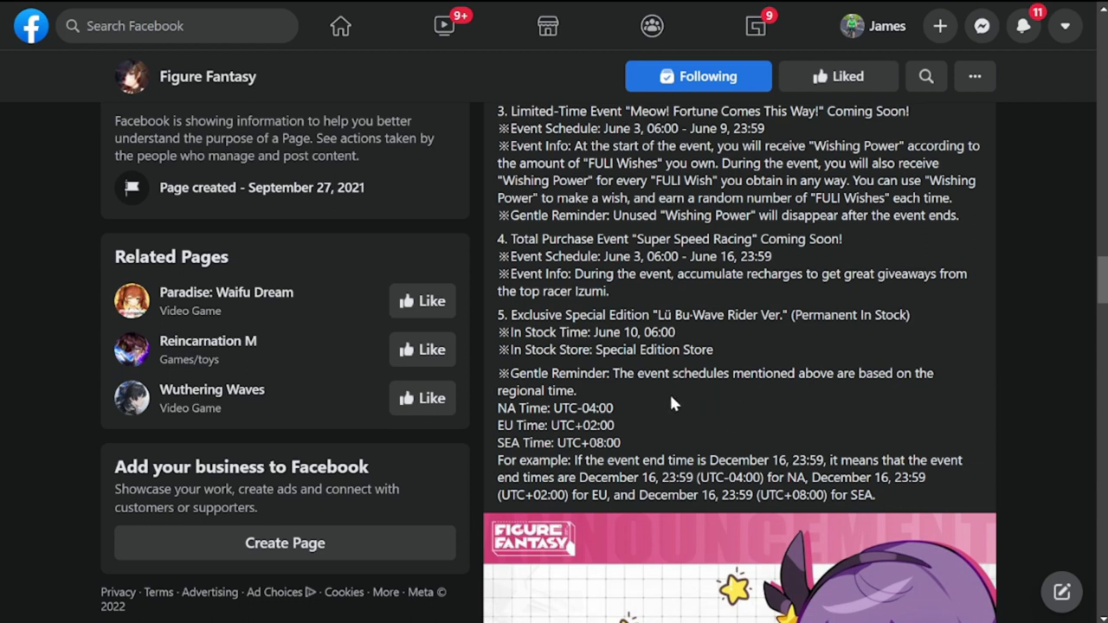
mouse_move(512, 415)
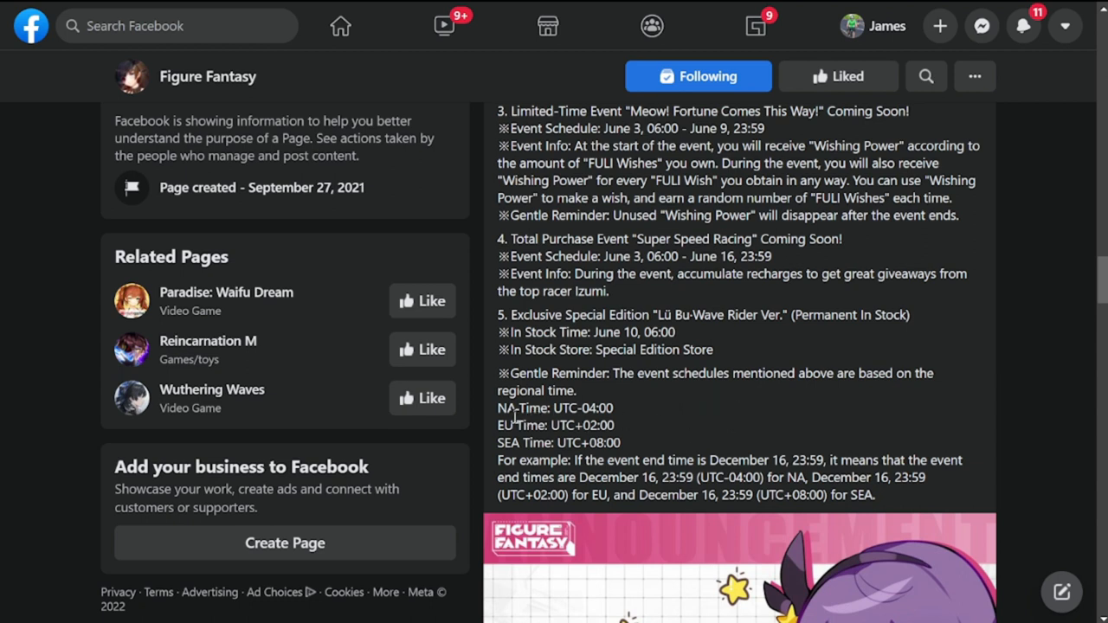
mouse_move(500, 409)
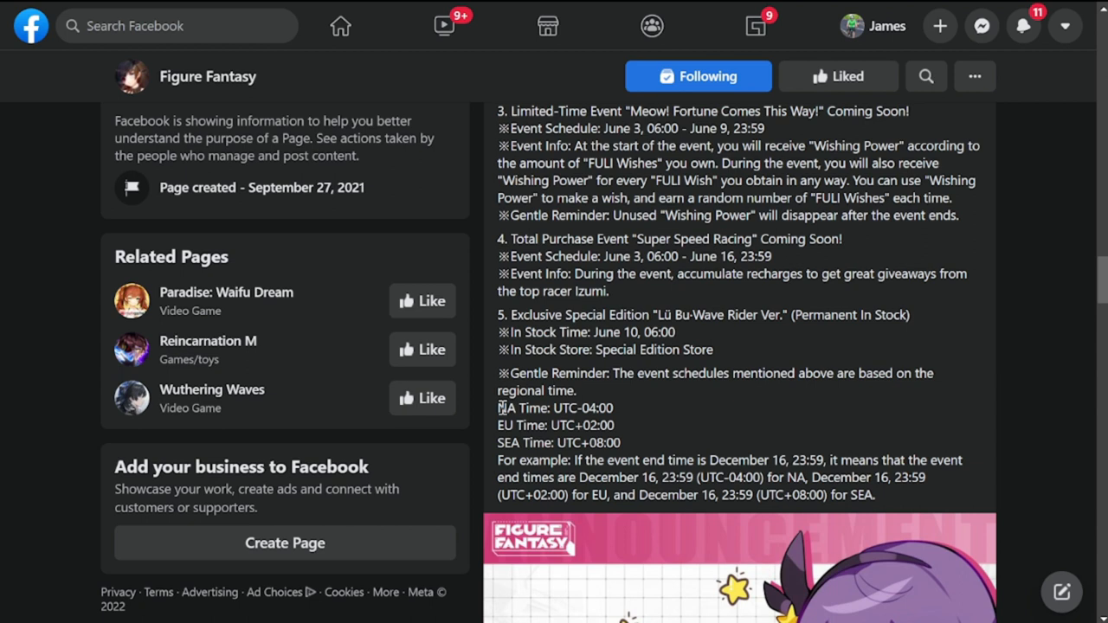
mouse_move(893, 416)
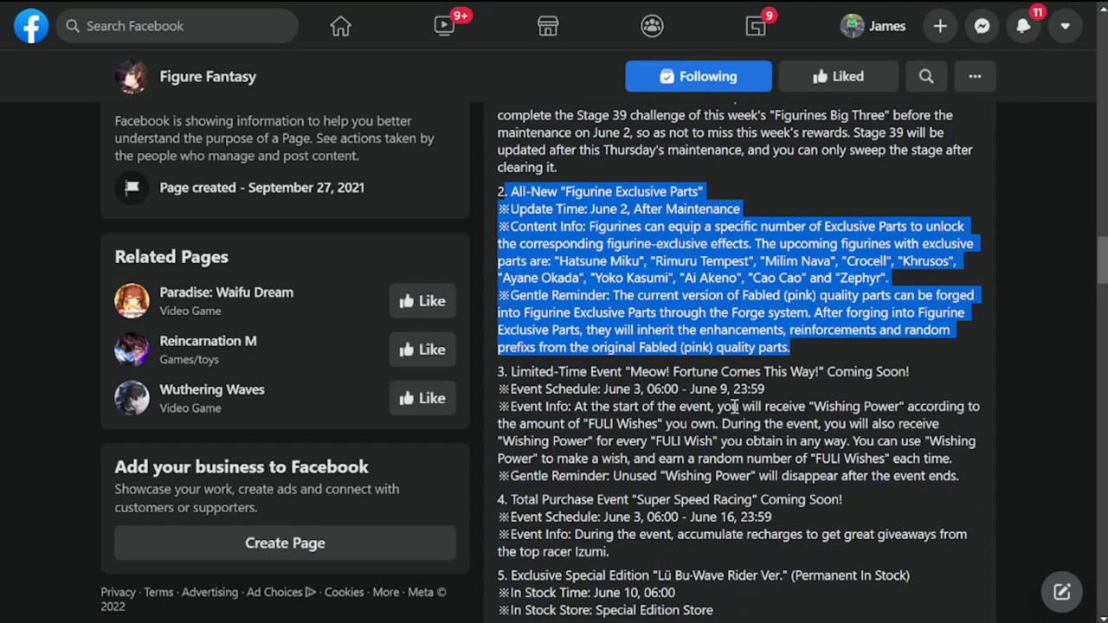
Scroll up until the post header and the Dawn of the Infected collab intro are visible again
scroll(up, 3)
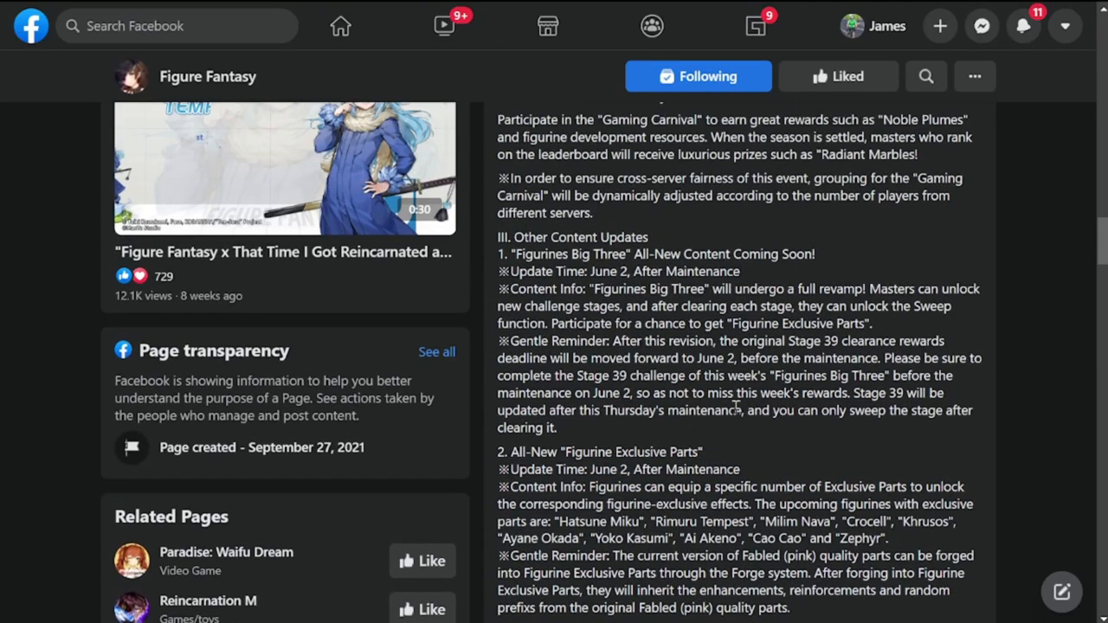
scroll(down, 3)
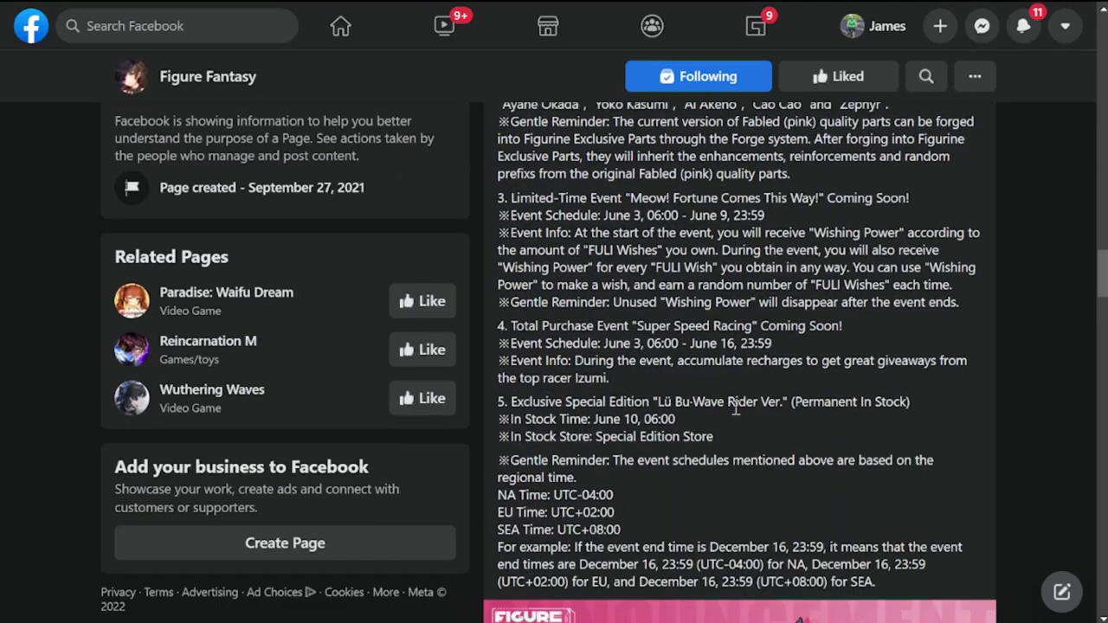
mouse_move(987, 474)
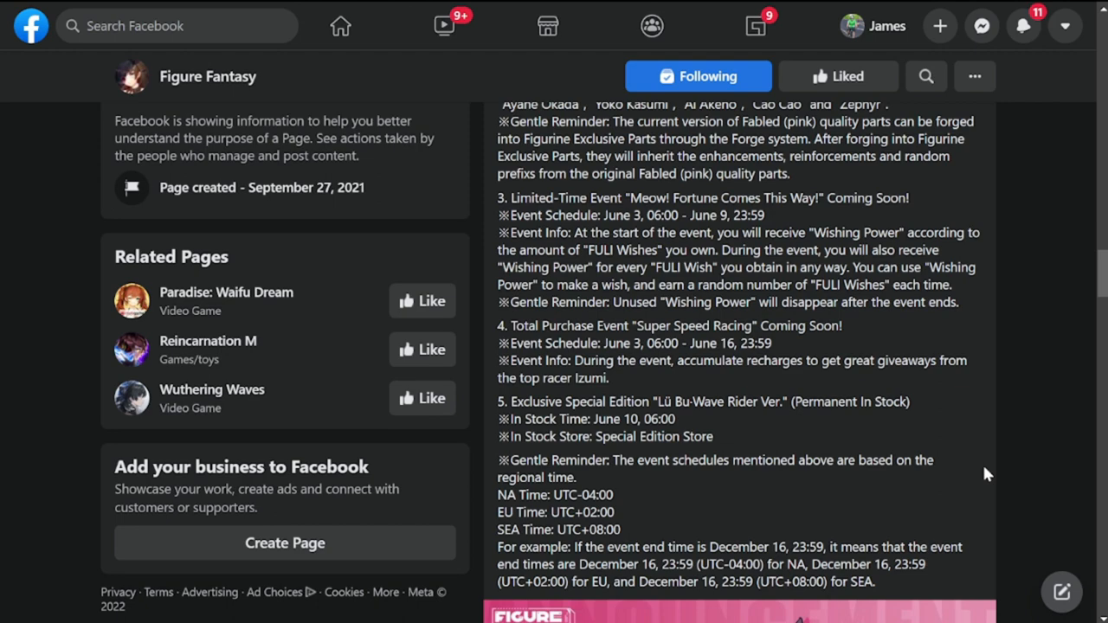
mouse_move(928, 500)
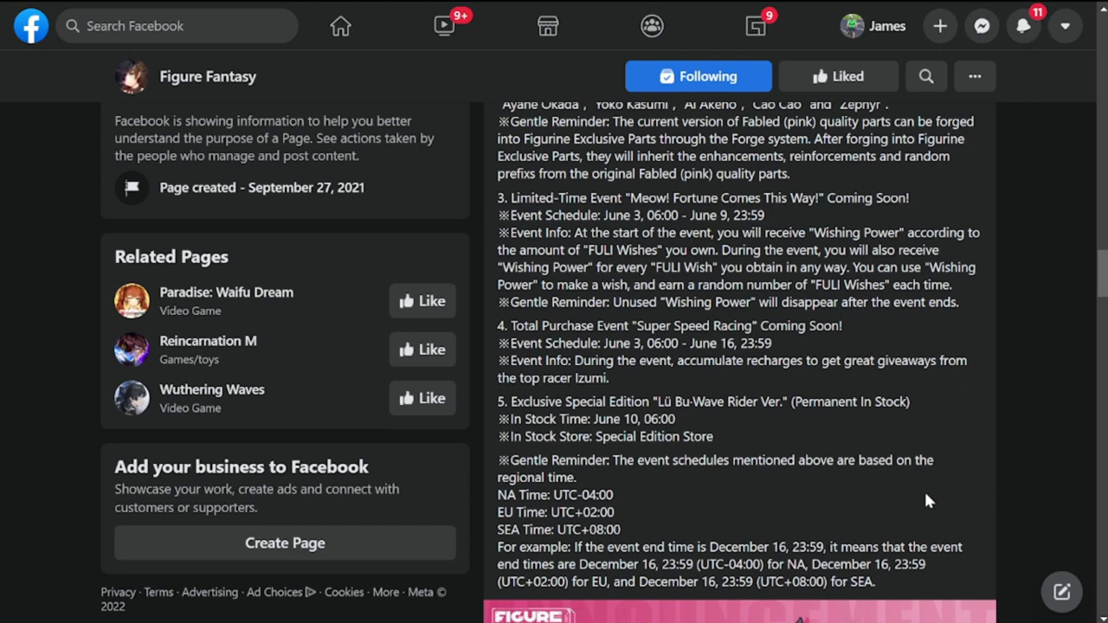
scroll(up, 3)
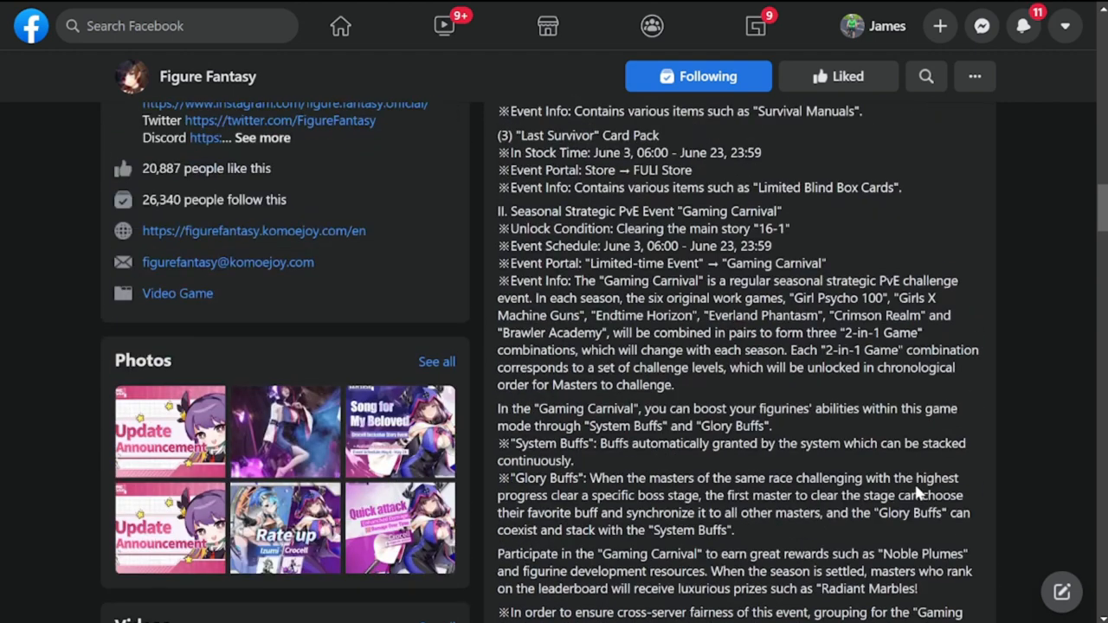
scroll(up, 3)
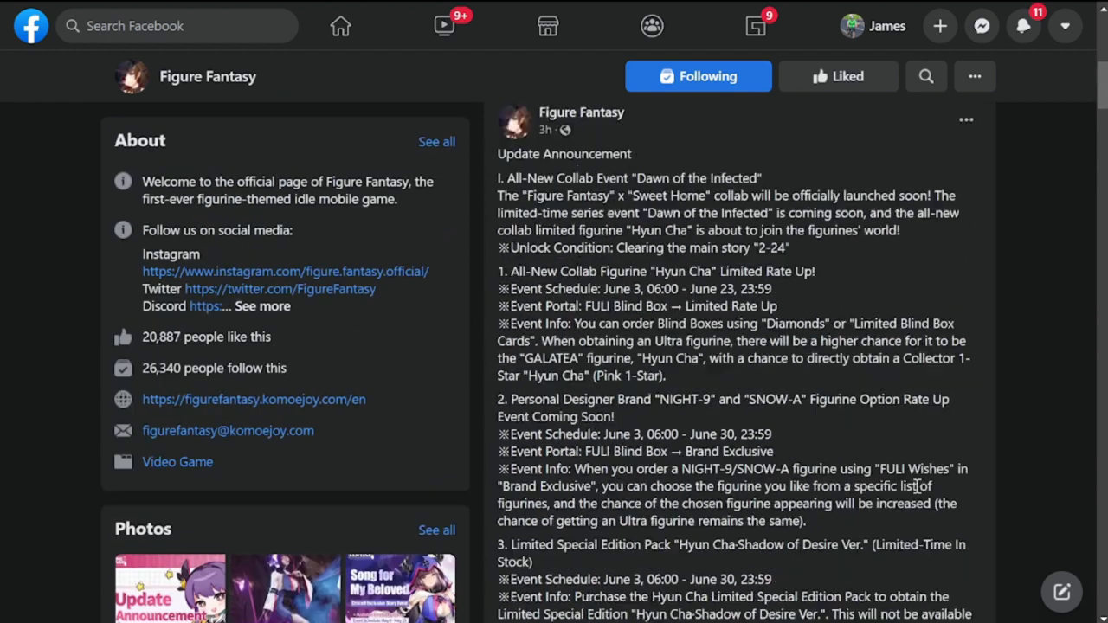
scroll(up, 3)
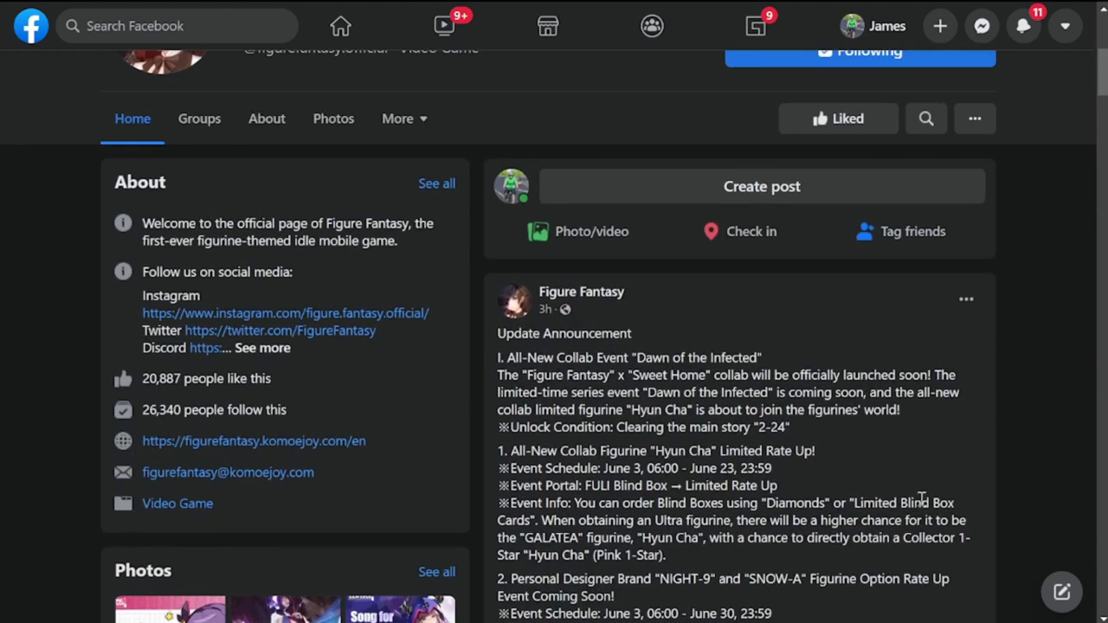
mouse_move(869, 516)
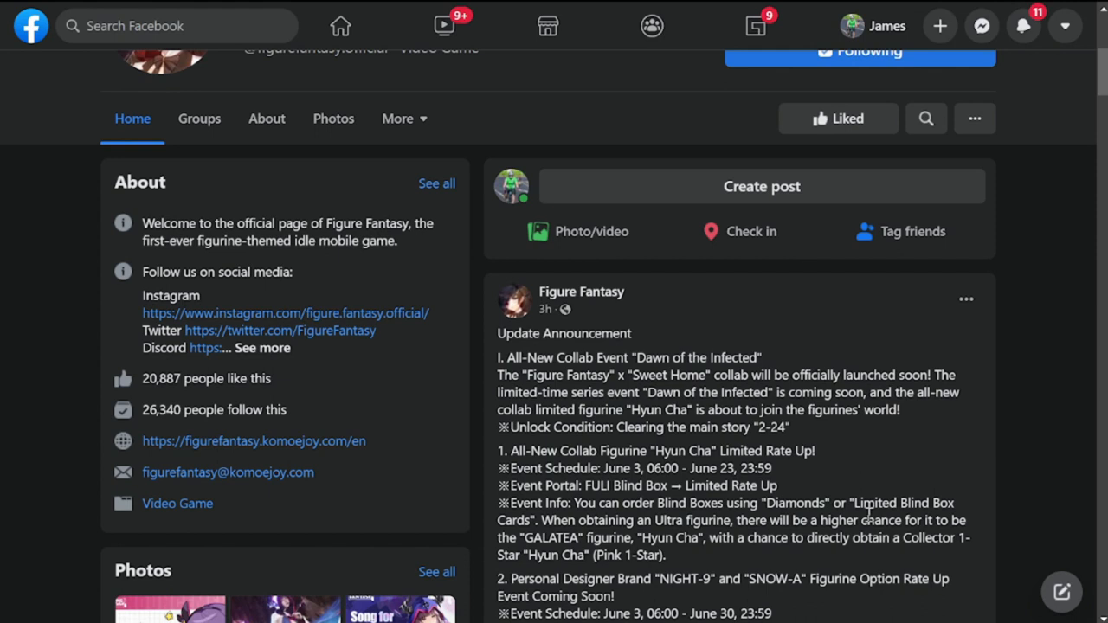